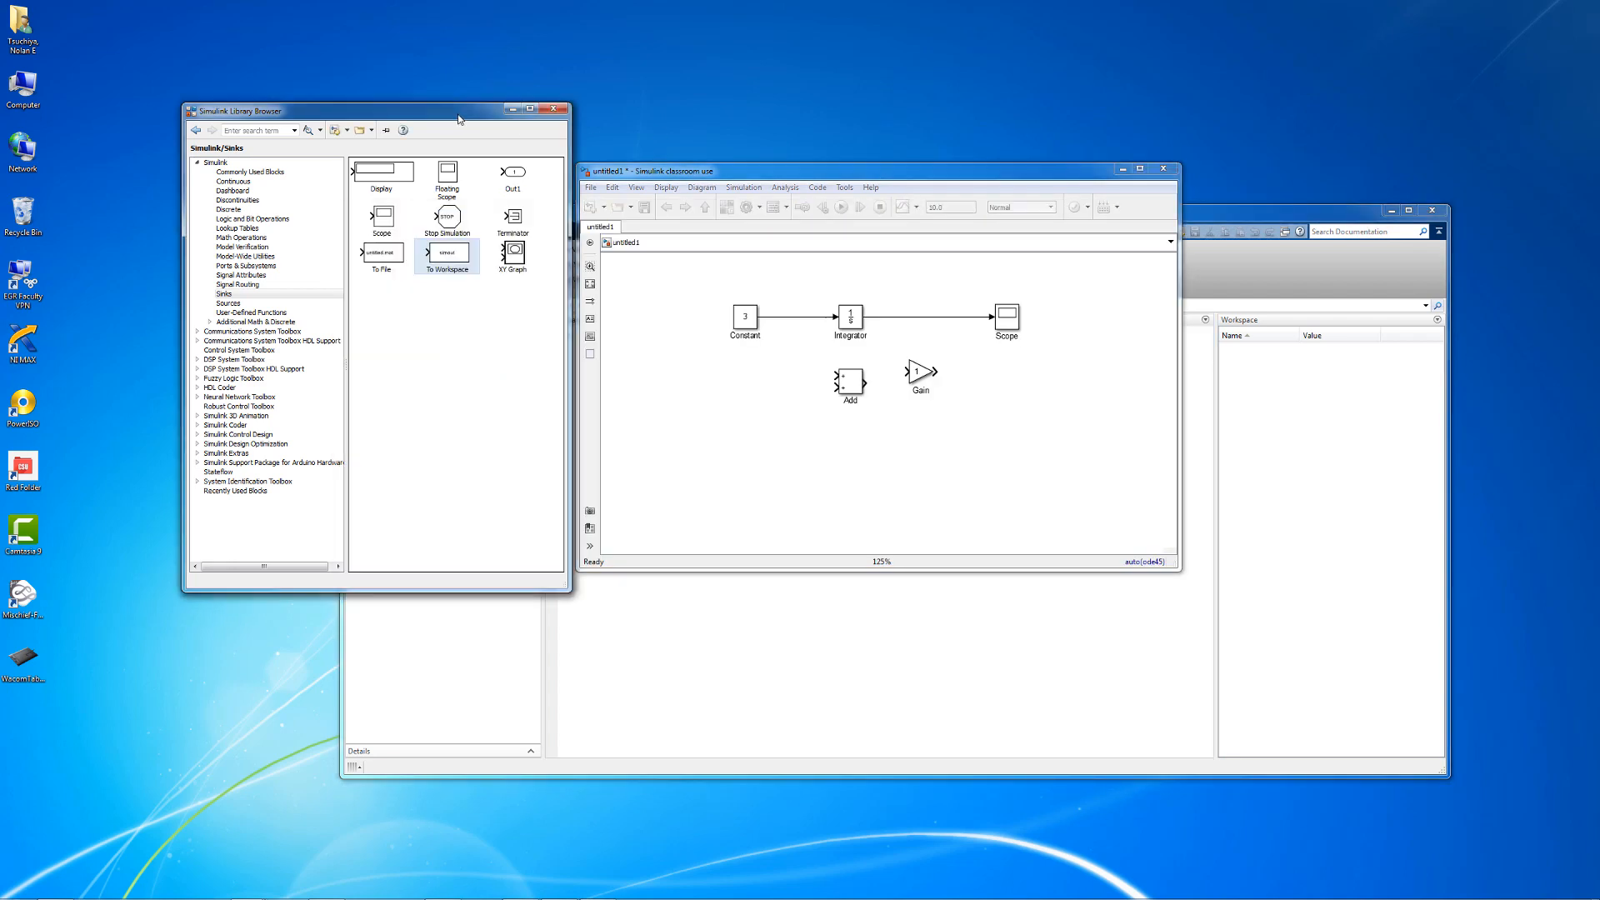
{"action": "mouse_move", "coordinate": [868, 232]}
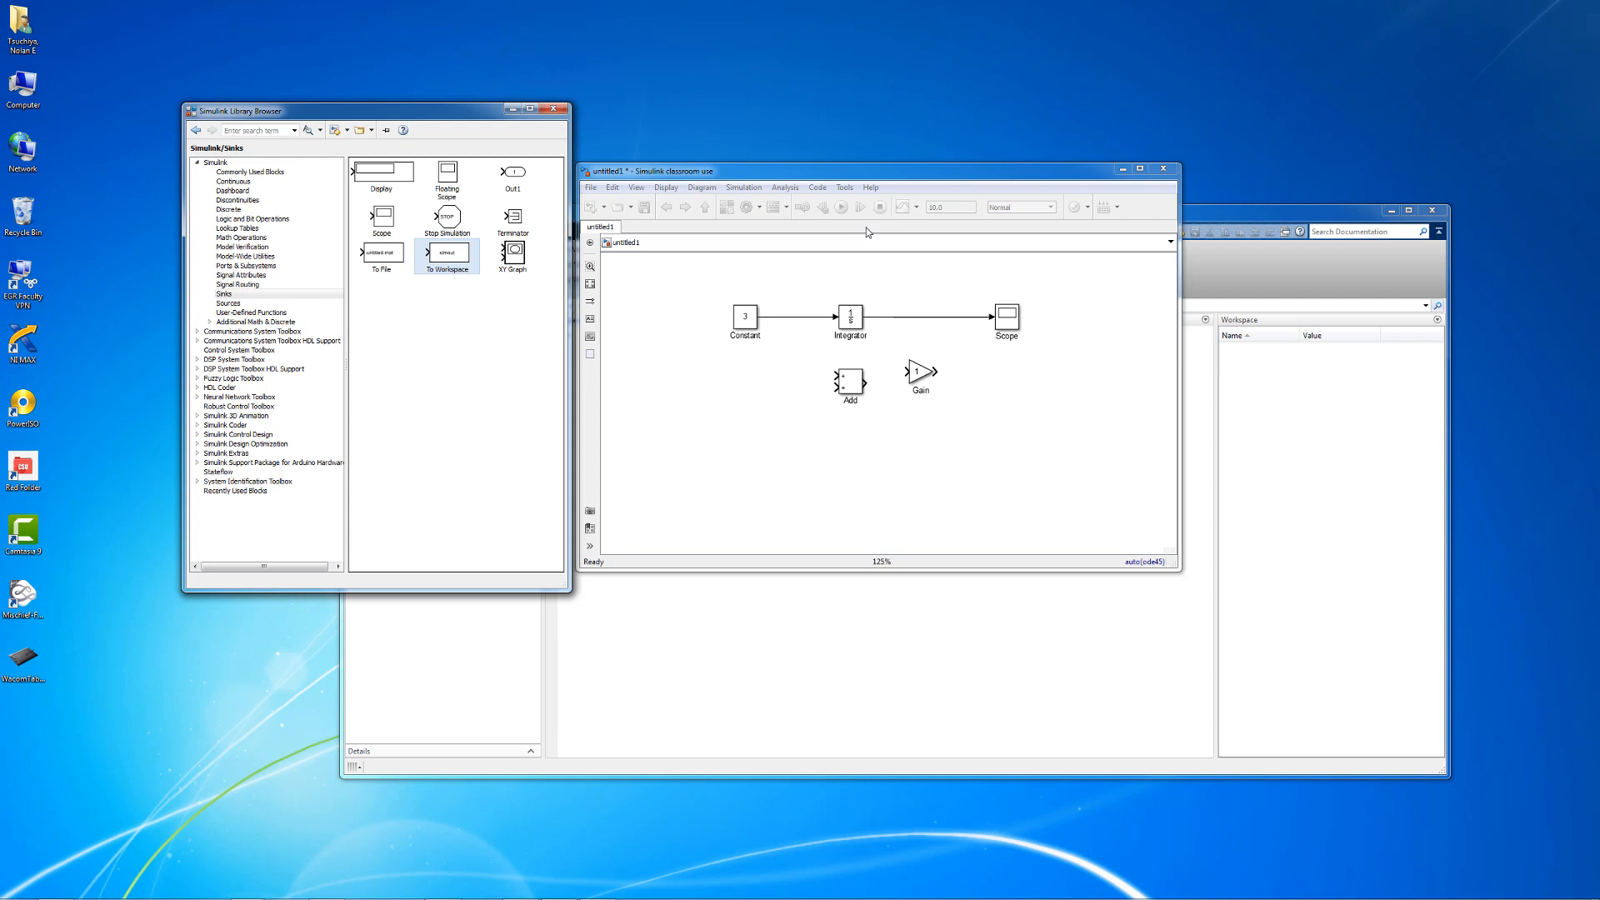
{"action": "mouse_move", "coordinate": [949, 433]}
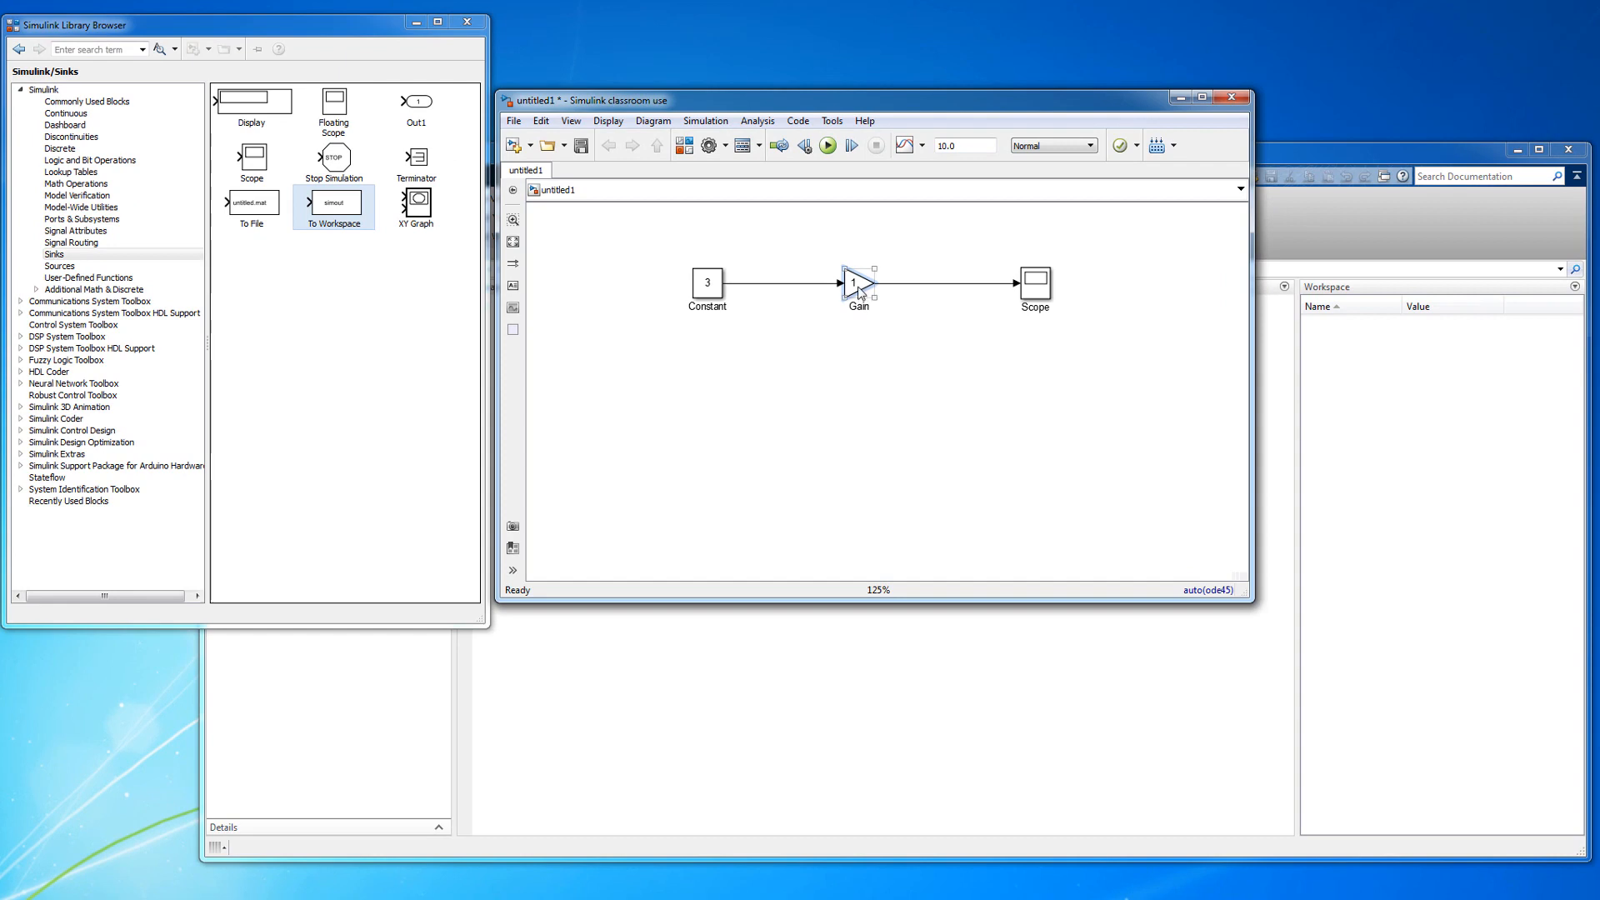
- Set the Gain value to variable a, run, and close the undefined 'a' error report
{"action": "double_click", "coordinate": [859, 283]}
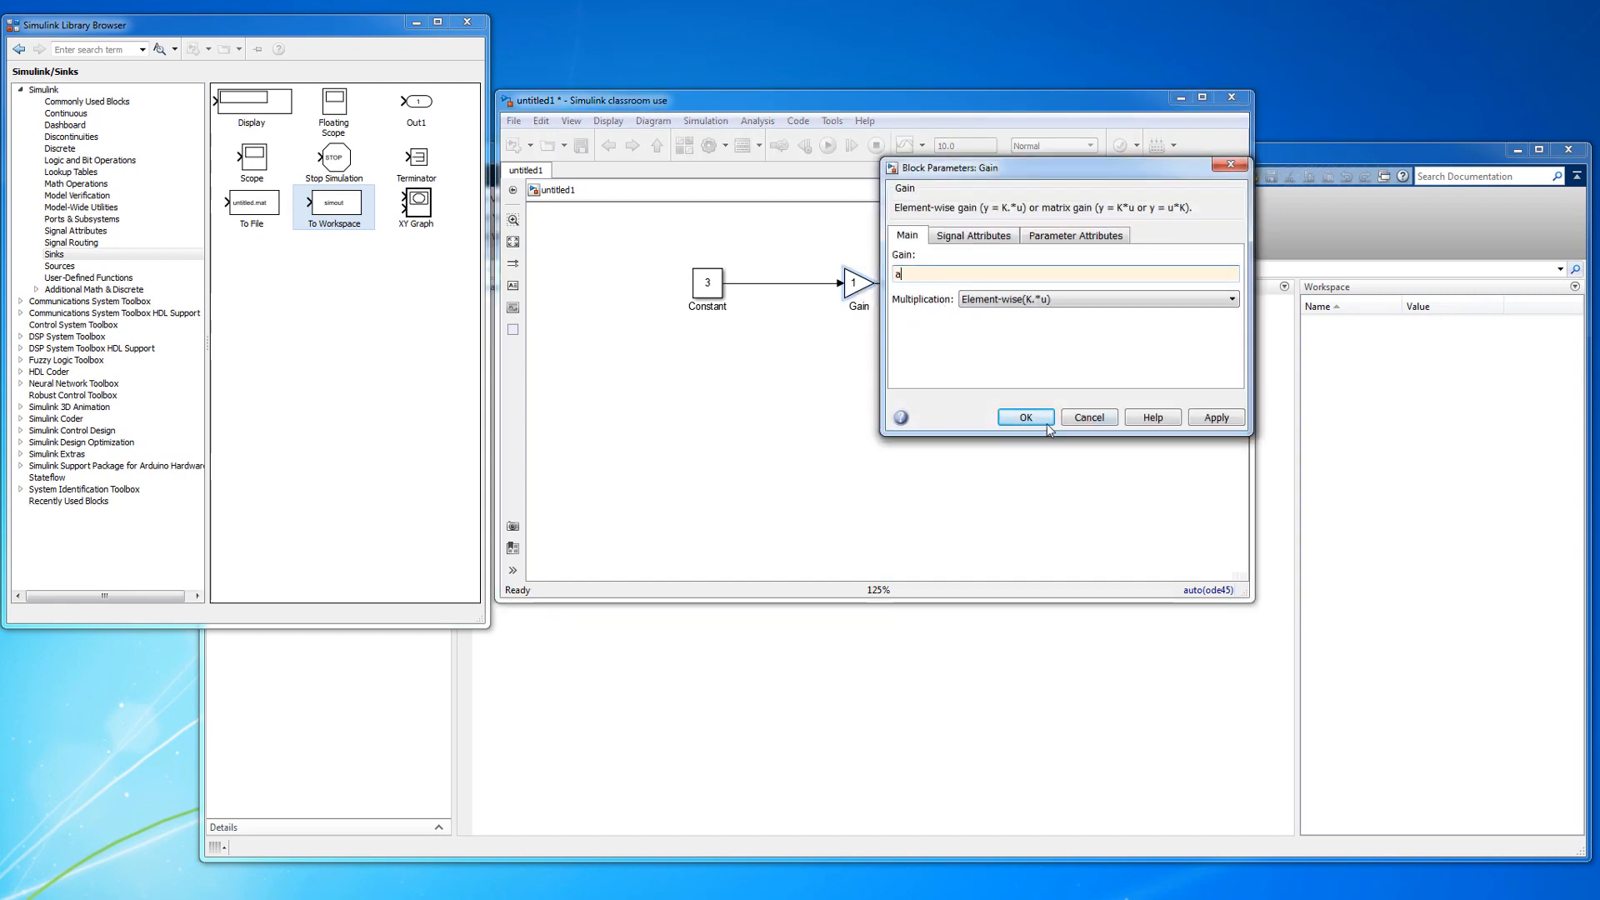
{"action": "left_click", "coordinate": [1024, 417]}
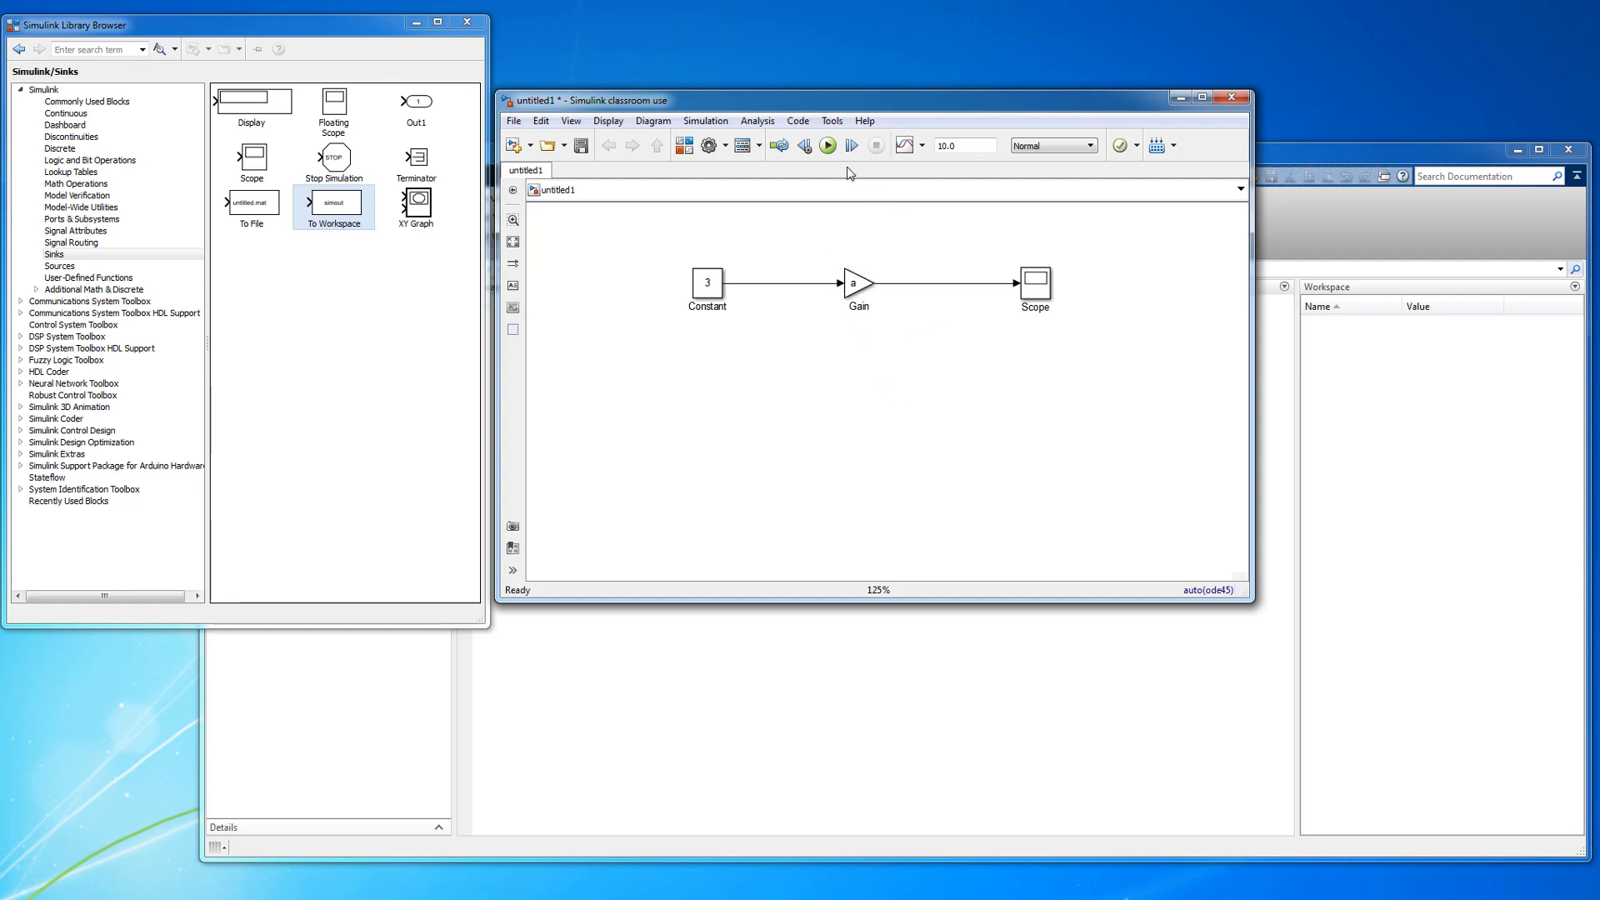
{"action": "left_click", "coordinate": [826, 145]}
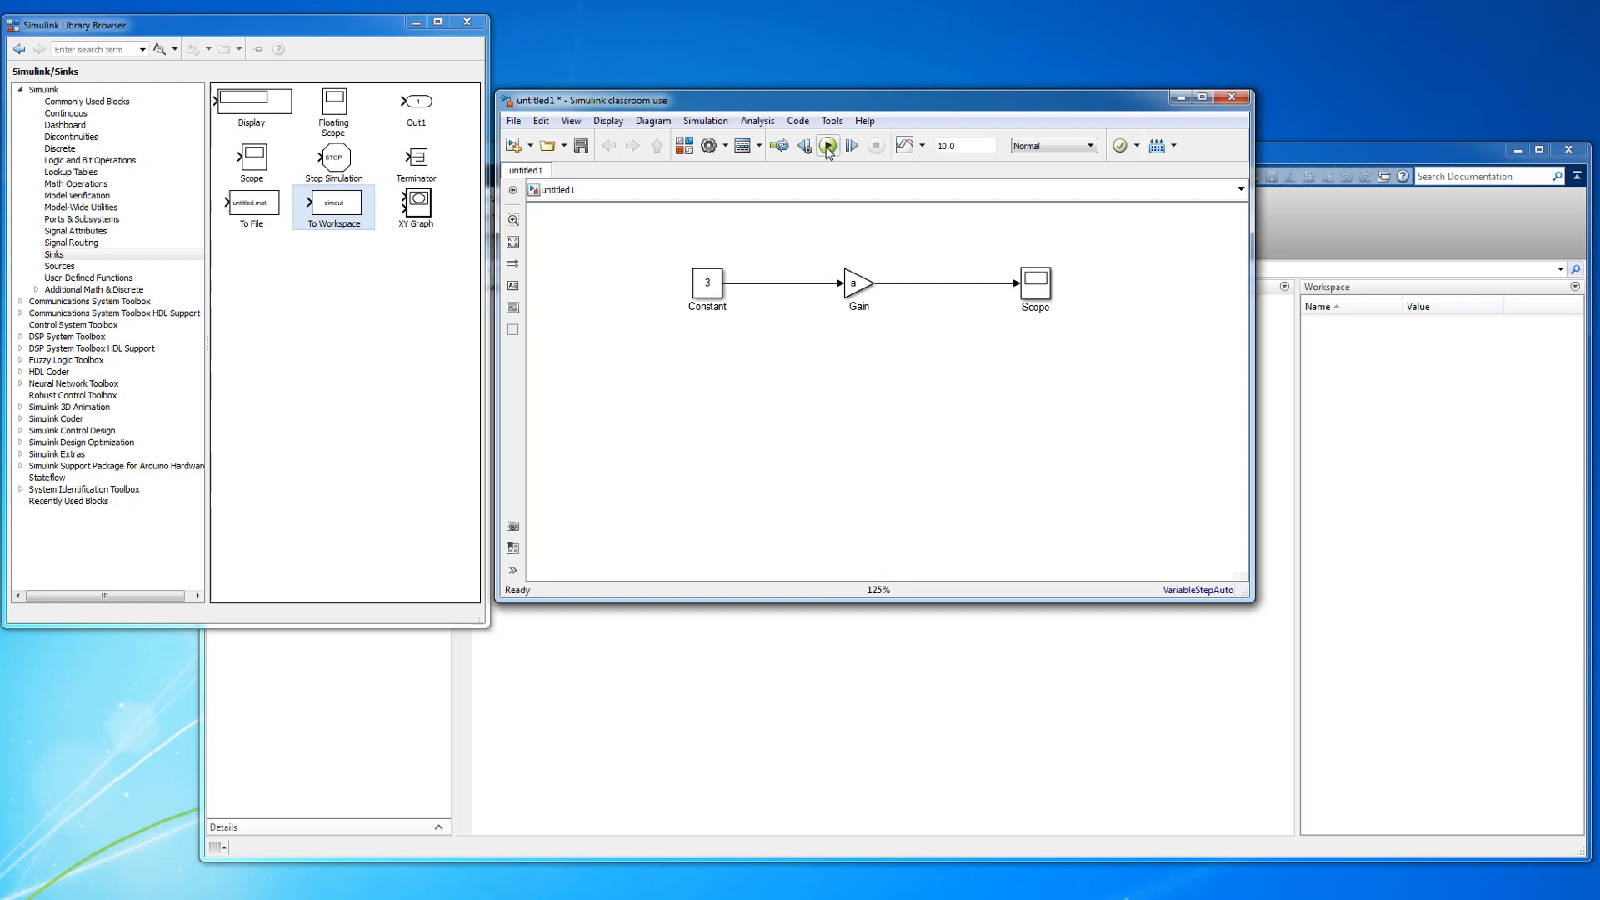
{"action": "left_click", "coordinate": [827, 145]}
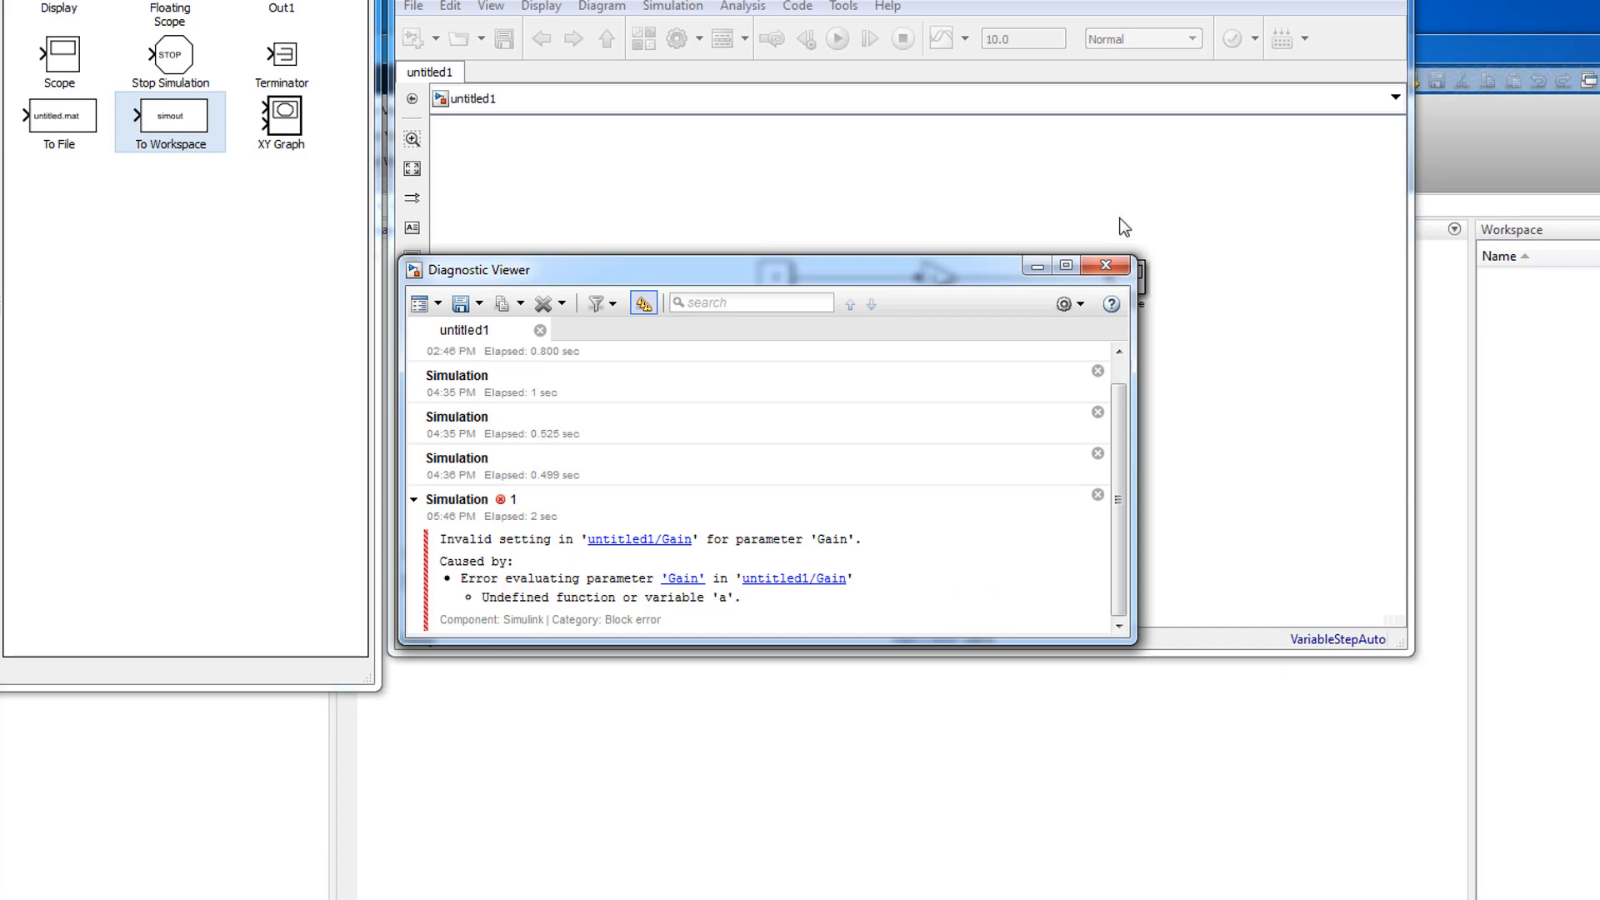
{"action": "left_click", "coordinate": [1105, 265]}
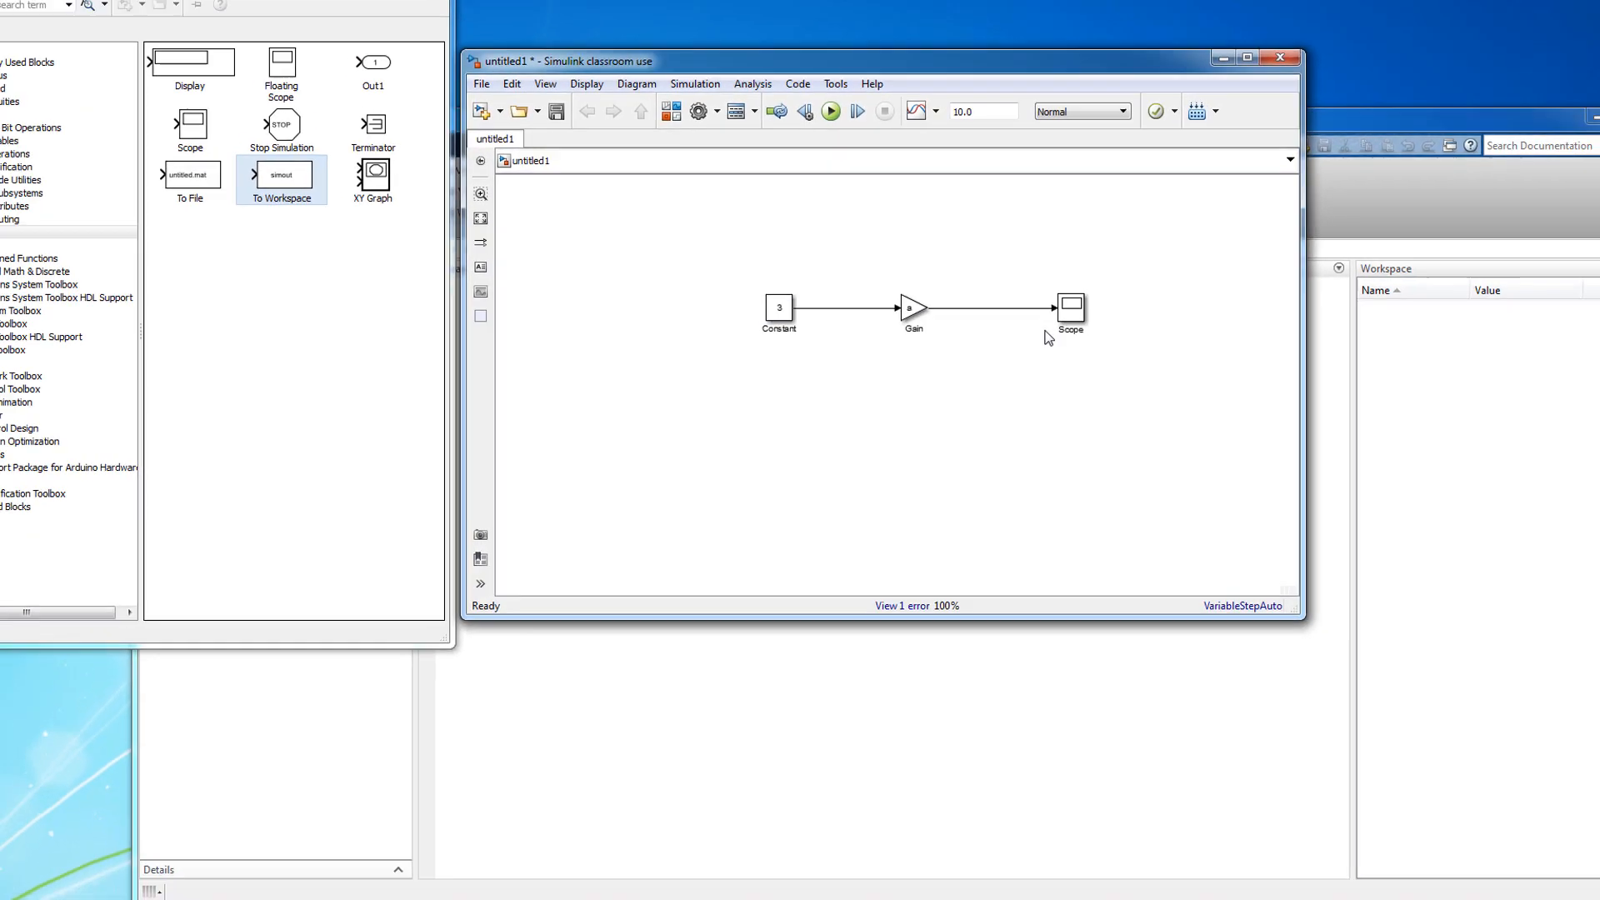
{"action": "double_click", "coordinate": [911, 309]}
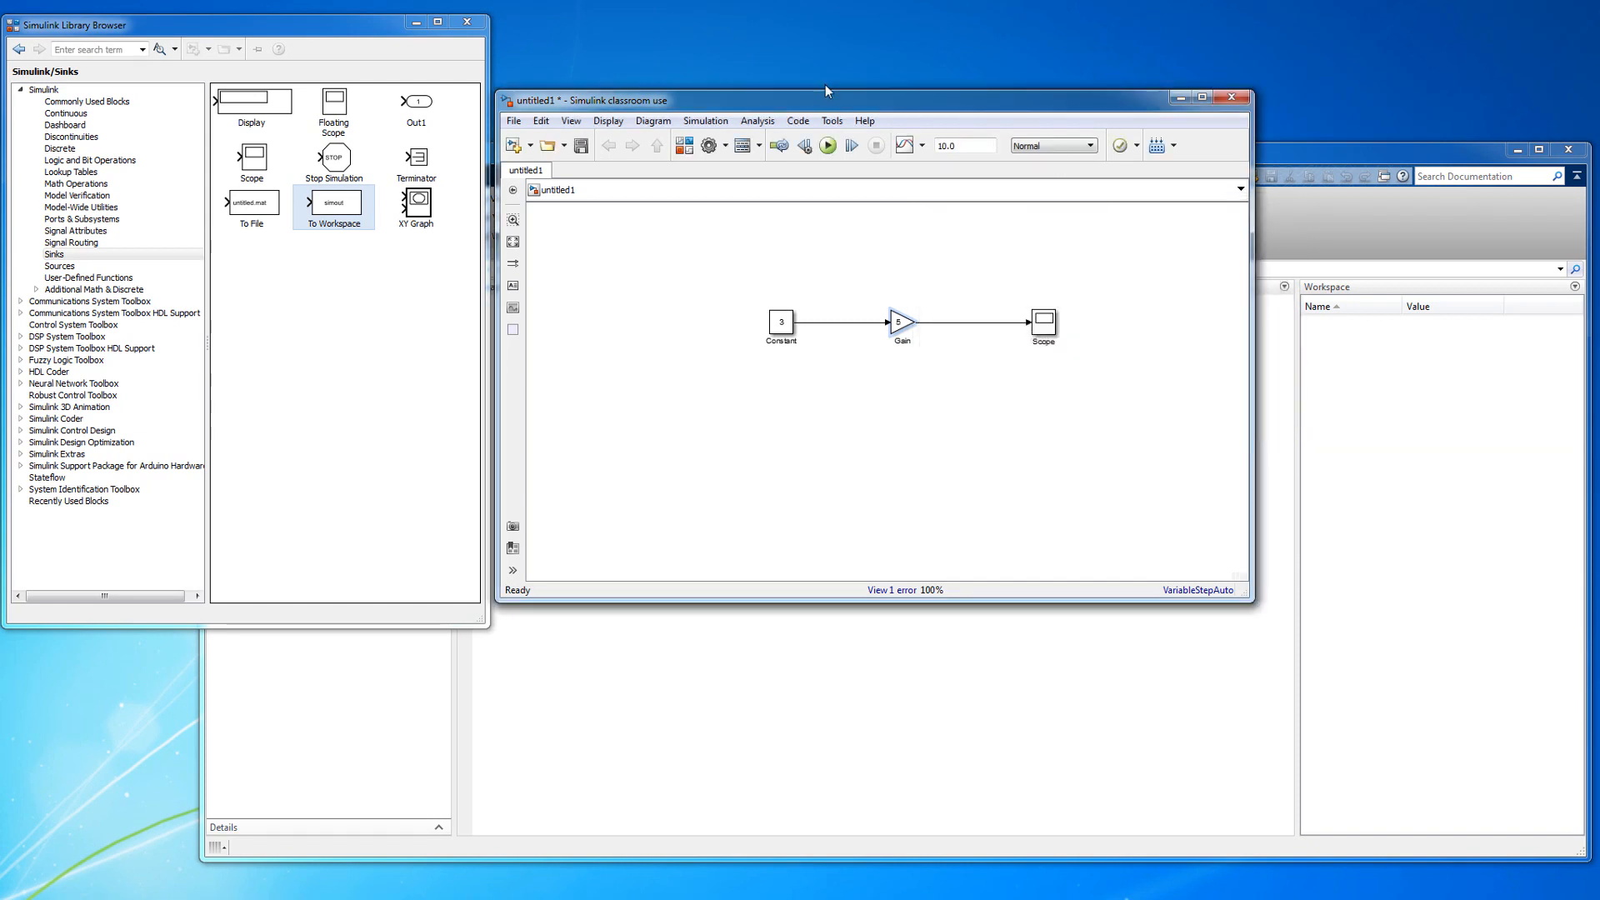
- Define a = 5 in the MATLAB Command Window
{"action": "left_click", "coordinate": [827, 145]}
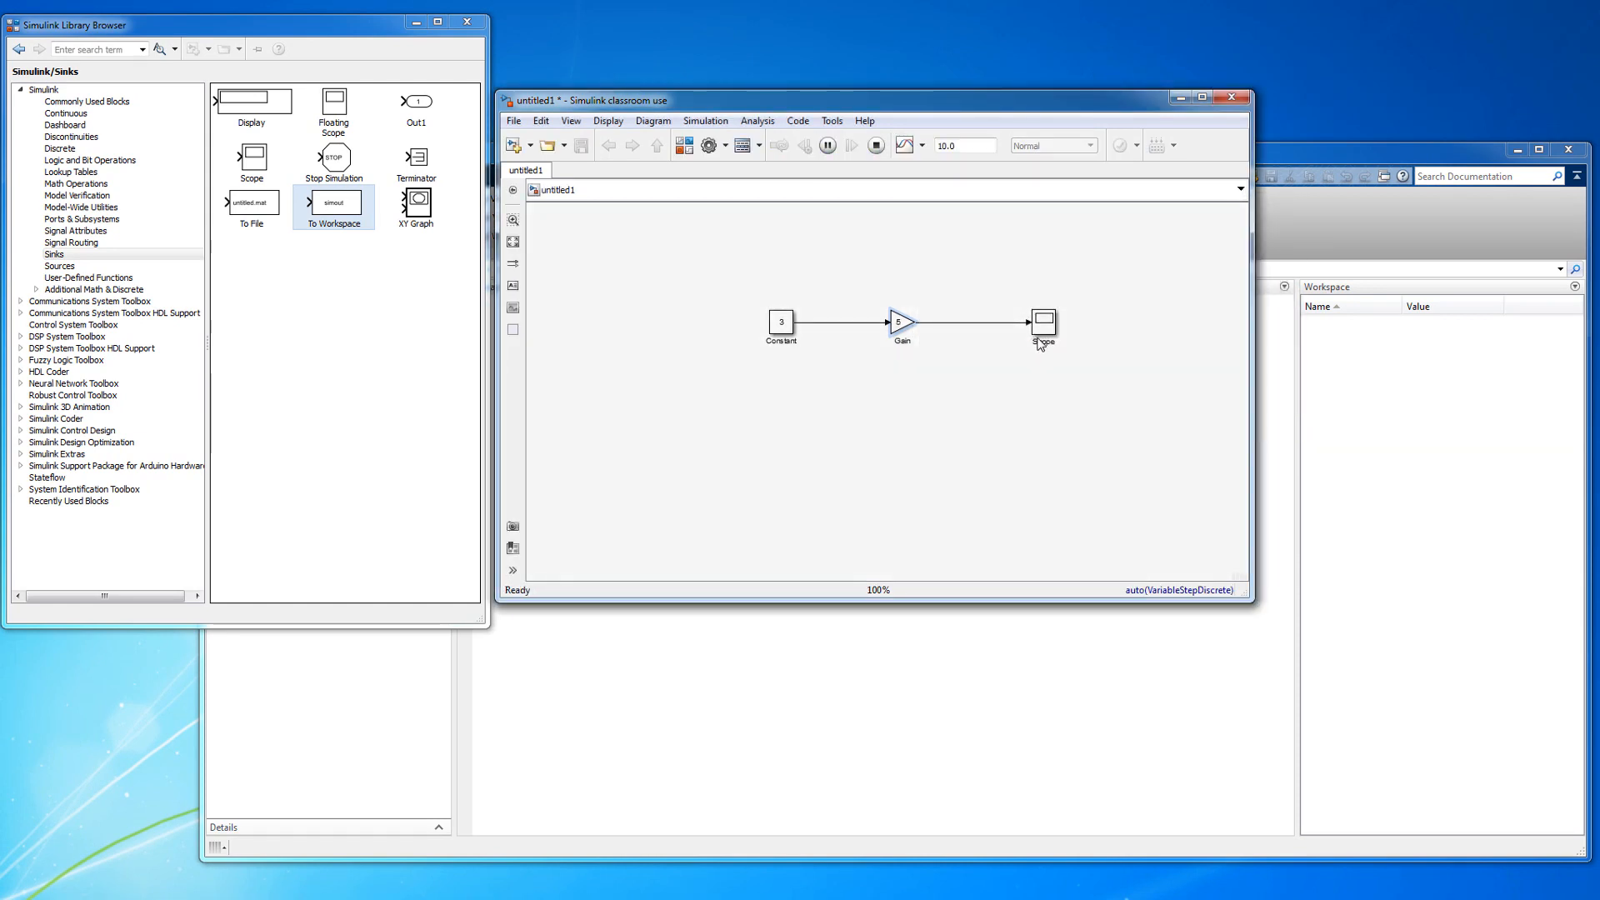
{"action": "left_click", "coordinate": [874, 145]}
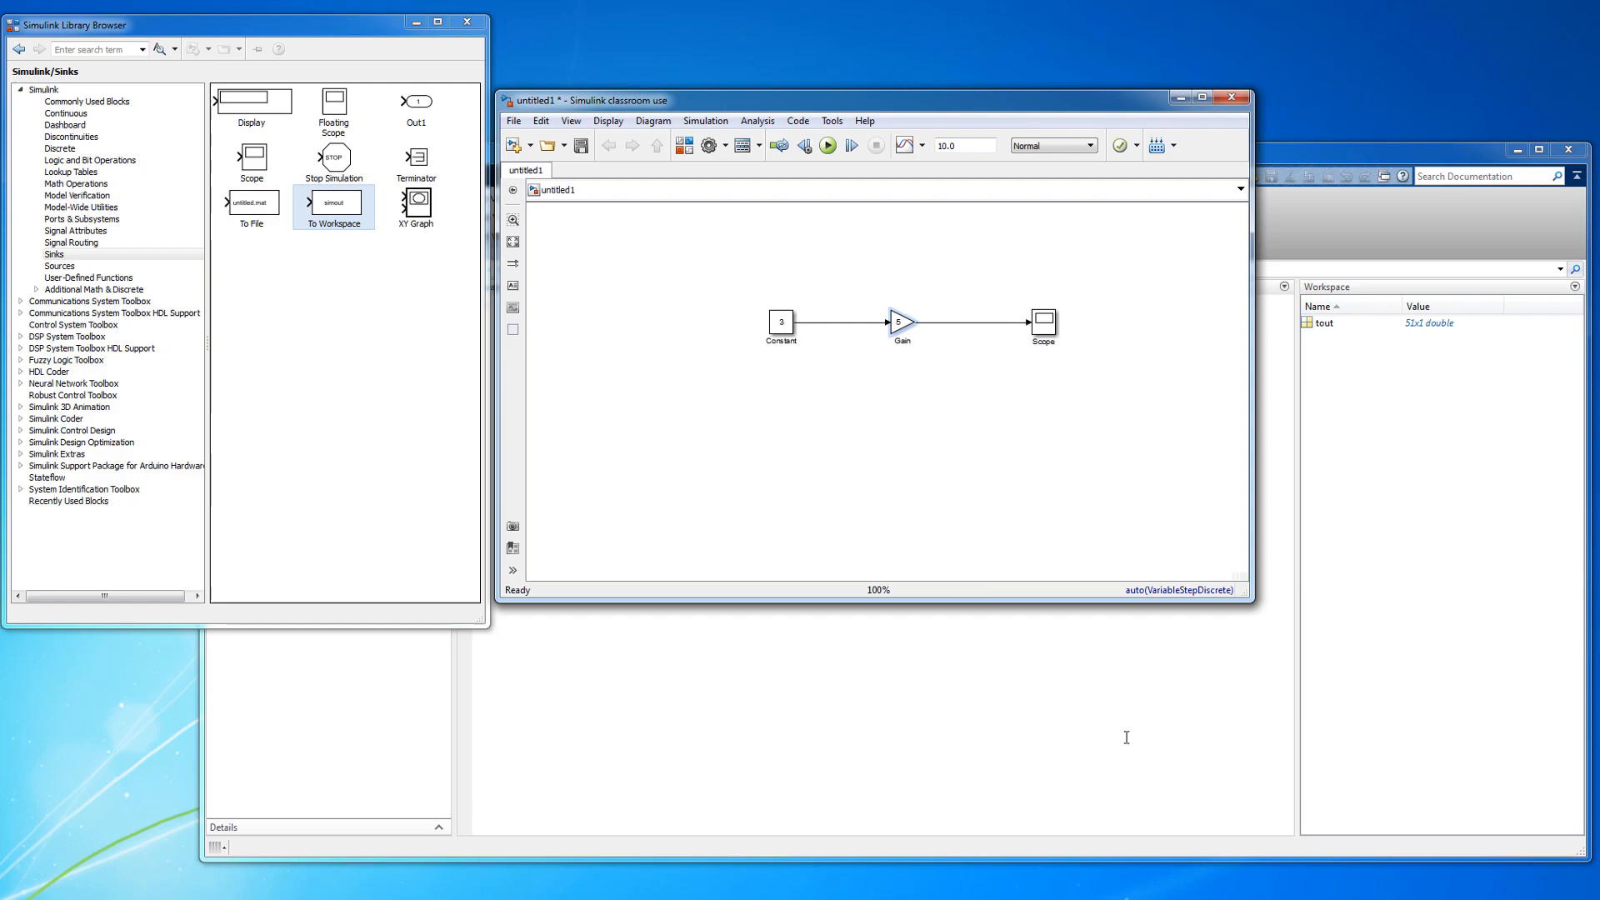
{"action": "type", "text": "a"}
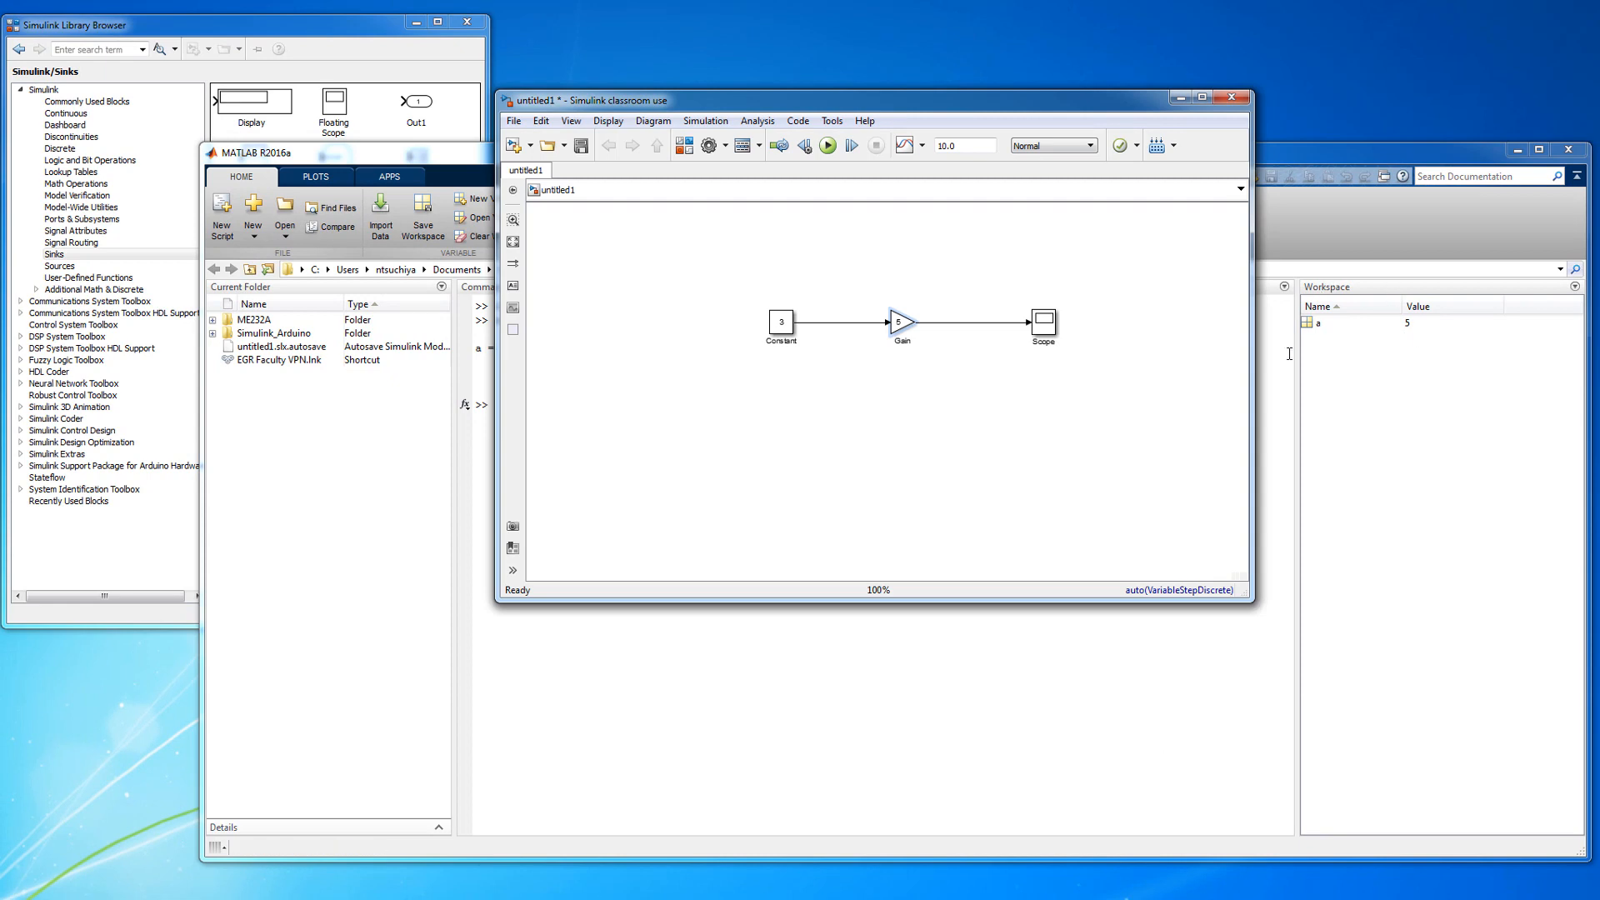
- Reconfirm the Gain value a and run the model without error, producing tout
{"action": "left_click", "coordinate": [901, 320]}
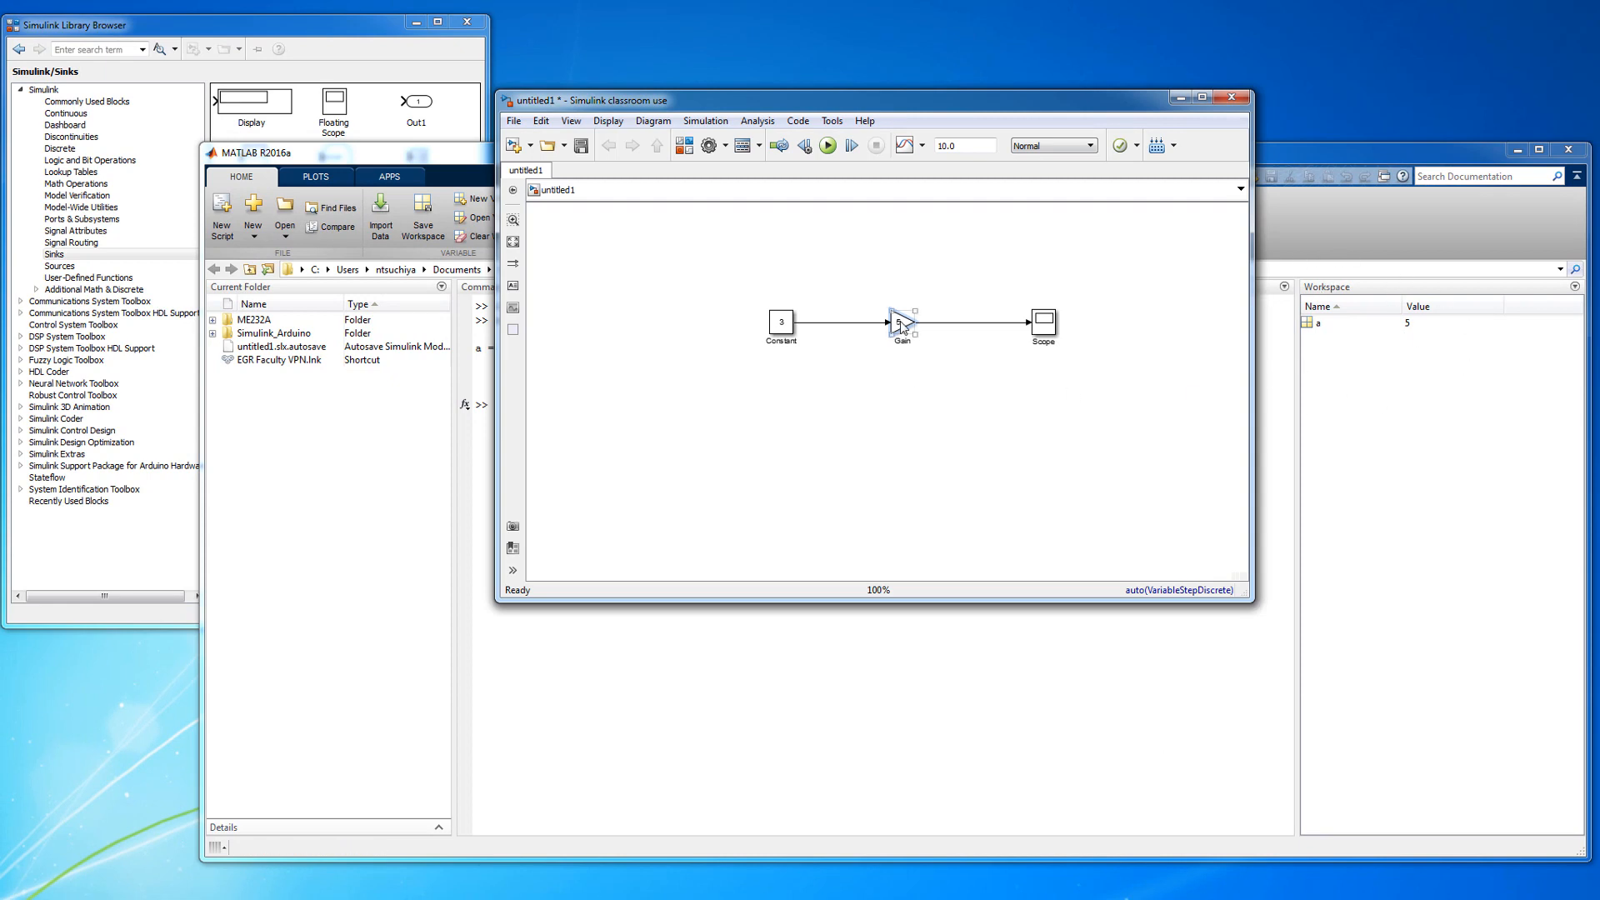
{"action": "double_click", "coordinate": [901, 322]}
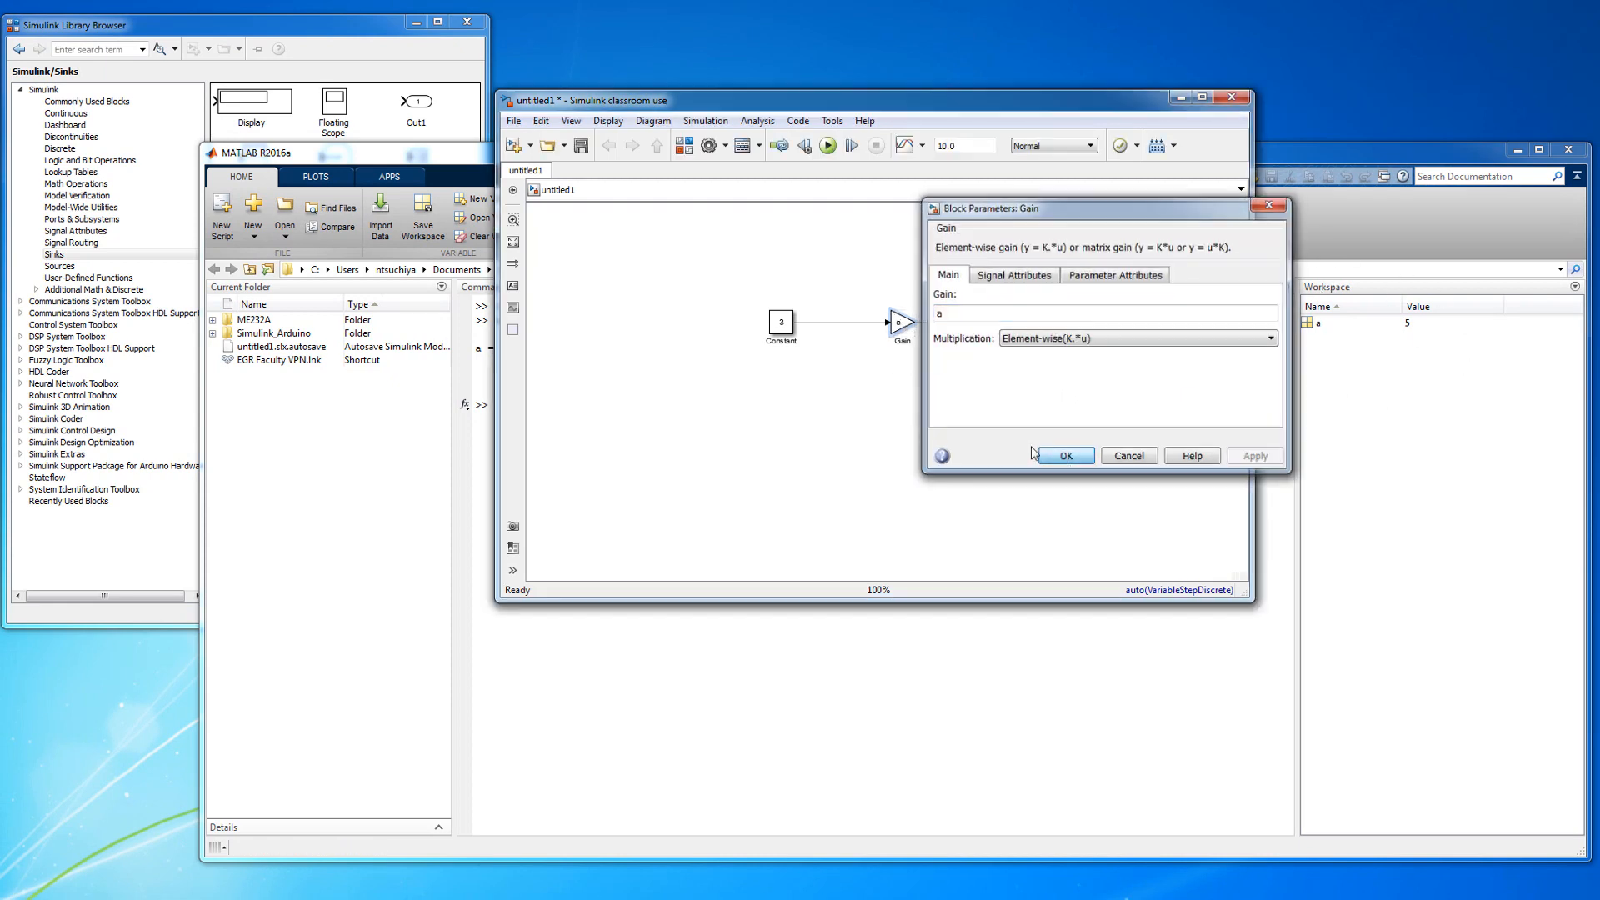
{"action": "left_click", "coordinate": [1065, 455]}
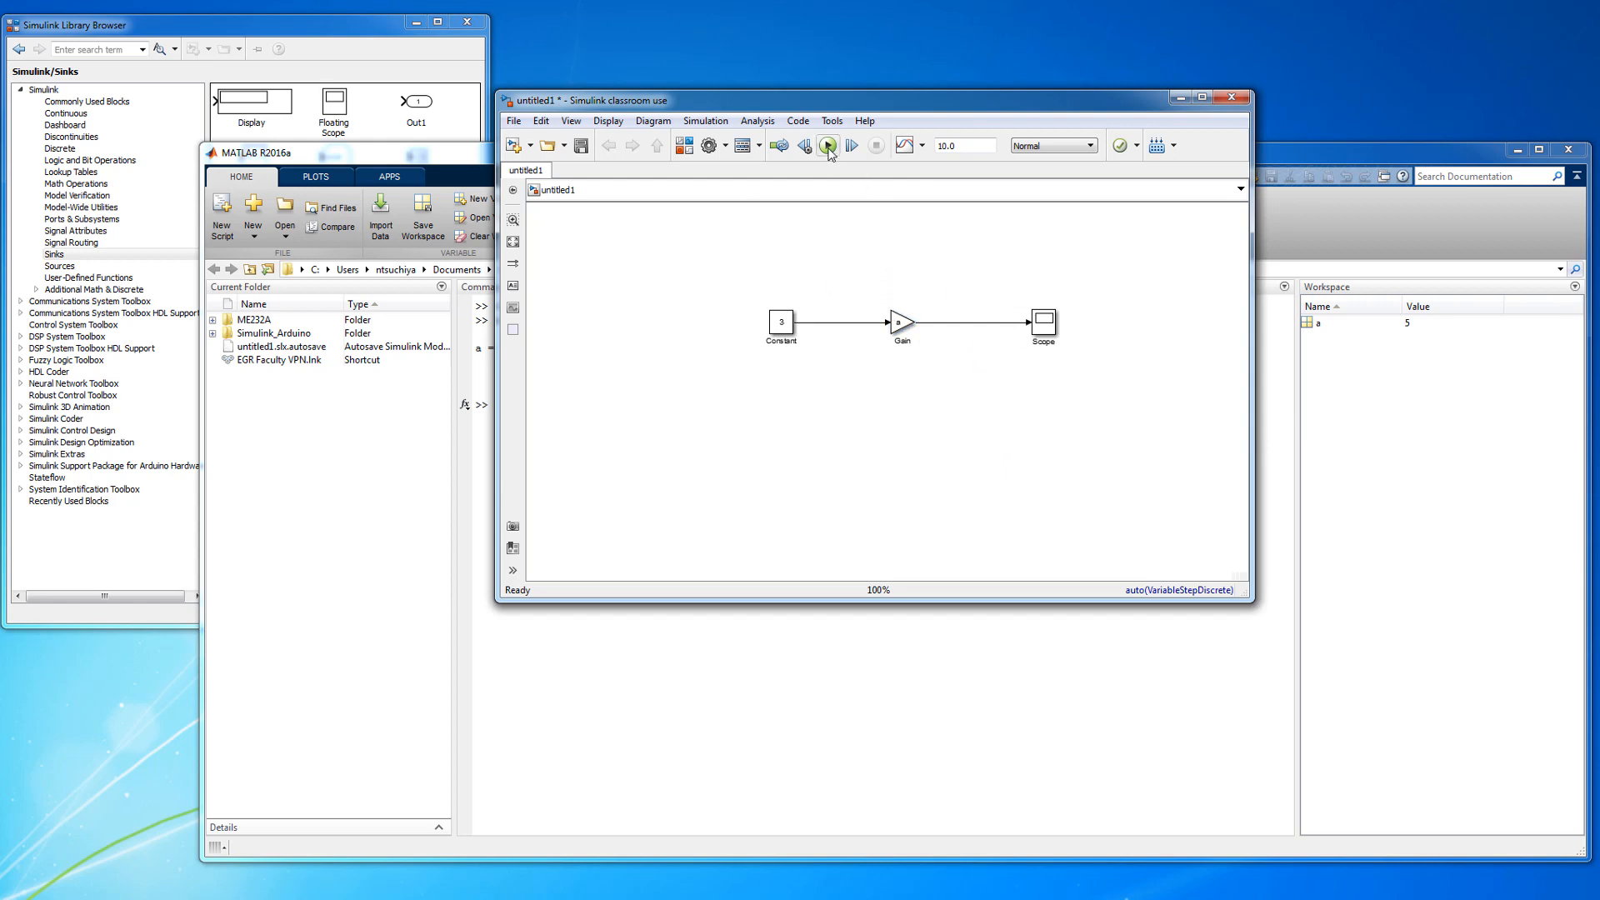
{"action": "left_click", "coordinate": [827, 145]}
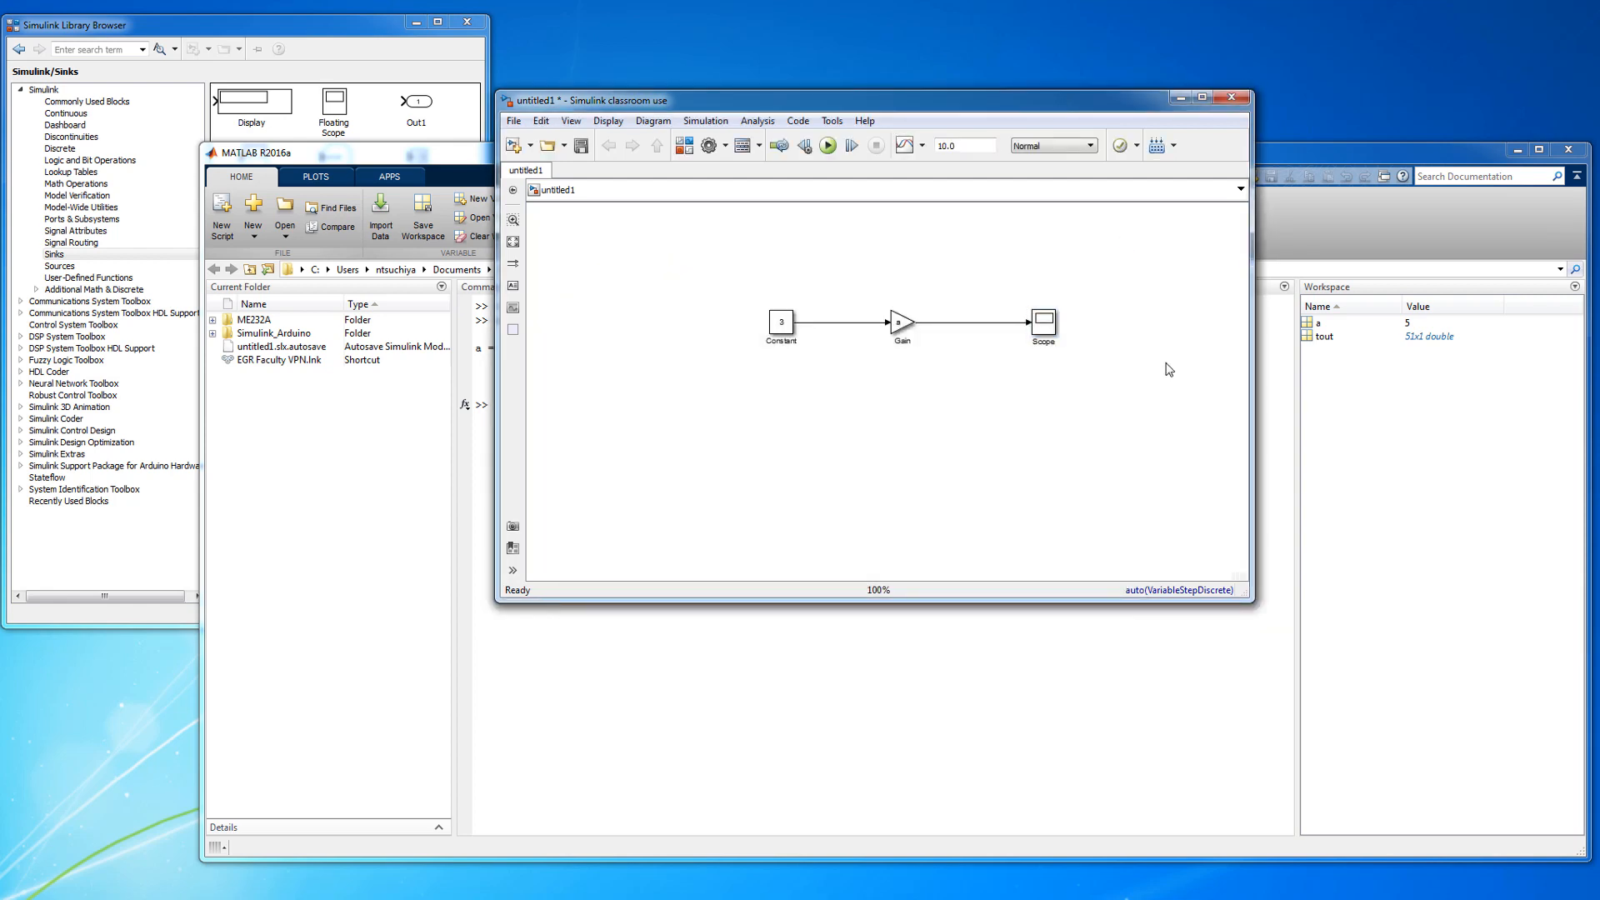
{"action": "mouse_move", "coordinate": [908, 366]}
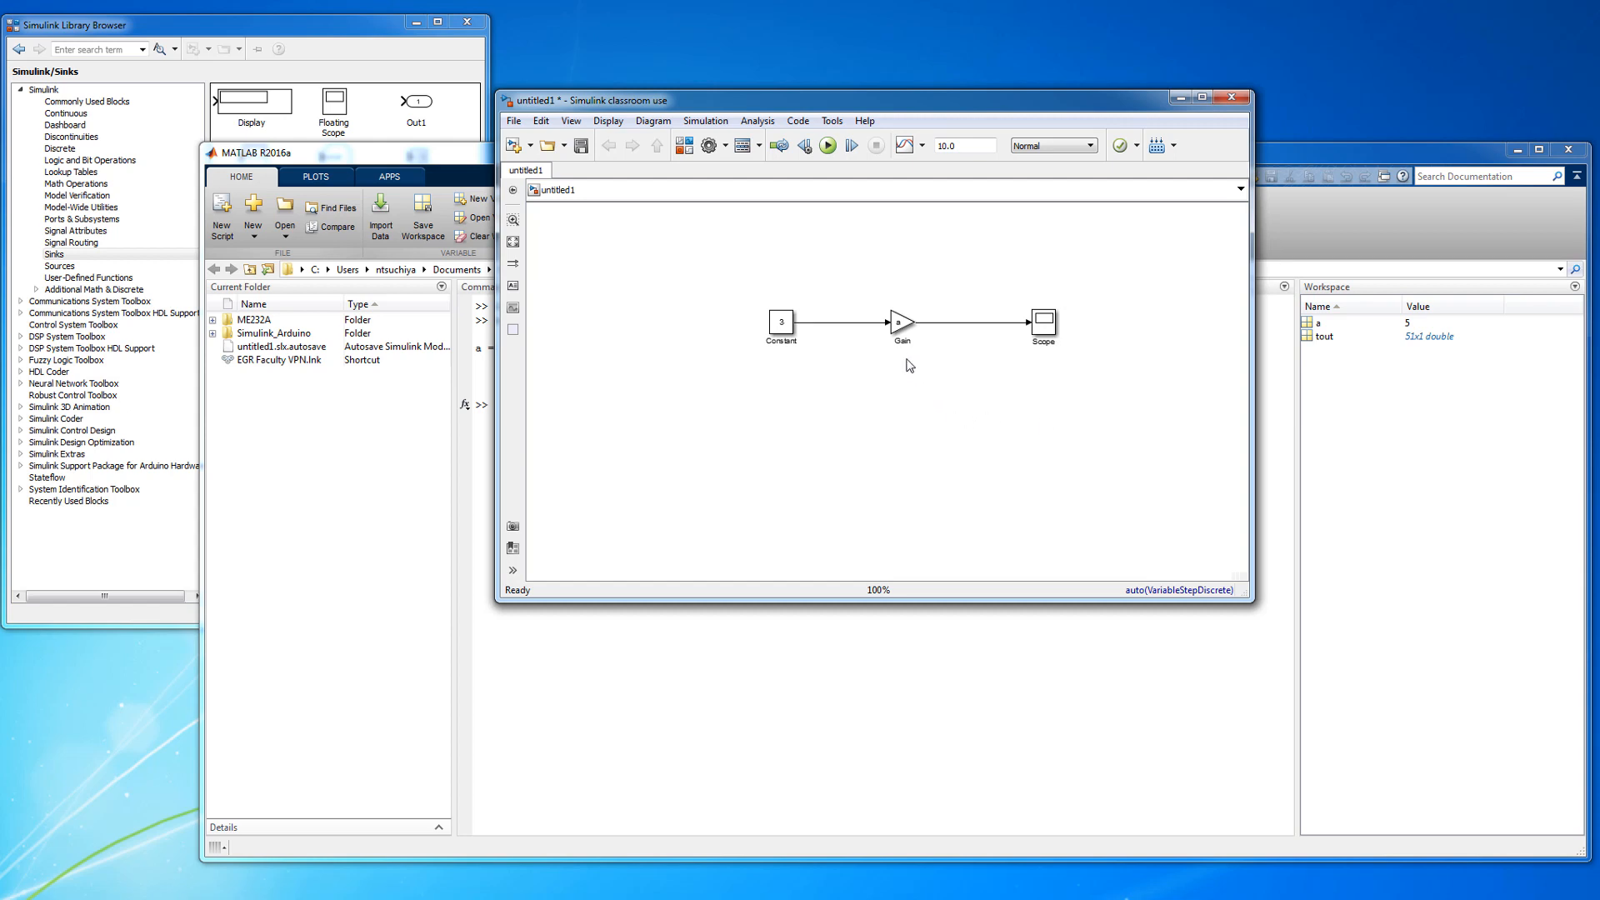
{"action": "mouse_move", "coordinate": [910, 383]}
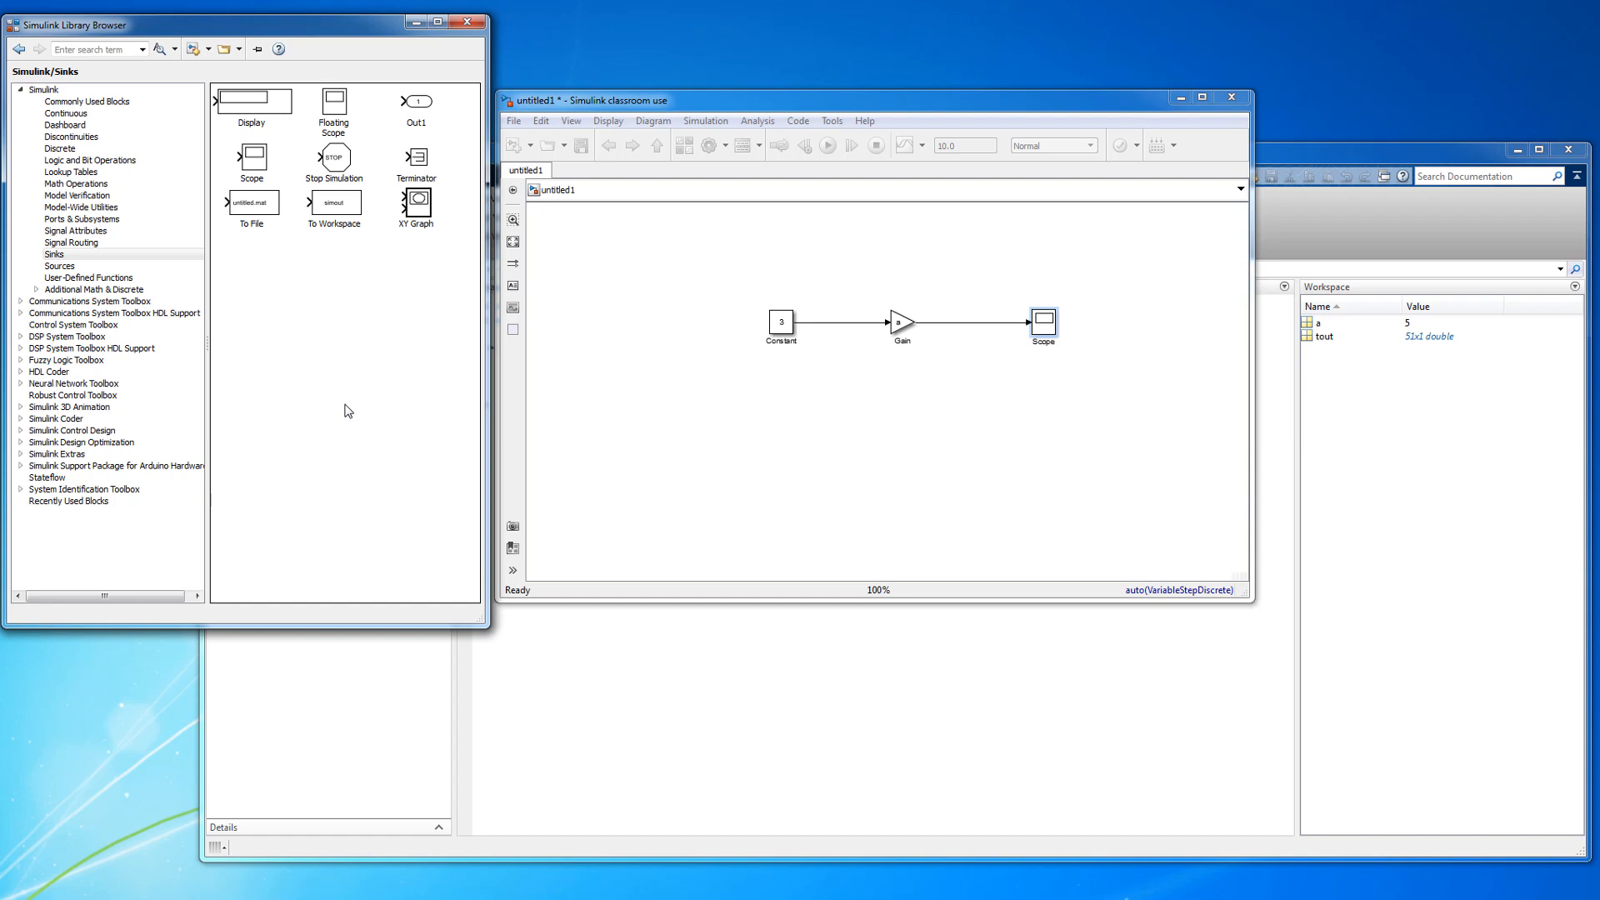
{"action": "mouse_move", "coordinate": [340, 393]}
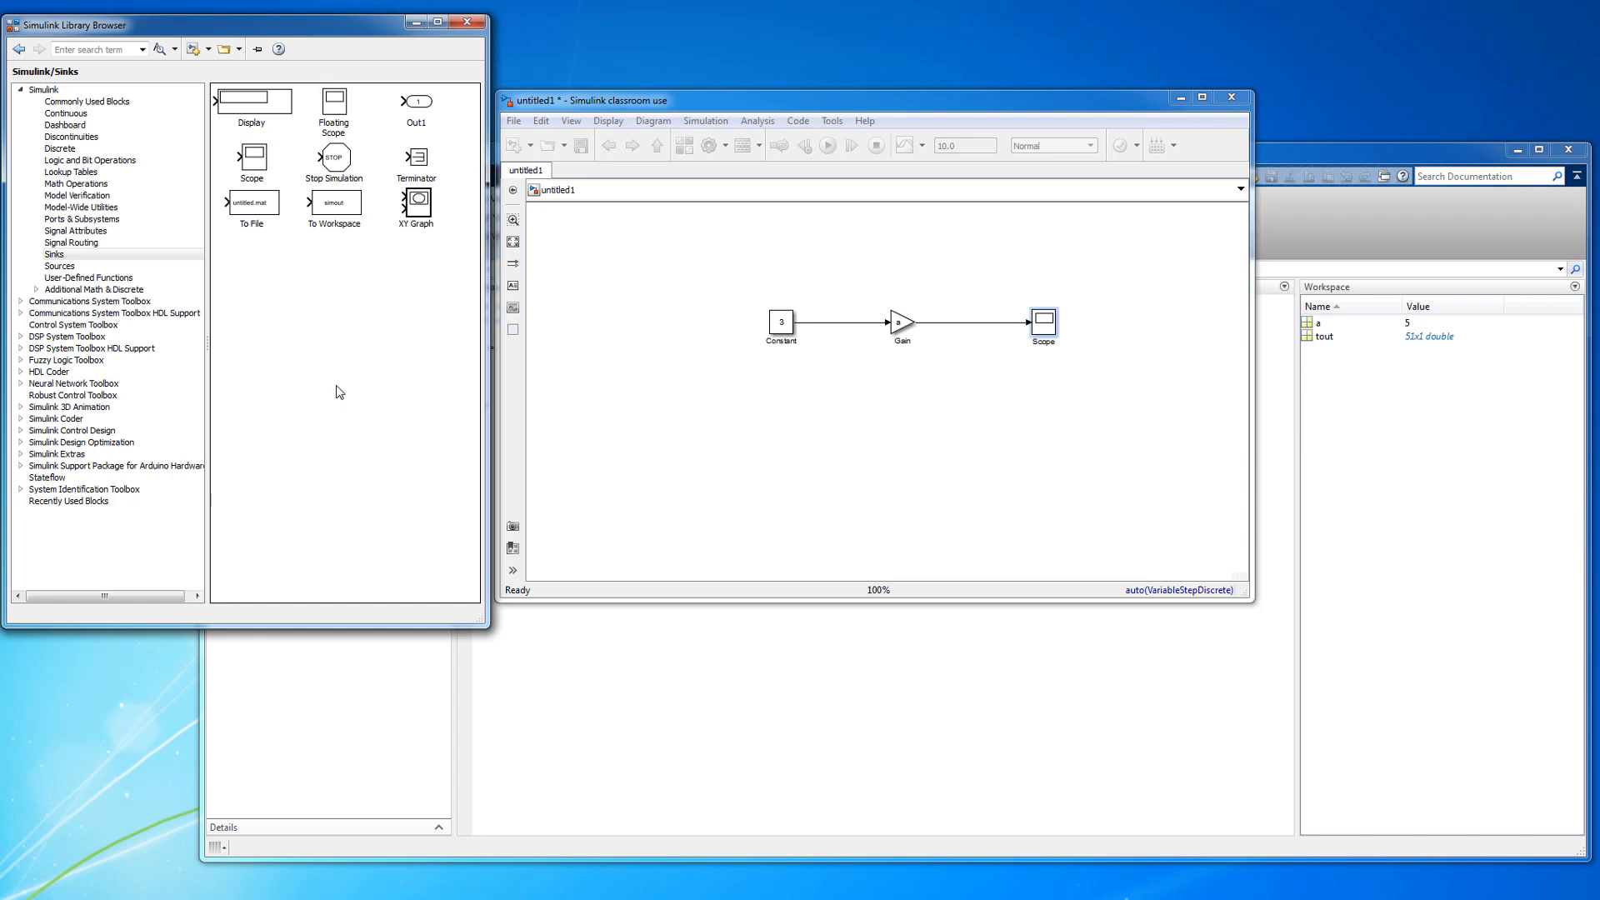
{"action": "mouse_move", "coordinate": [327, 368]}
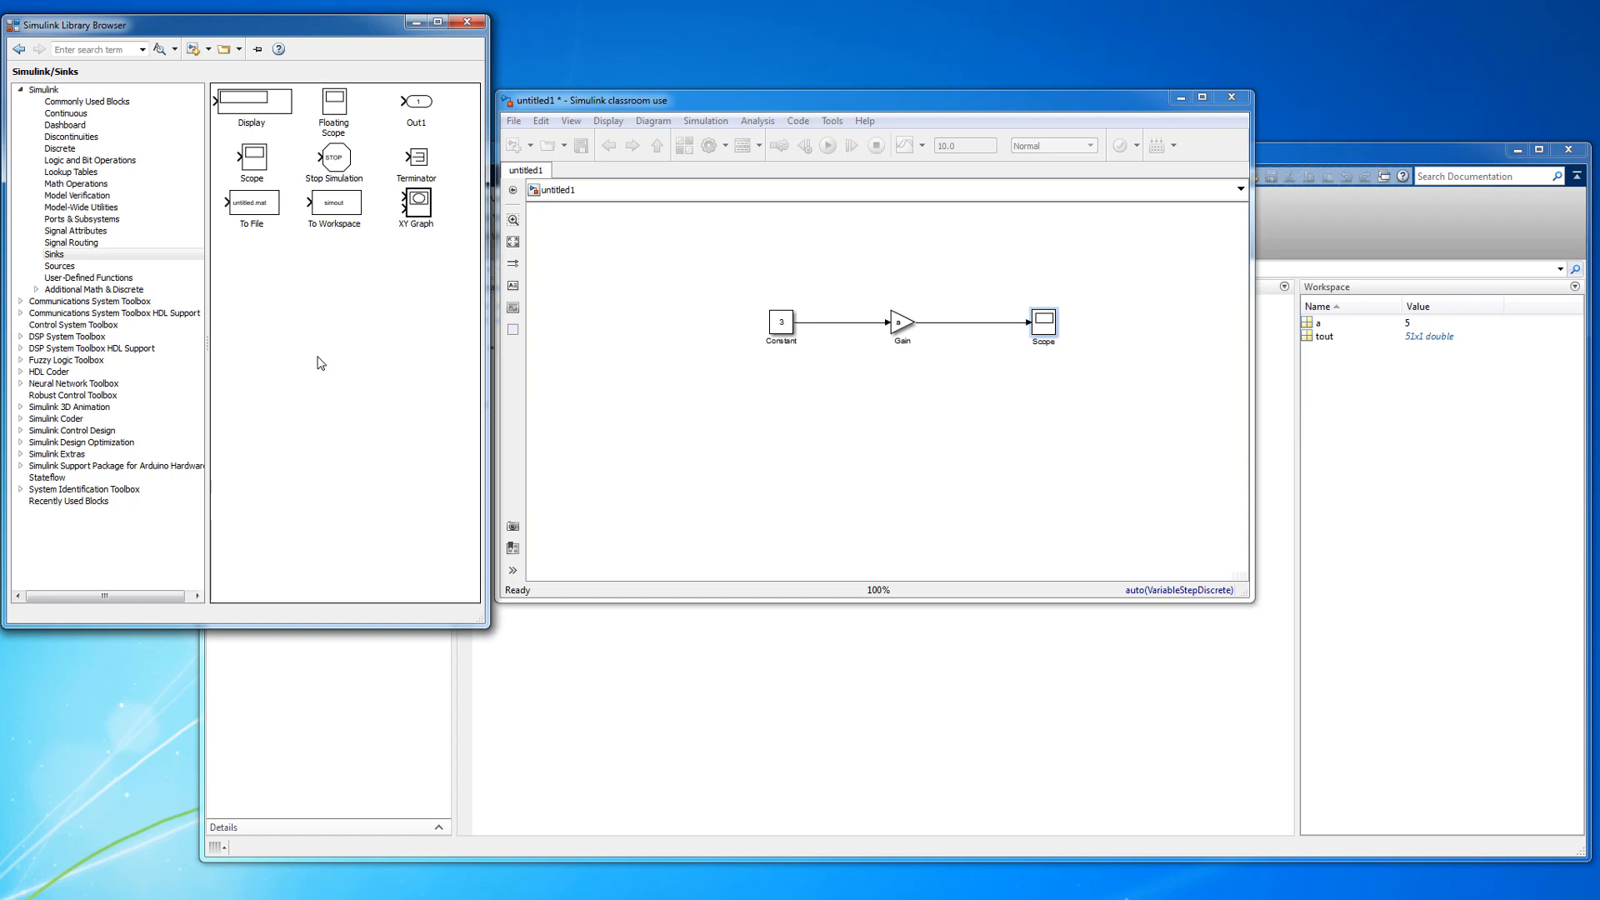
{"action": "mouse_move", "coordinate": [320, 355]}
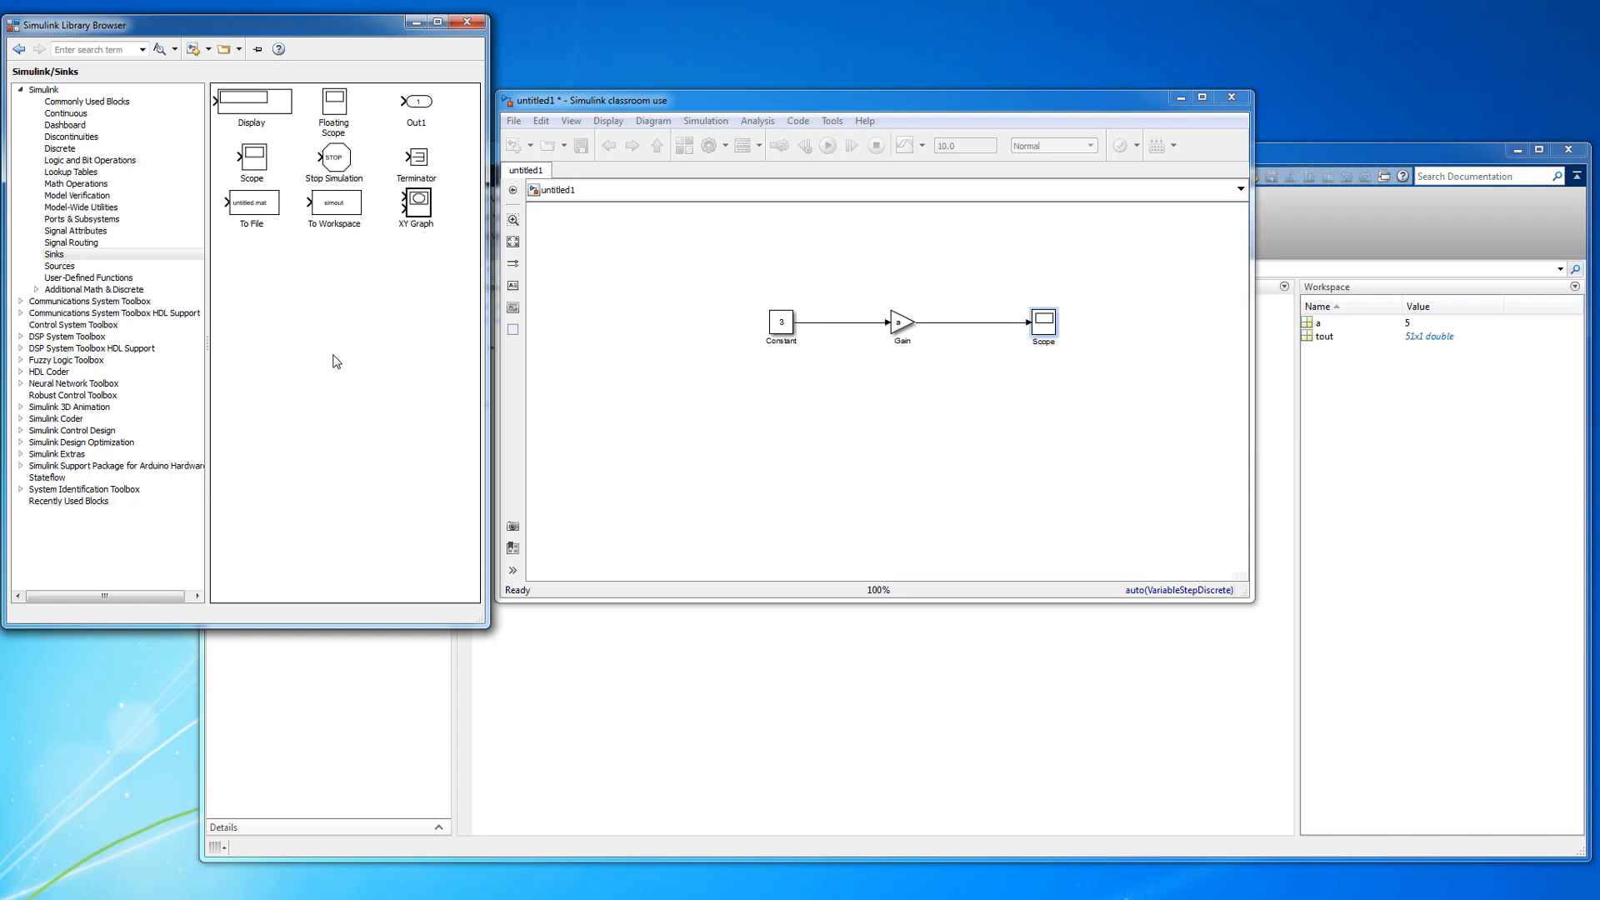
{"action": "mouse_move", "coordinate": [344, 210]}
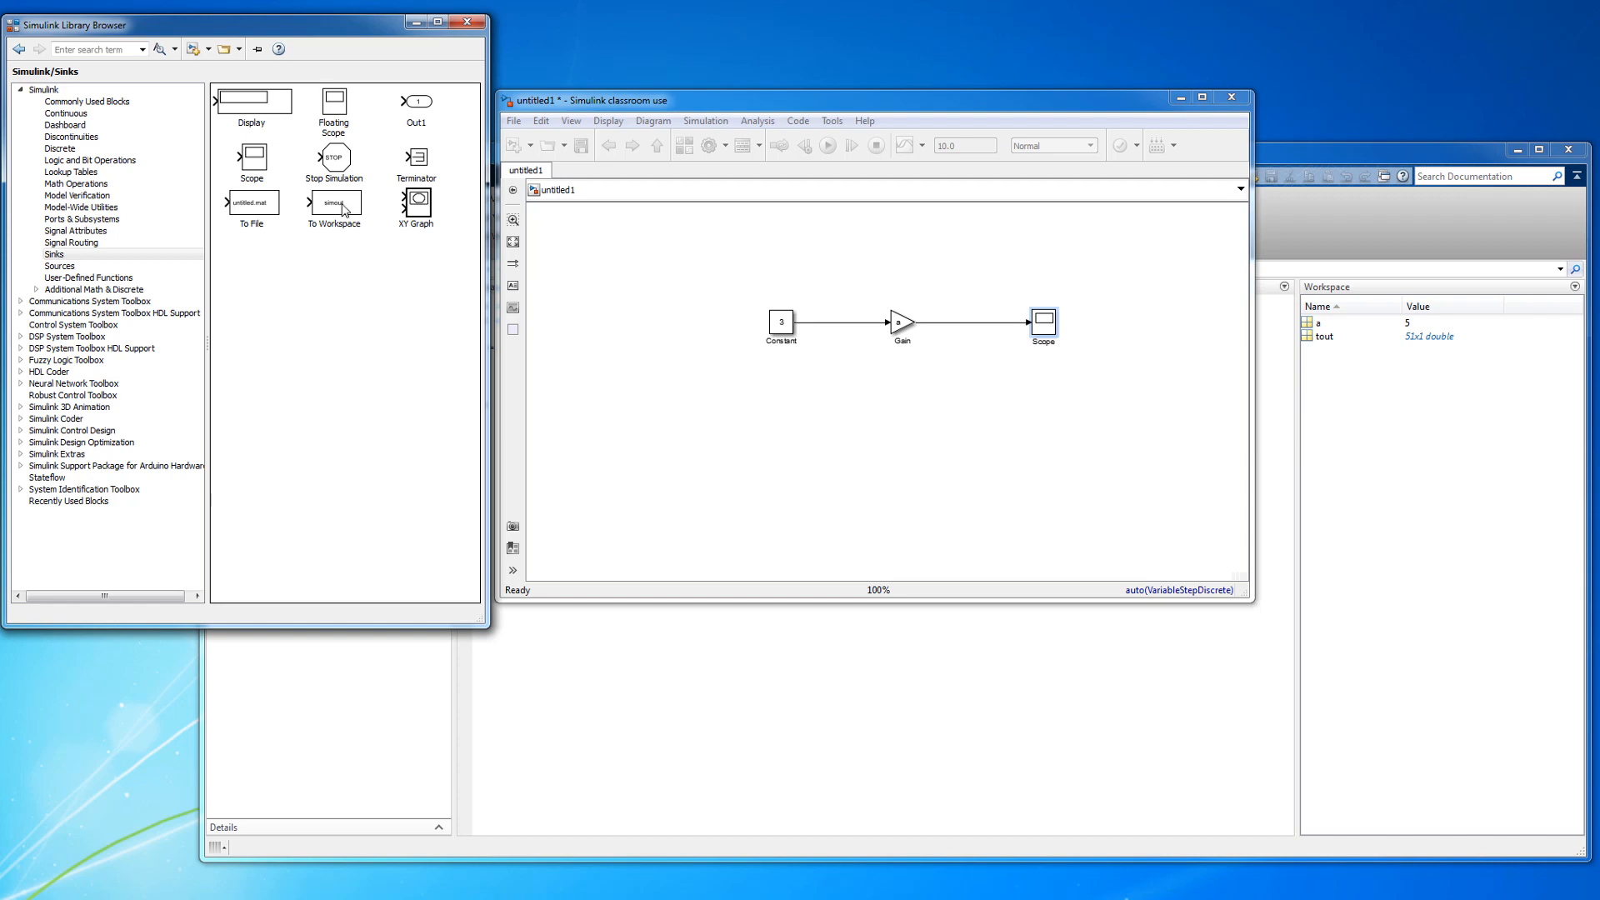
- Add a To Workspace block at the chain's end saving variable y as an Array
{"action": "left_click_drag", "start_coordinate": [334, 202], "coordinate": [967, 380]}
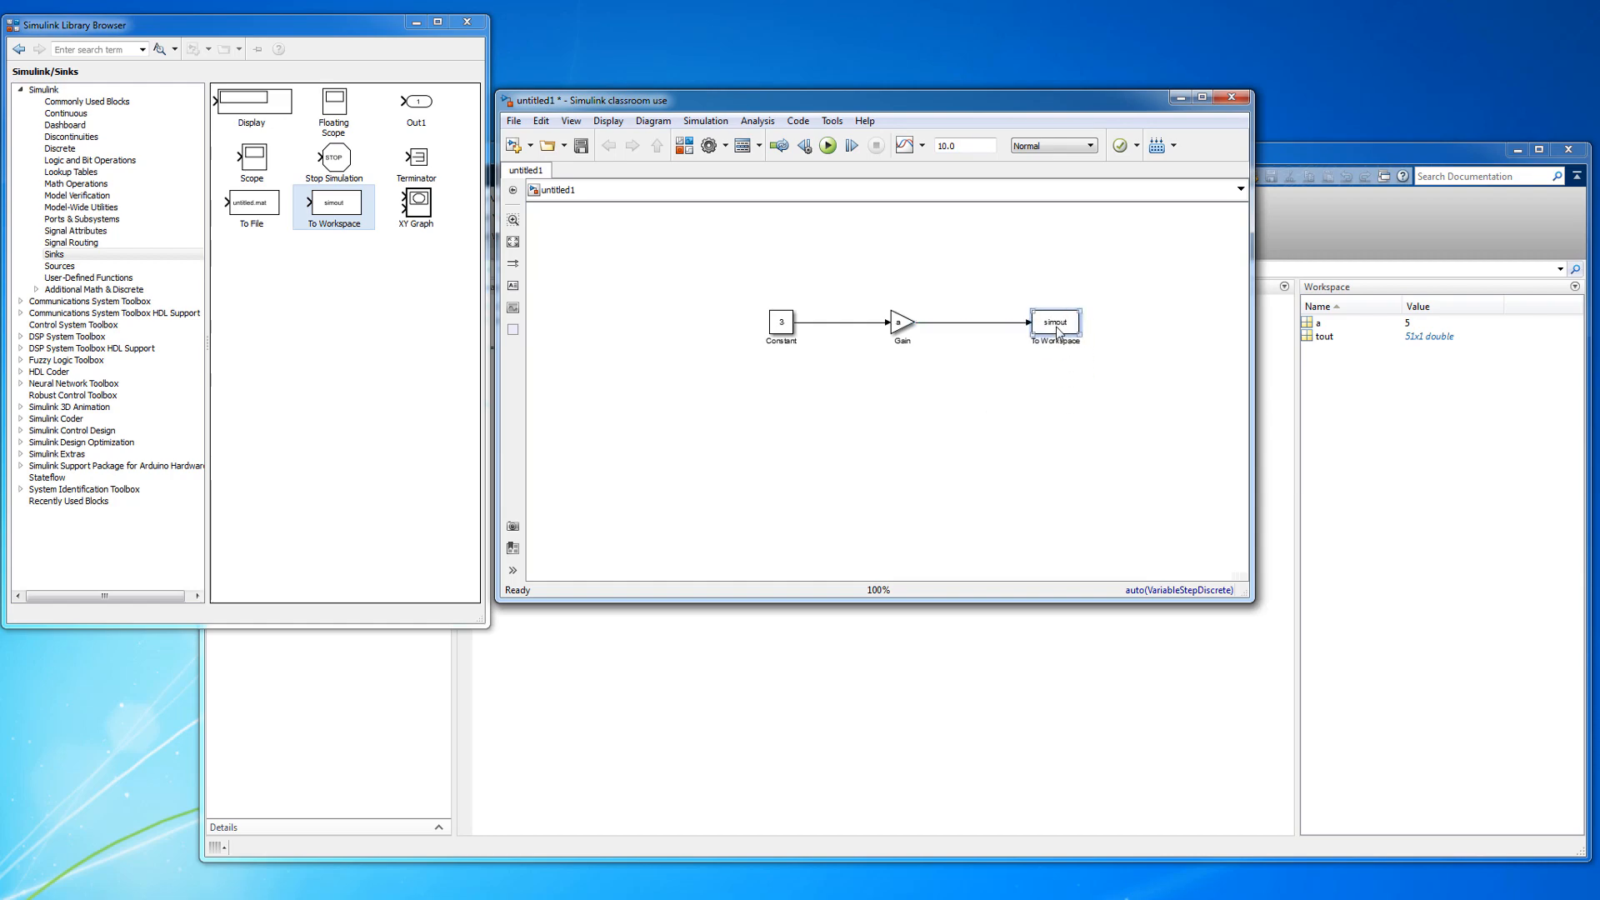
{"action": "double_click", "coordinate": [1056, 321]}
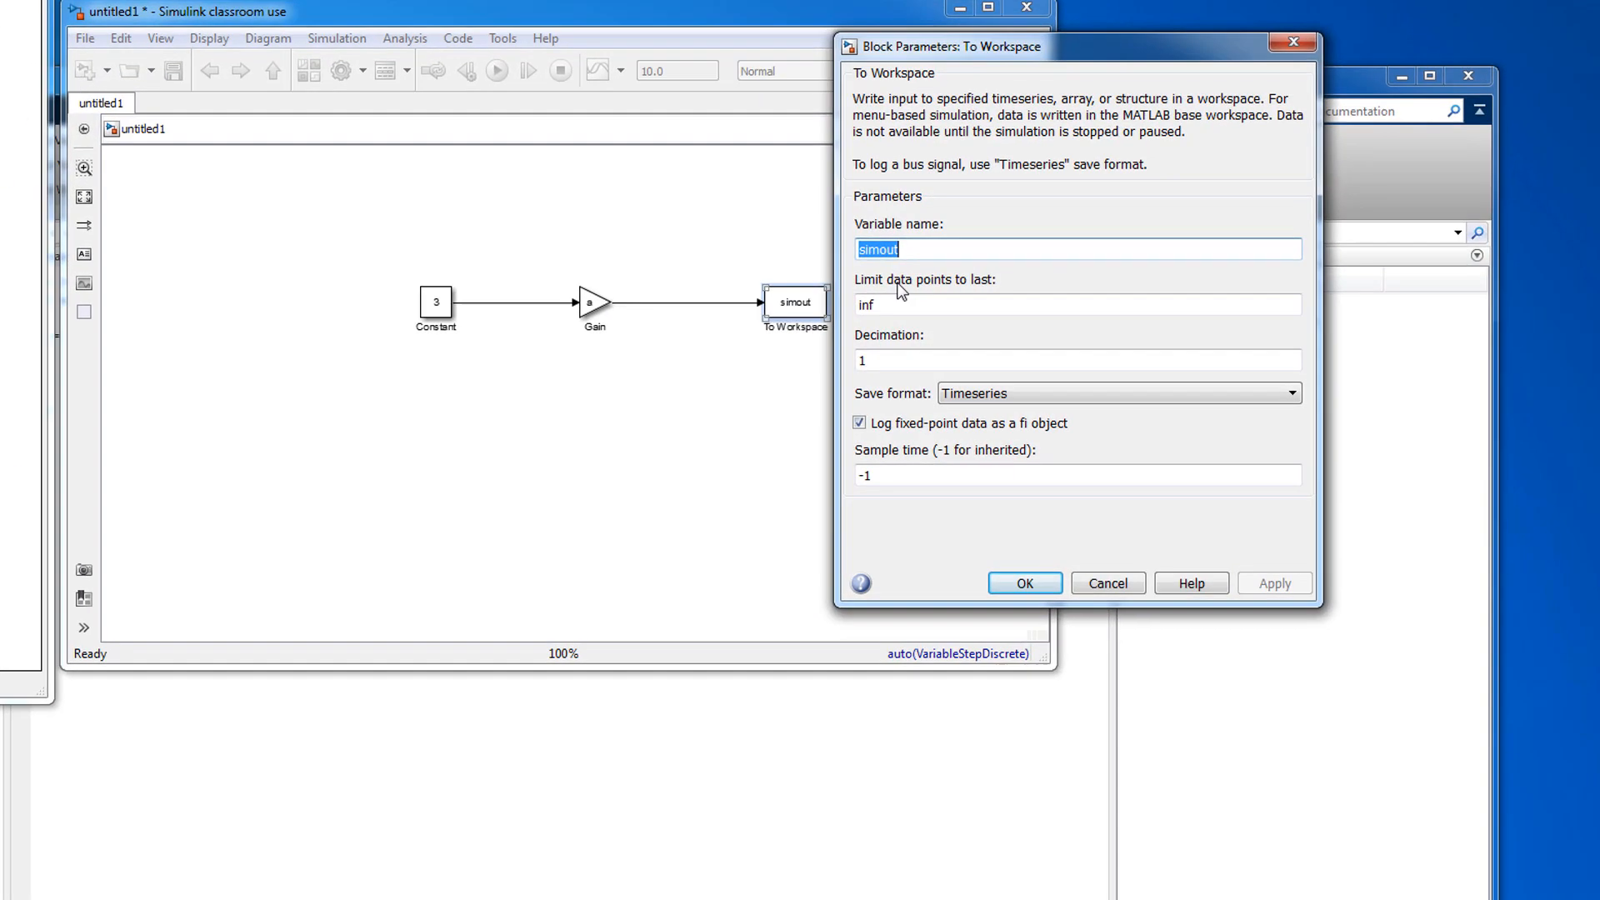
{"action": "type", "text": "y"}
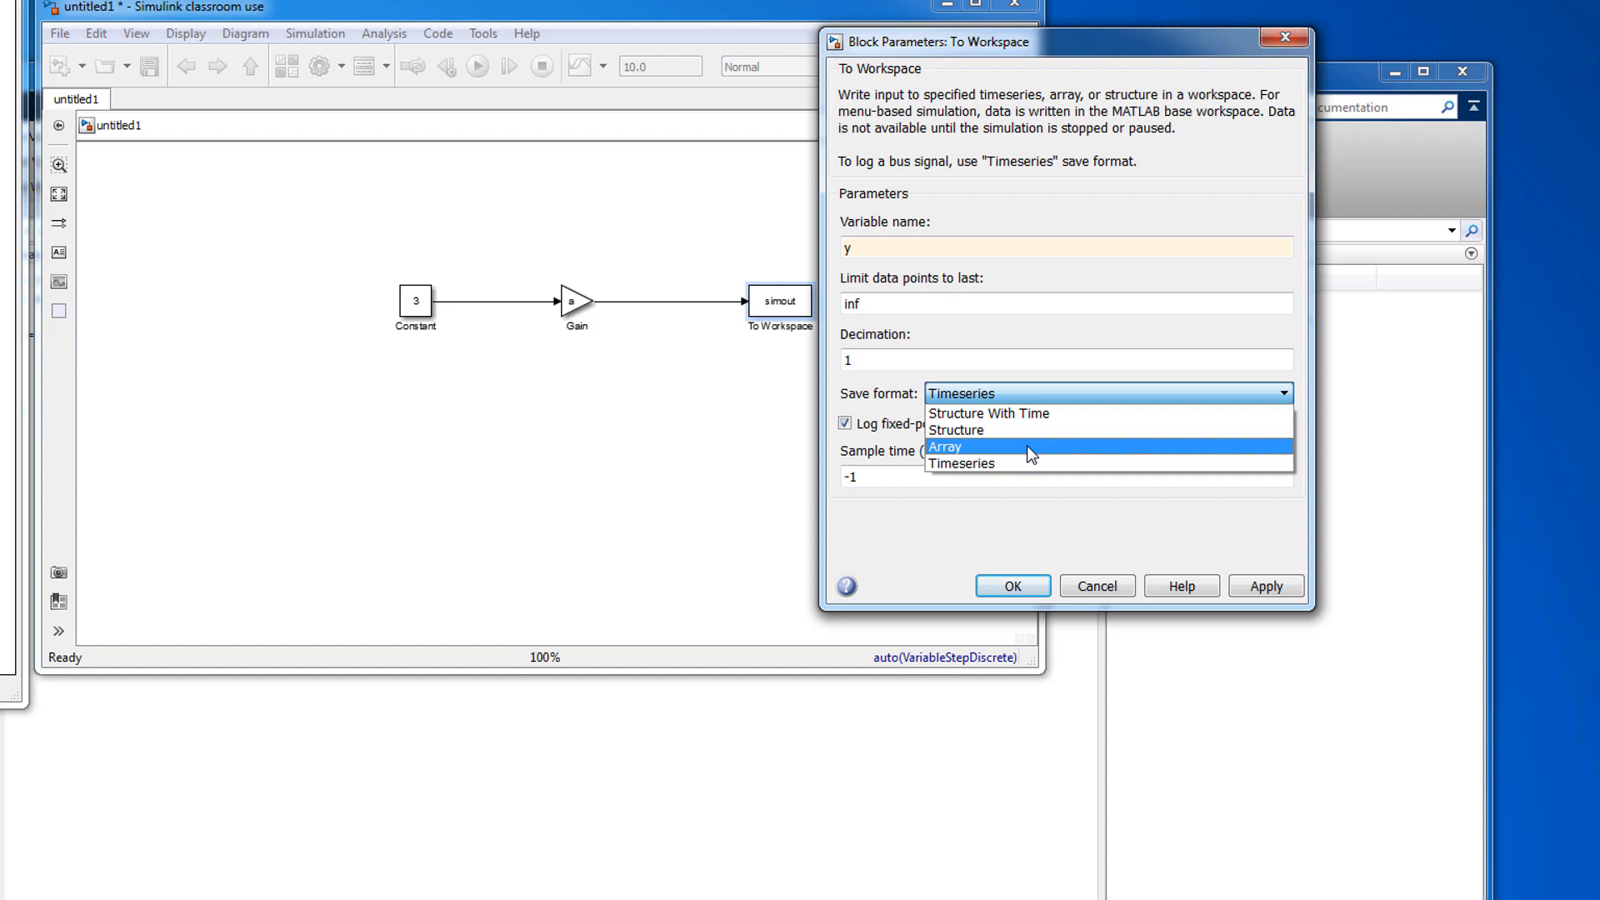
{"action": "left_click", "coordinate": [944, 446]}
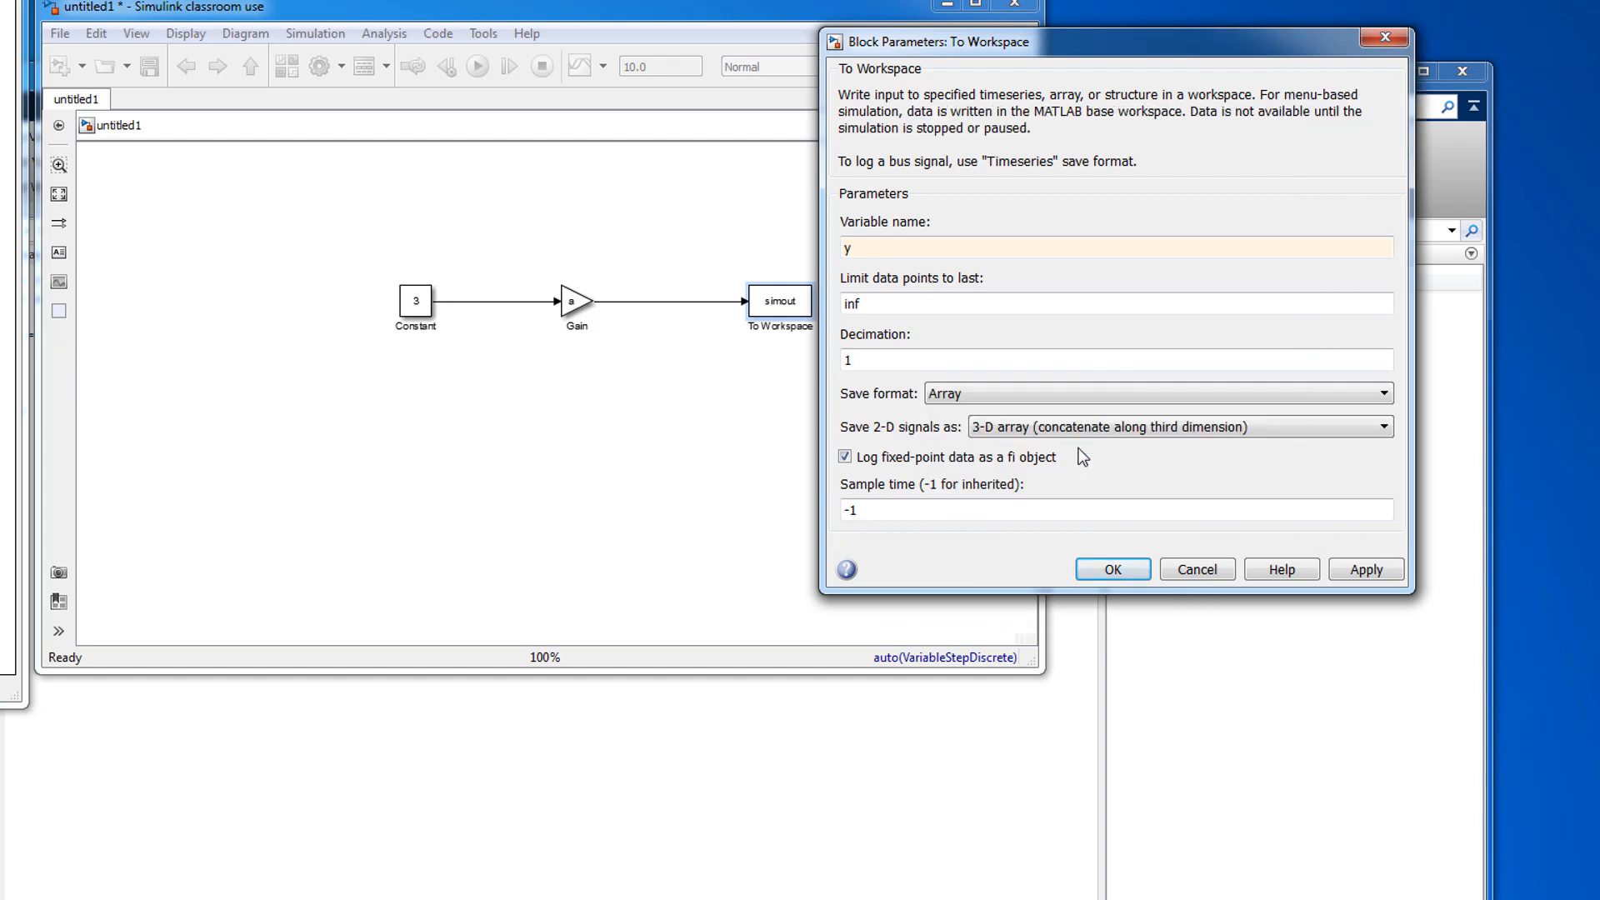
{"action": "mouse_move", "coordinate": [1283, 495]}
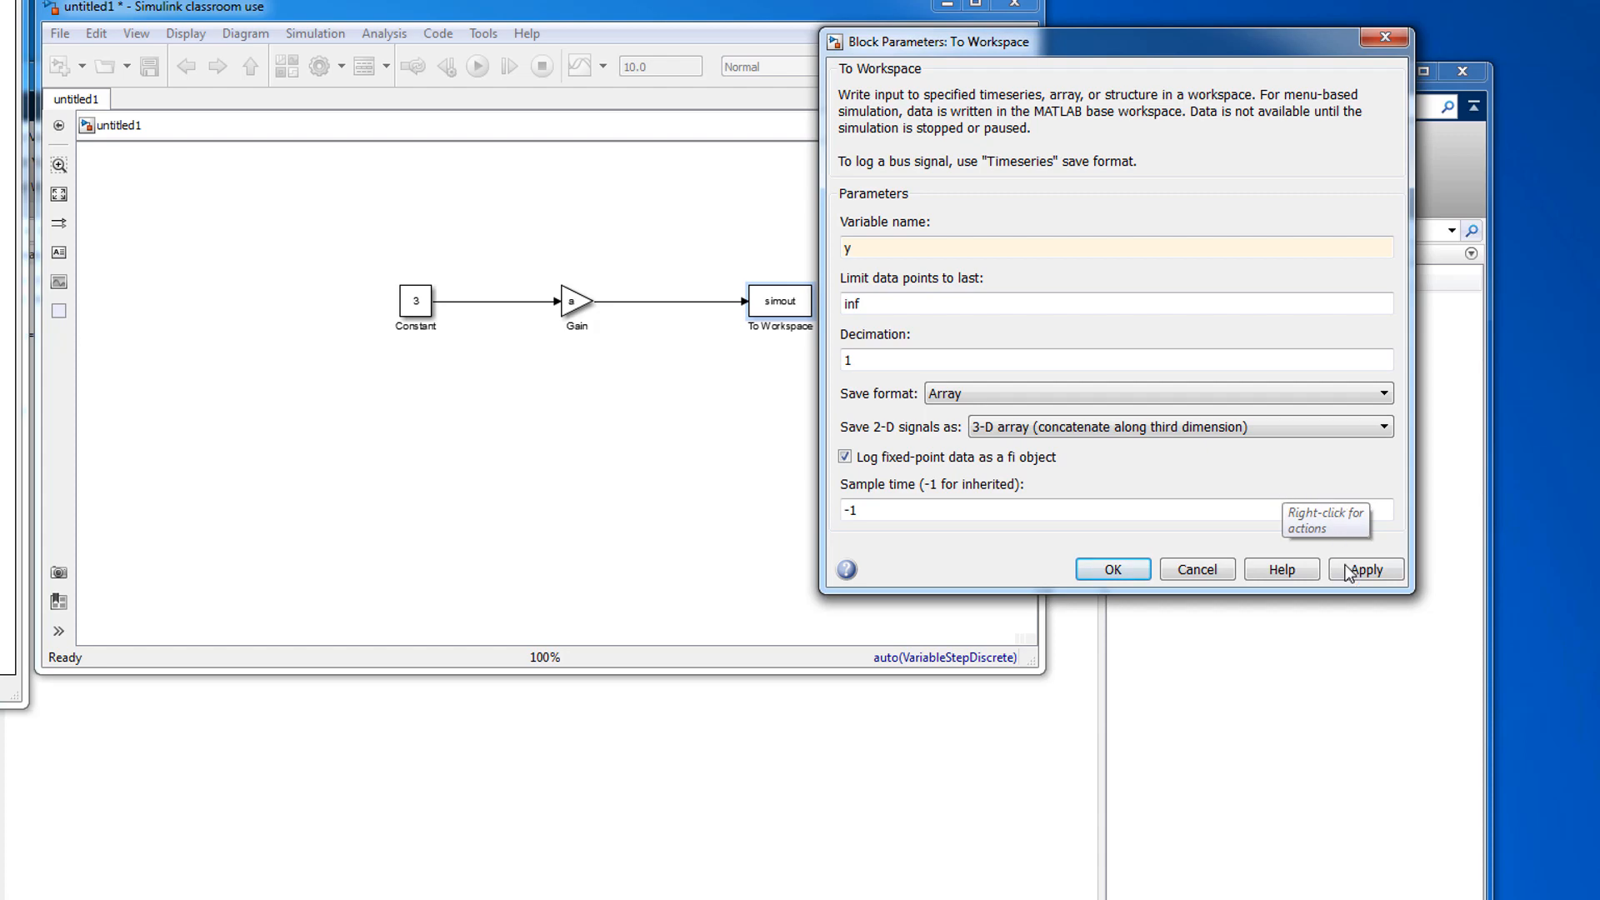
{"action": "left_click", "coordinate": [1364, 569]}
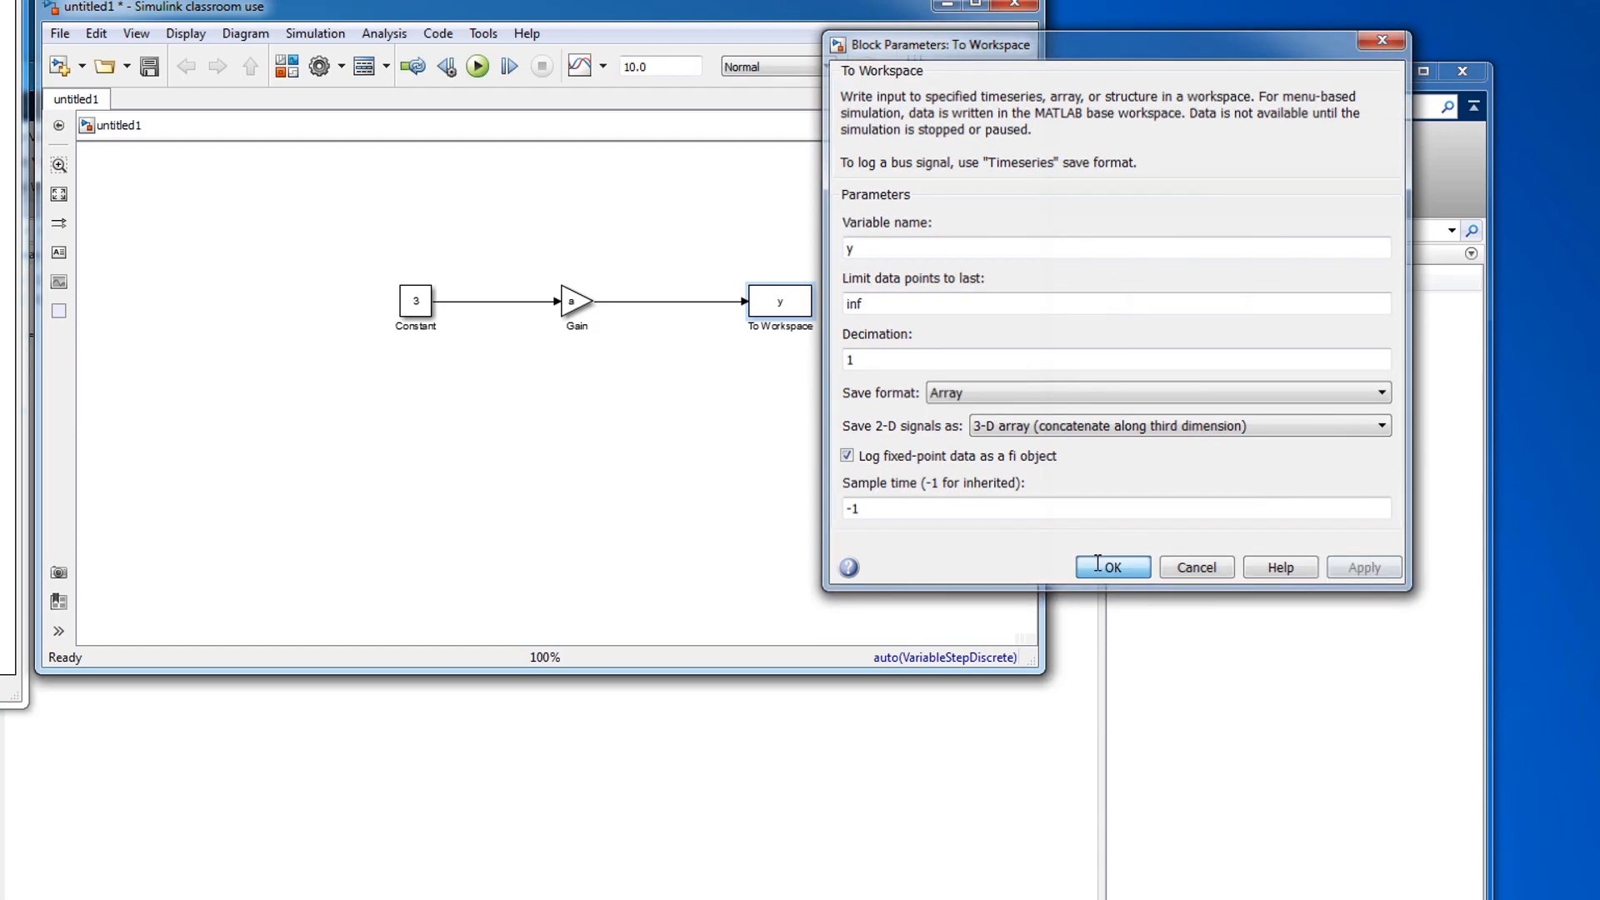
{"action": "left_click", "coordinate": [1113, 568]}
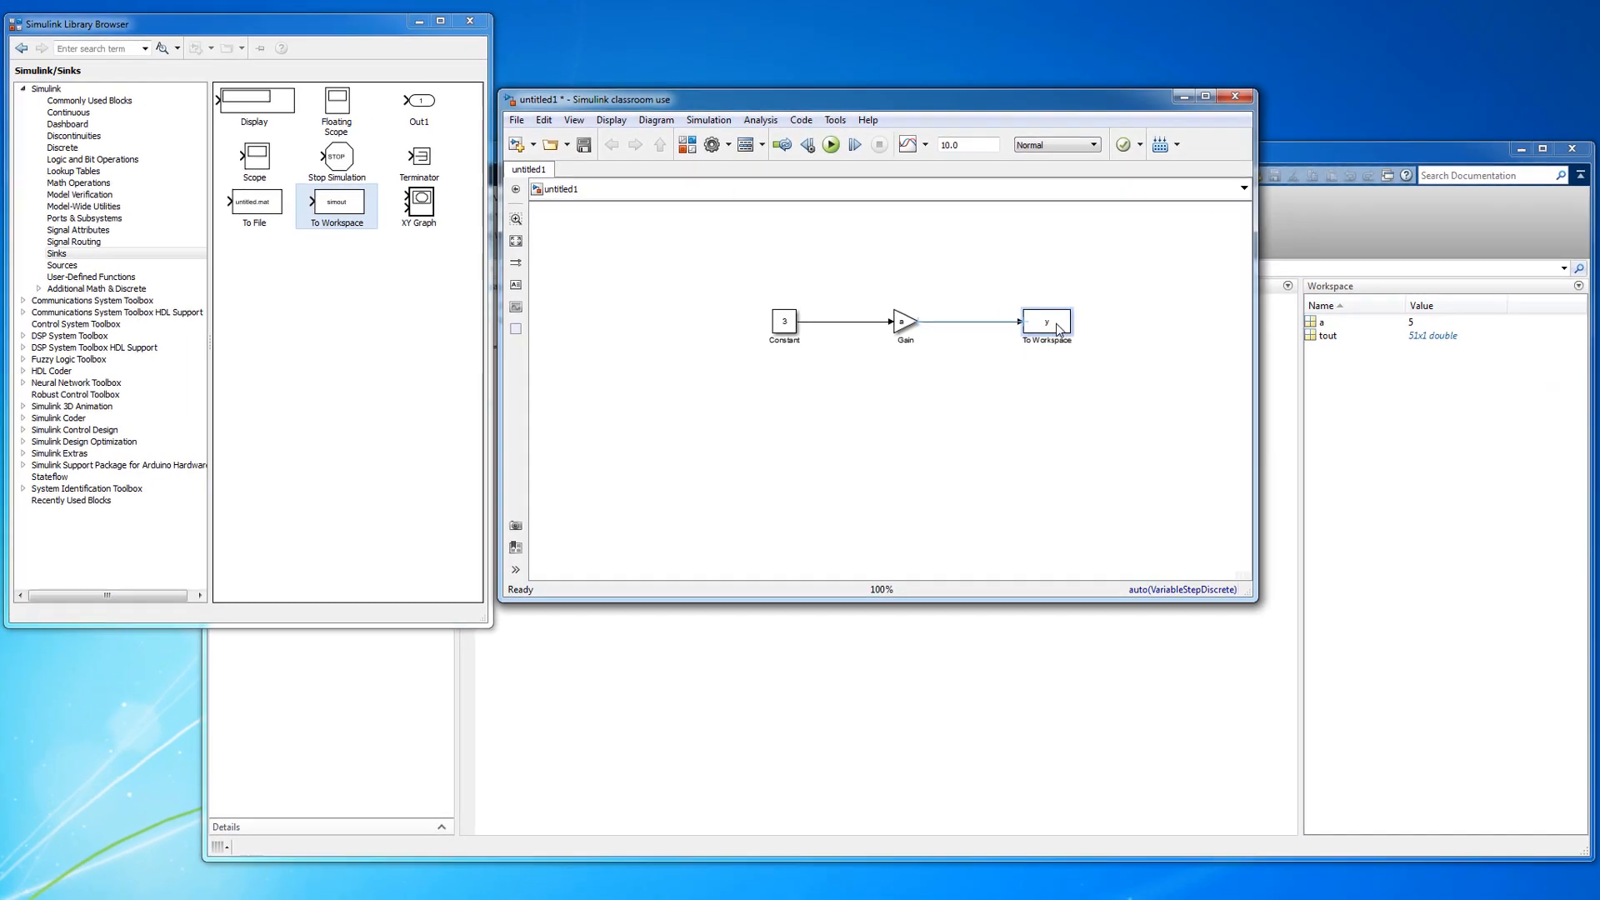
- Add a Clock from Sources feeding a second To Workspace block named time
{"action": "left_click", "coordinate": [63, 265]}
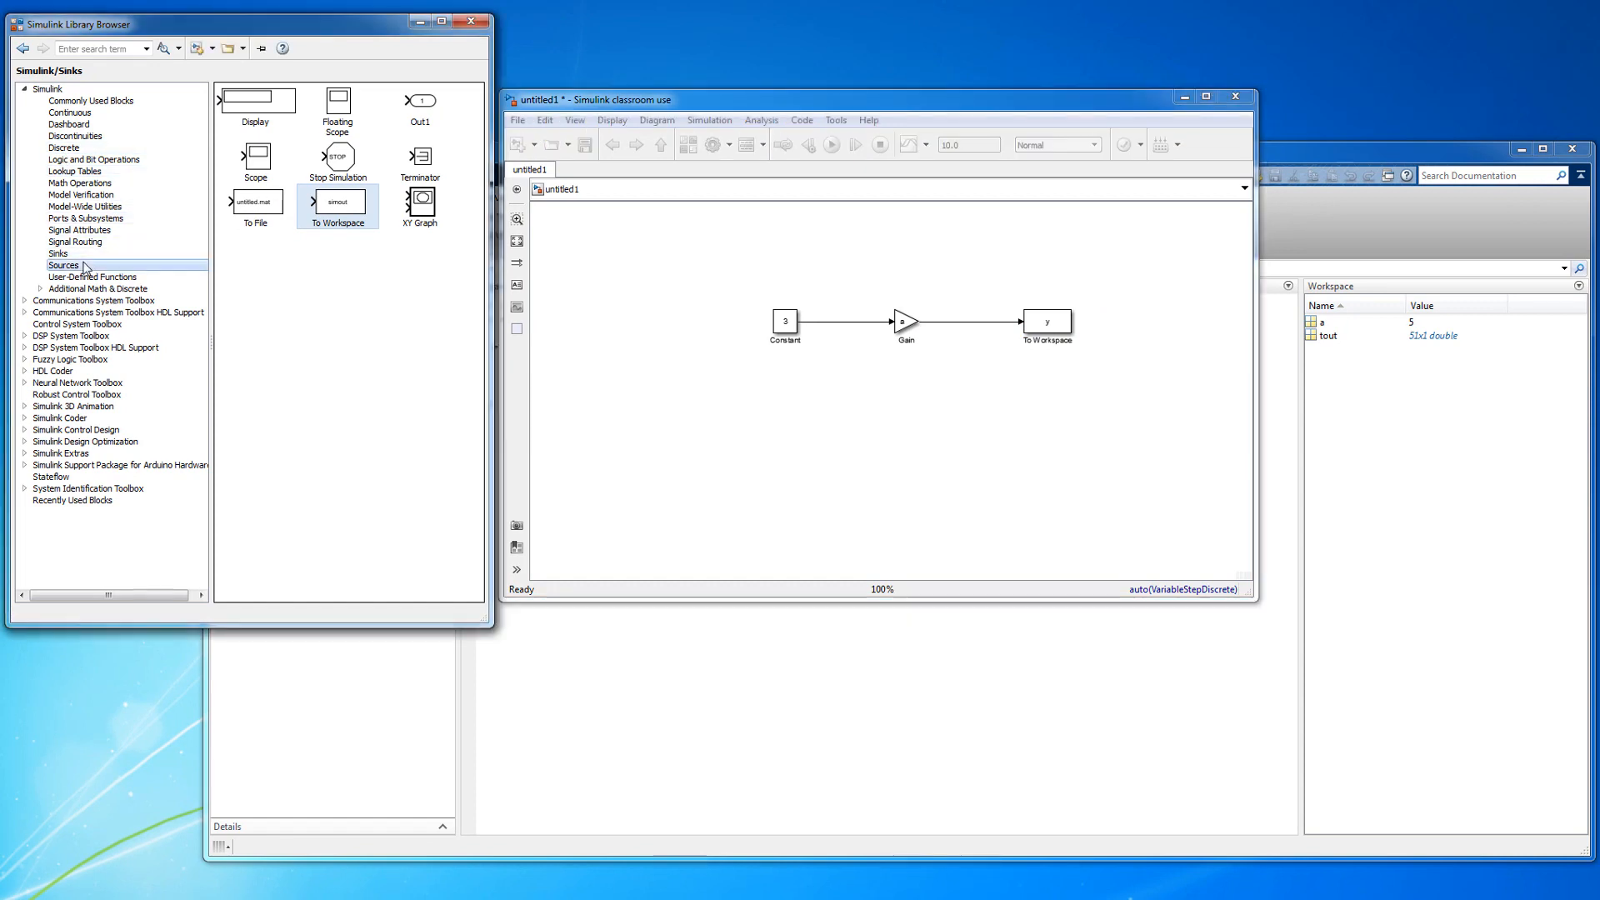
{"action": "left_click", "coordinate": [63, 265]}
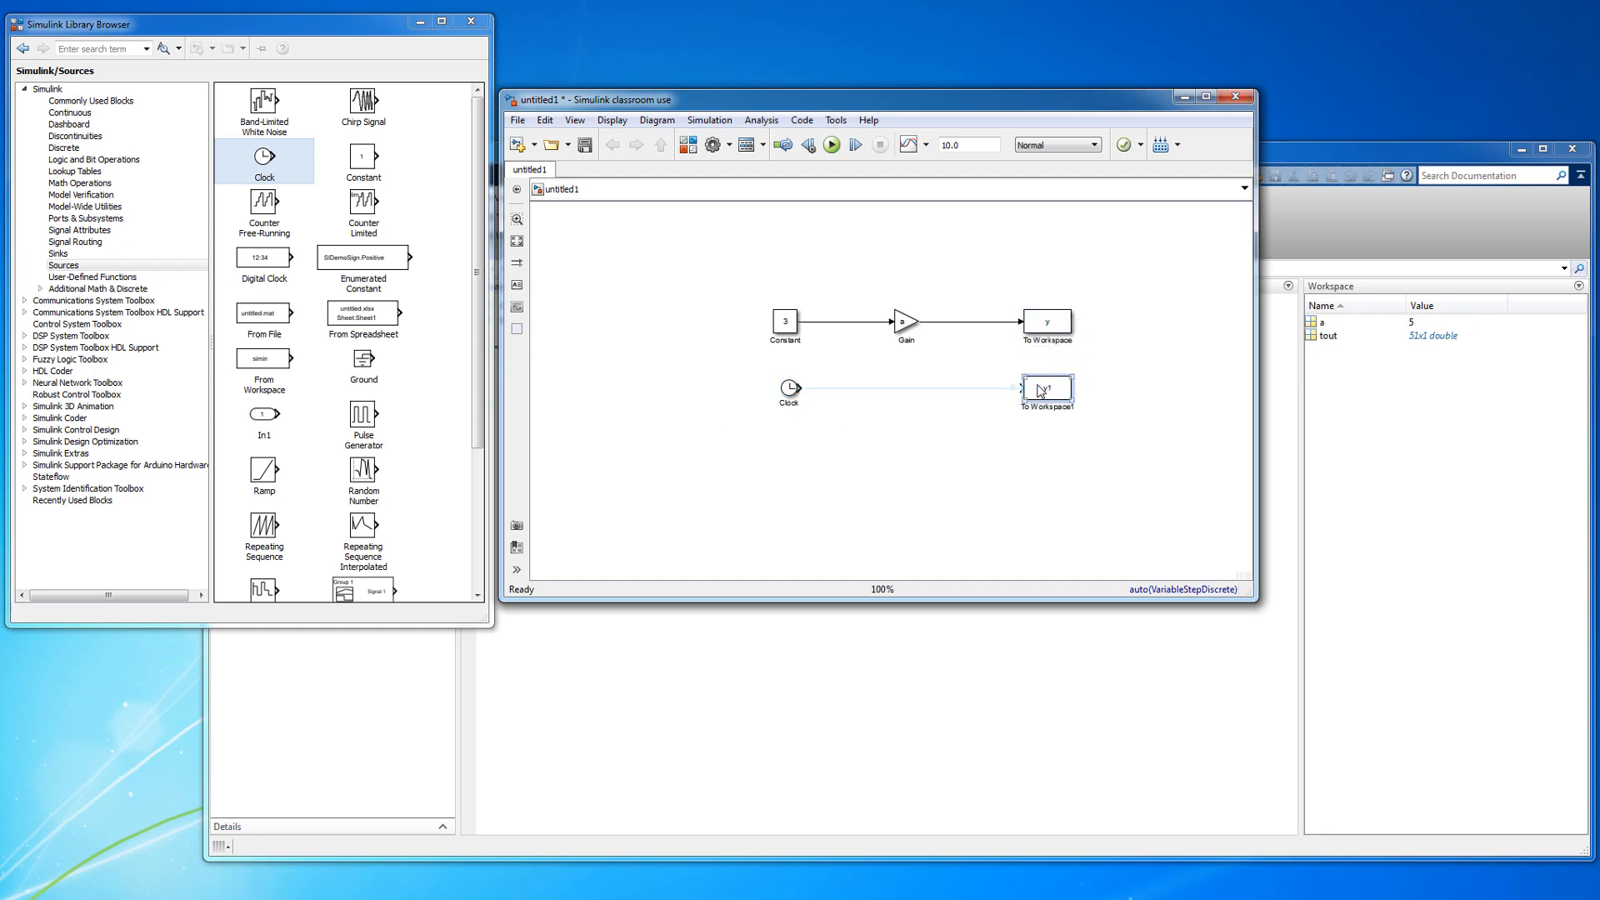
{"action": "double_click", "coordinate": [1045, 387]}
{"action": "type", "text": "time"}
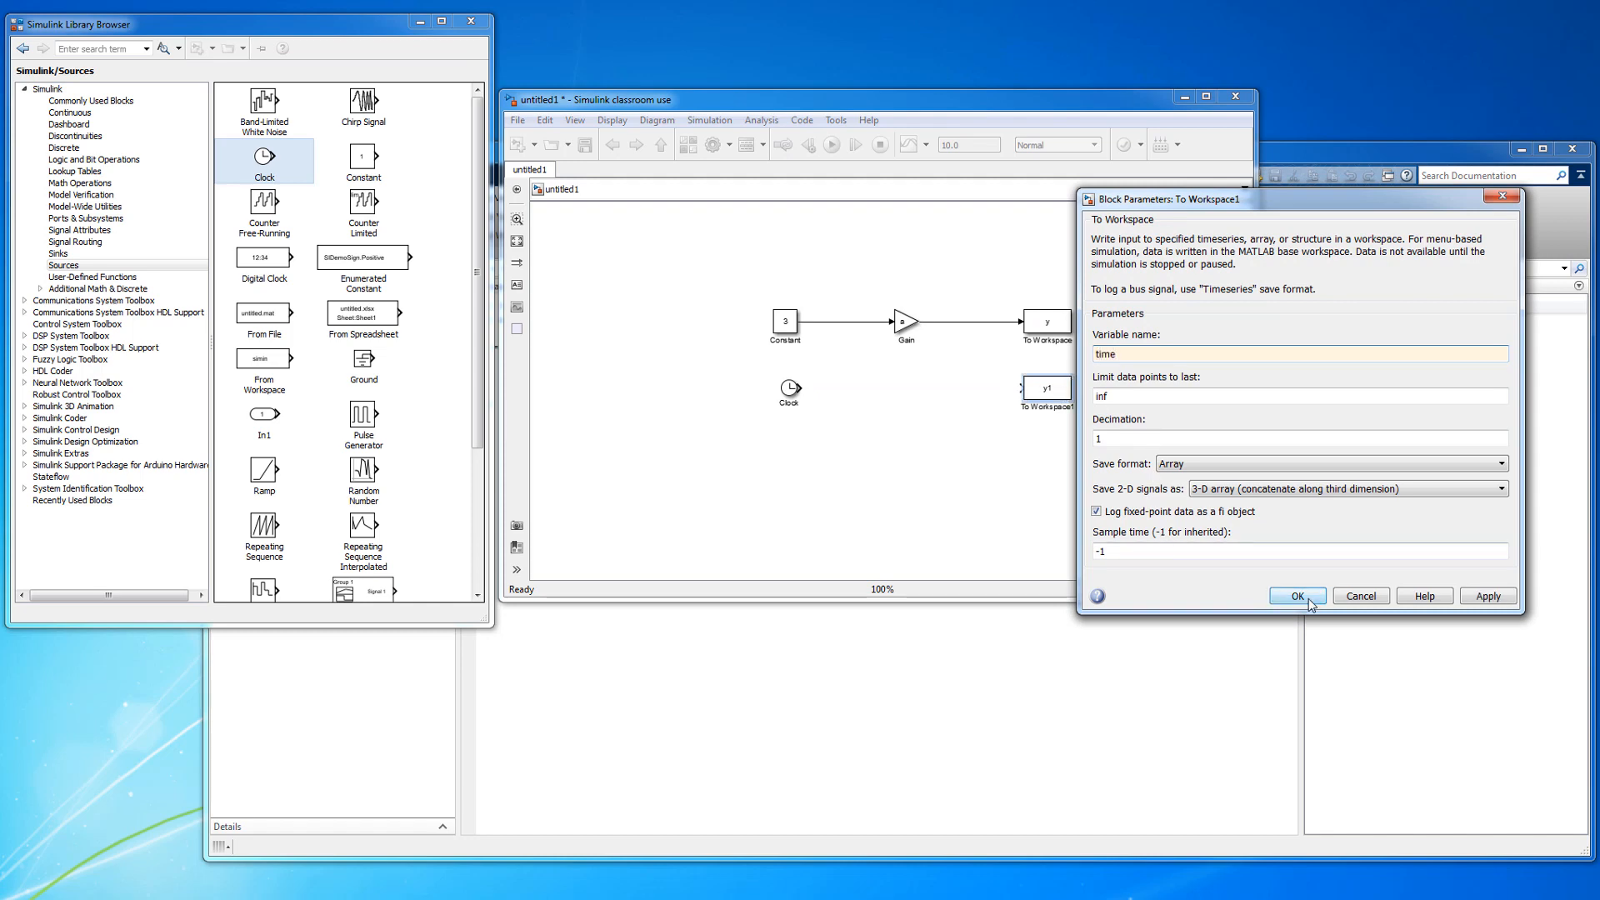
{"action": "left_click", "coordinate": [1295, 595]}
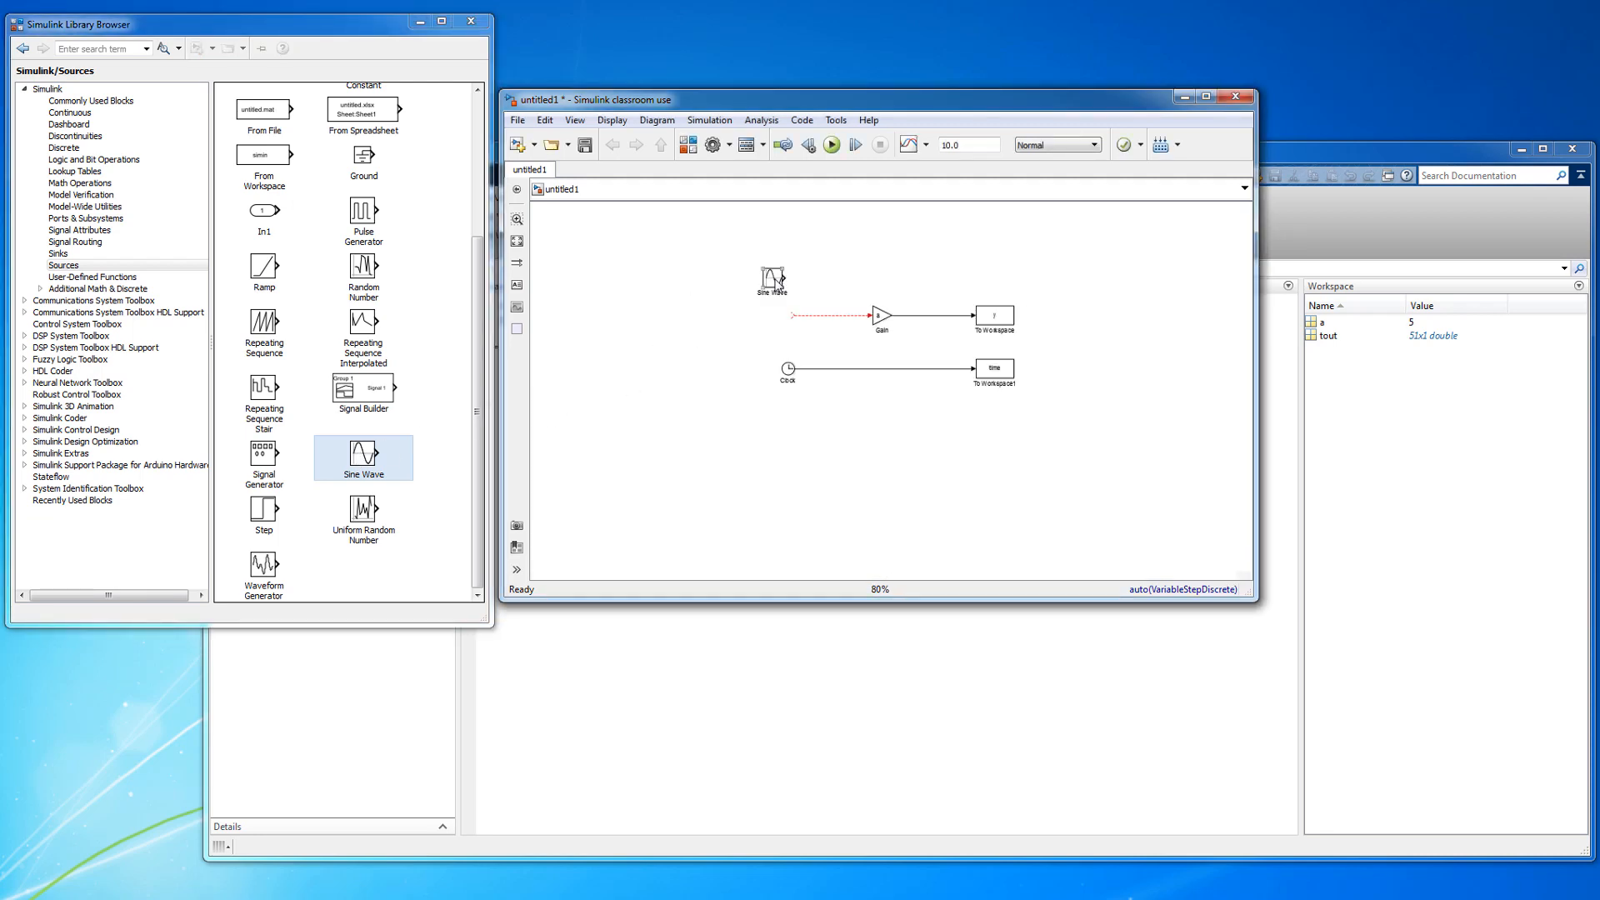
- Connect the Sine Wave block's output to the Gain input
{"action": "left_click_drag", "start_coordinate": [773, 280], "coordinate": [786, 316]}
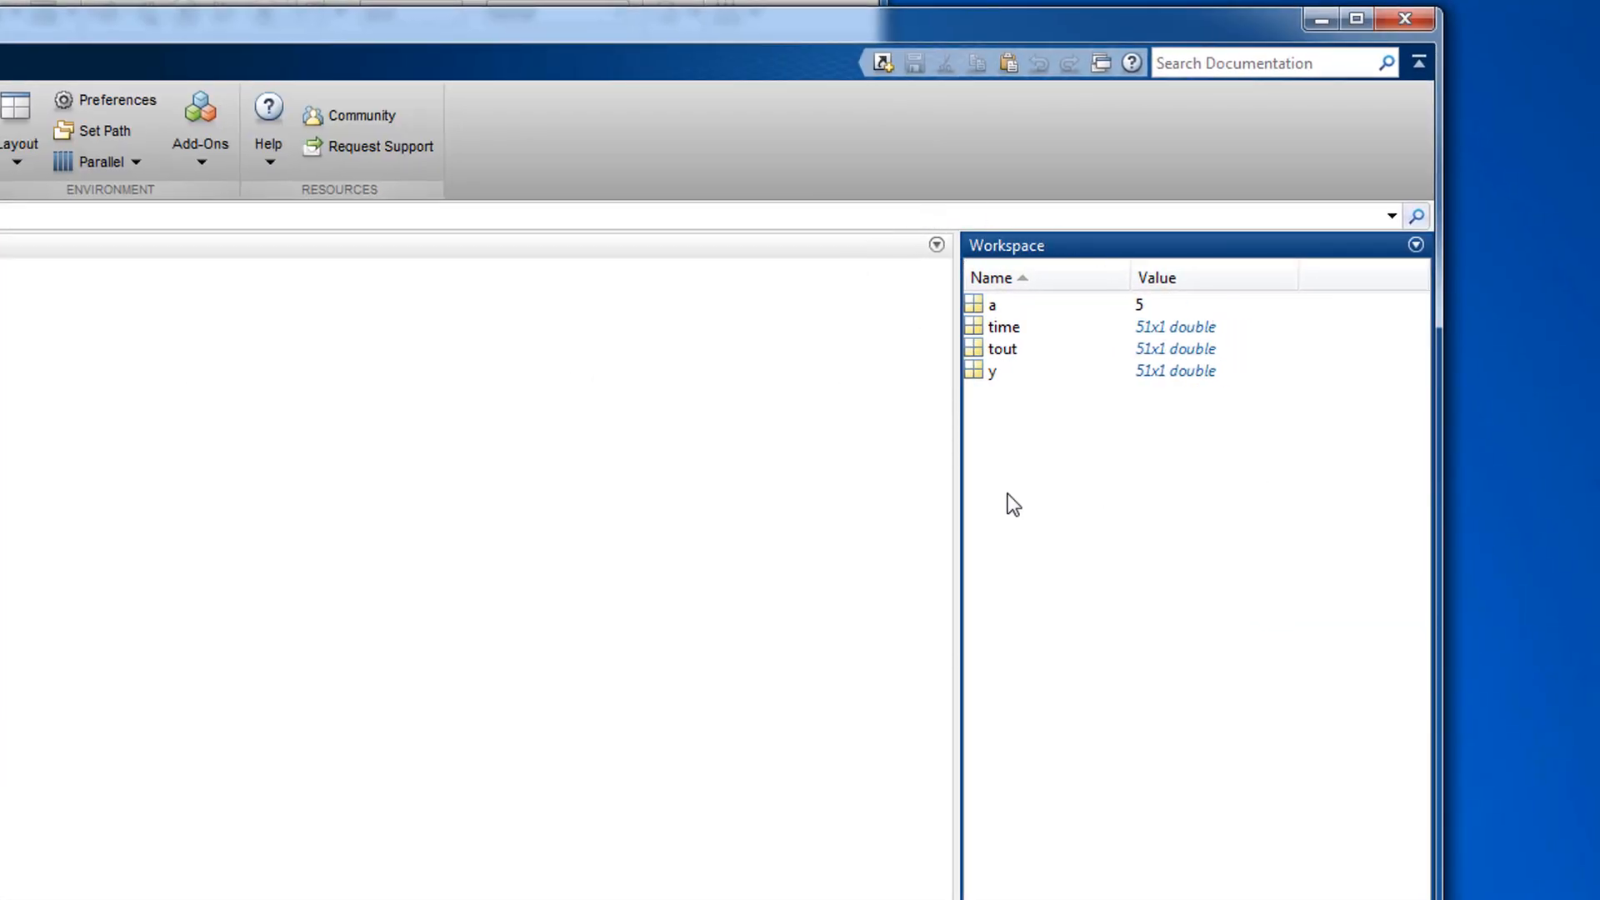
{"action": "mouse_move", "coordinate": [1111, 526]}
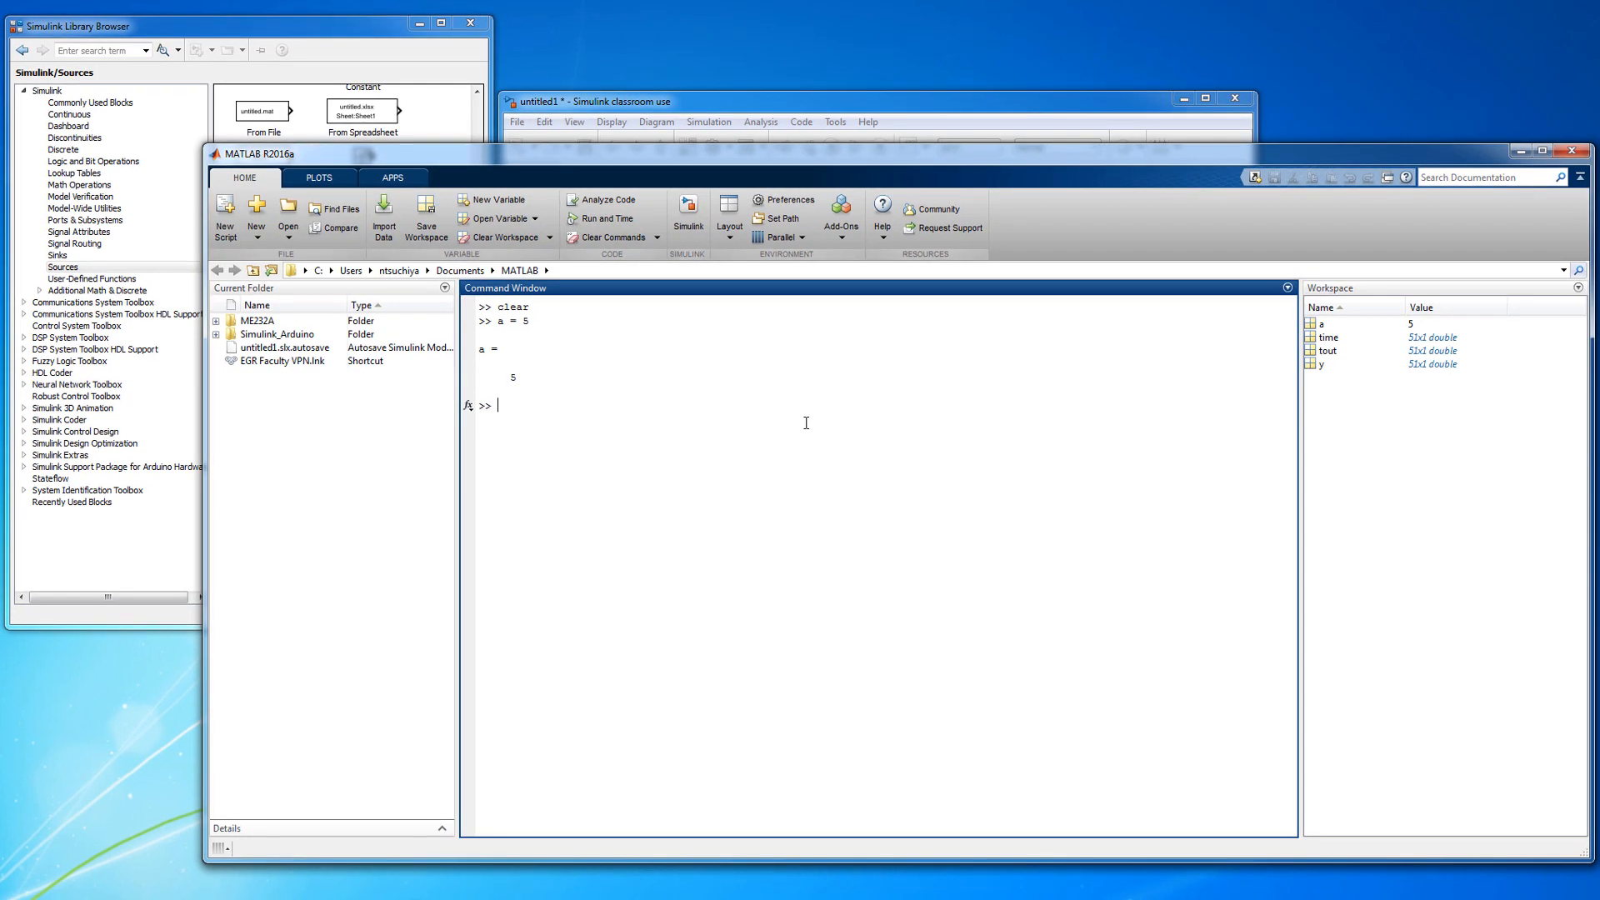
- Run plot(time, y), view the amplitude-5 sine wave, then close the figure
{"action": "type", "text": "plot("}
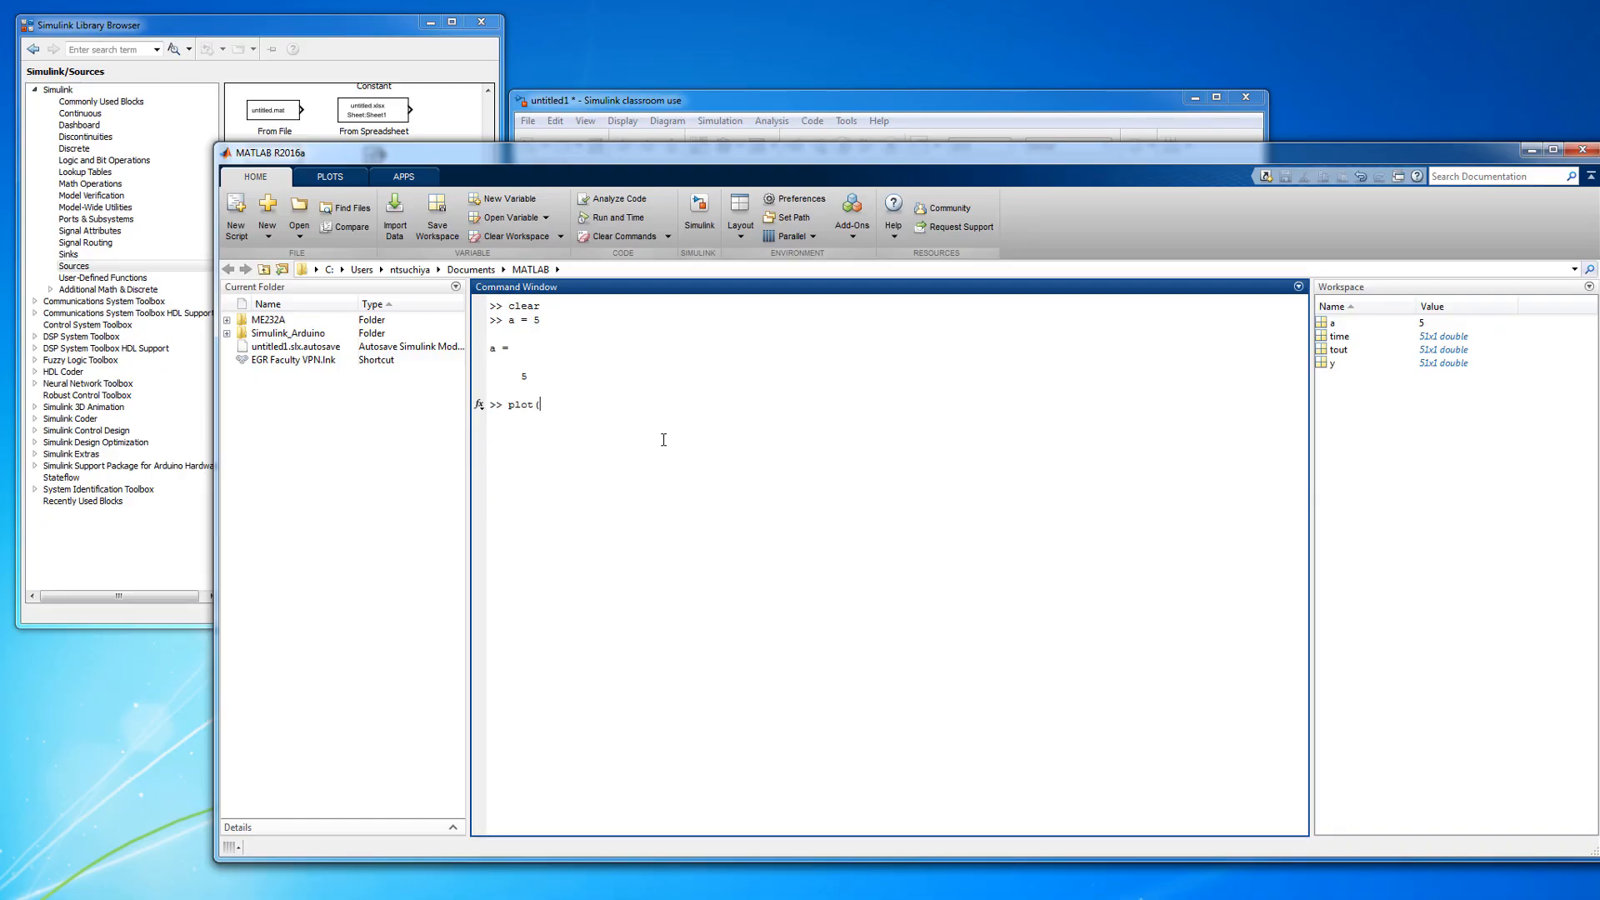
{"action": "type", "text": "time"}
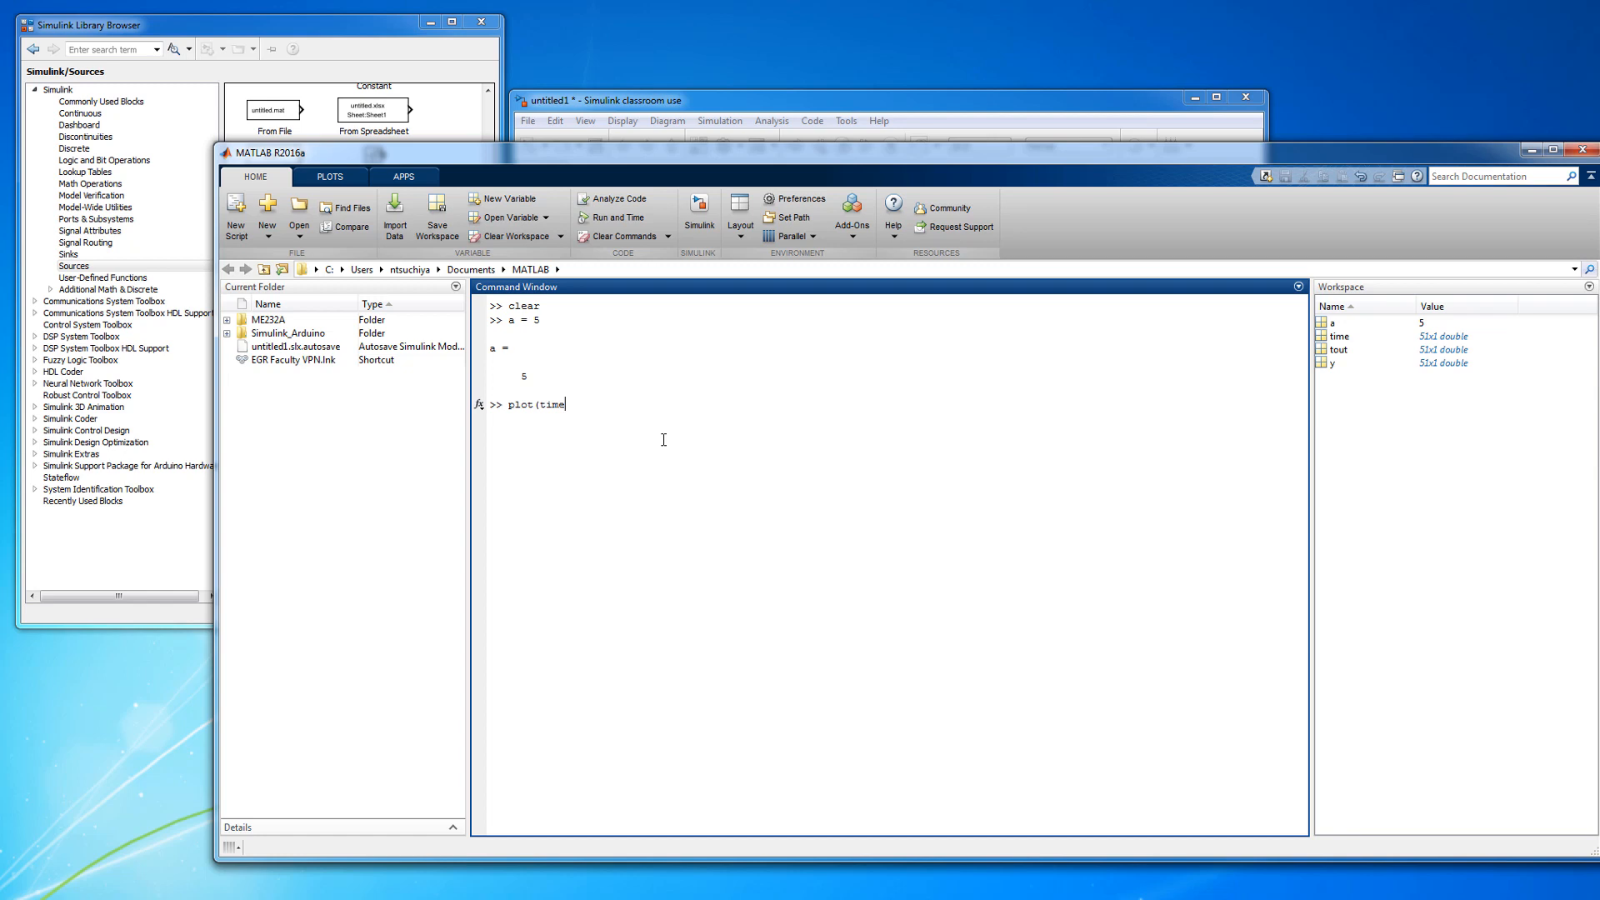
{"action": "type", "text": ", y)"}
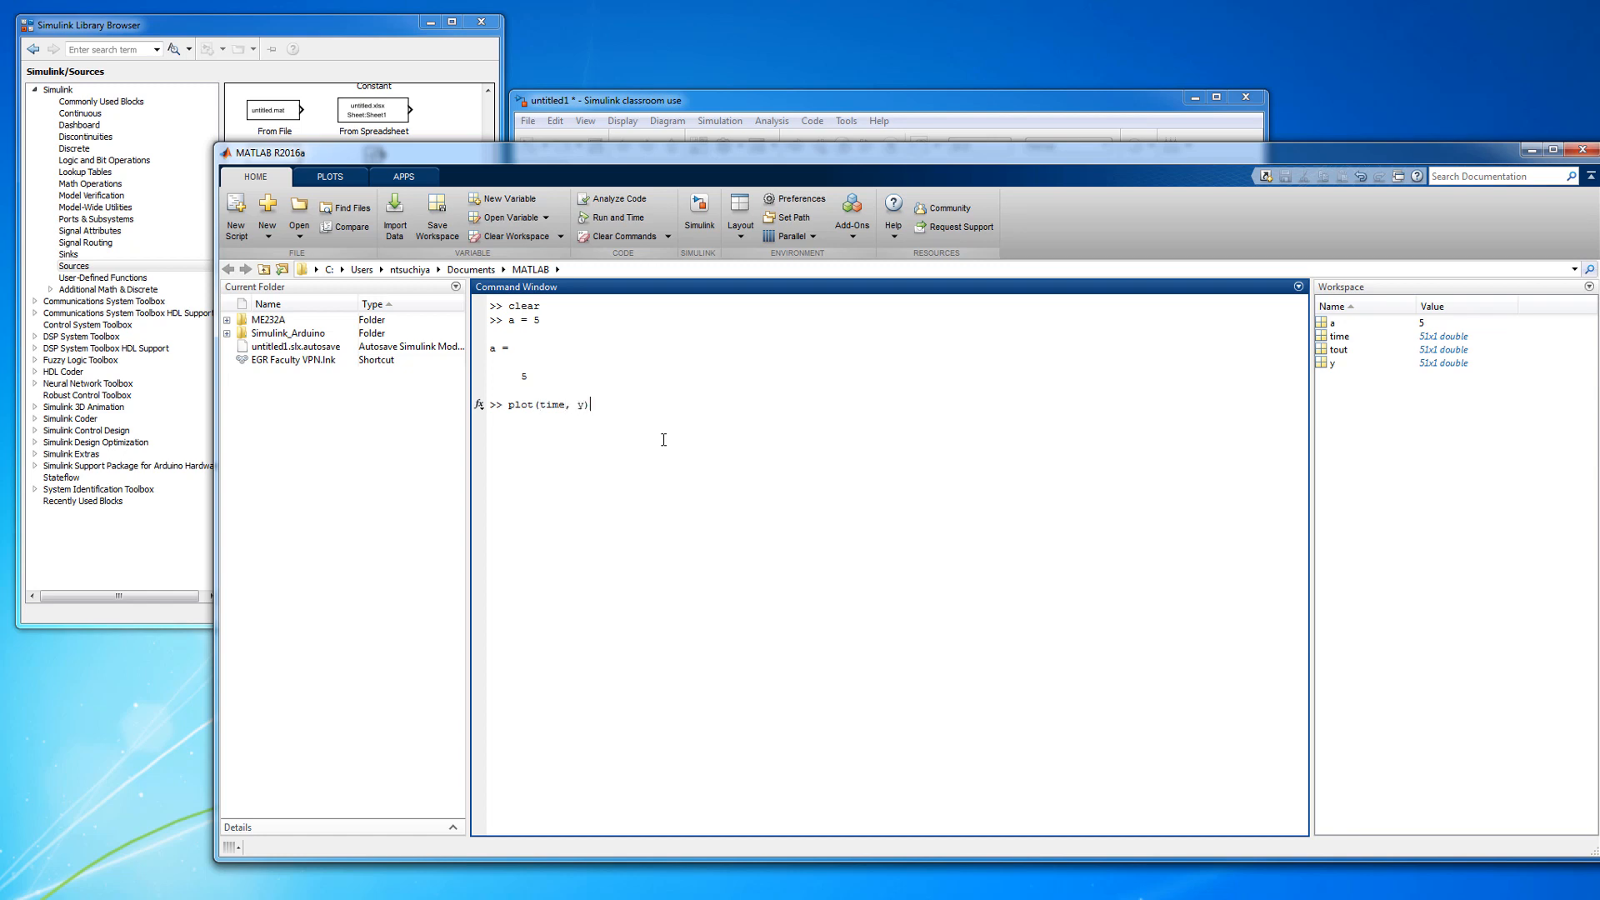
{"action": "mouse_move", "coordinate": [619, 395]}
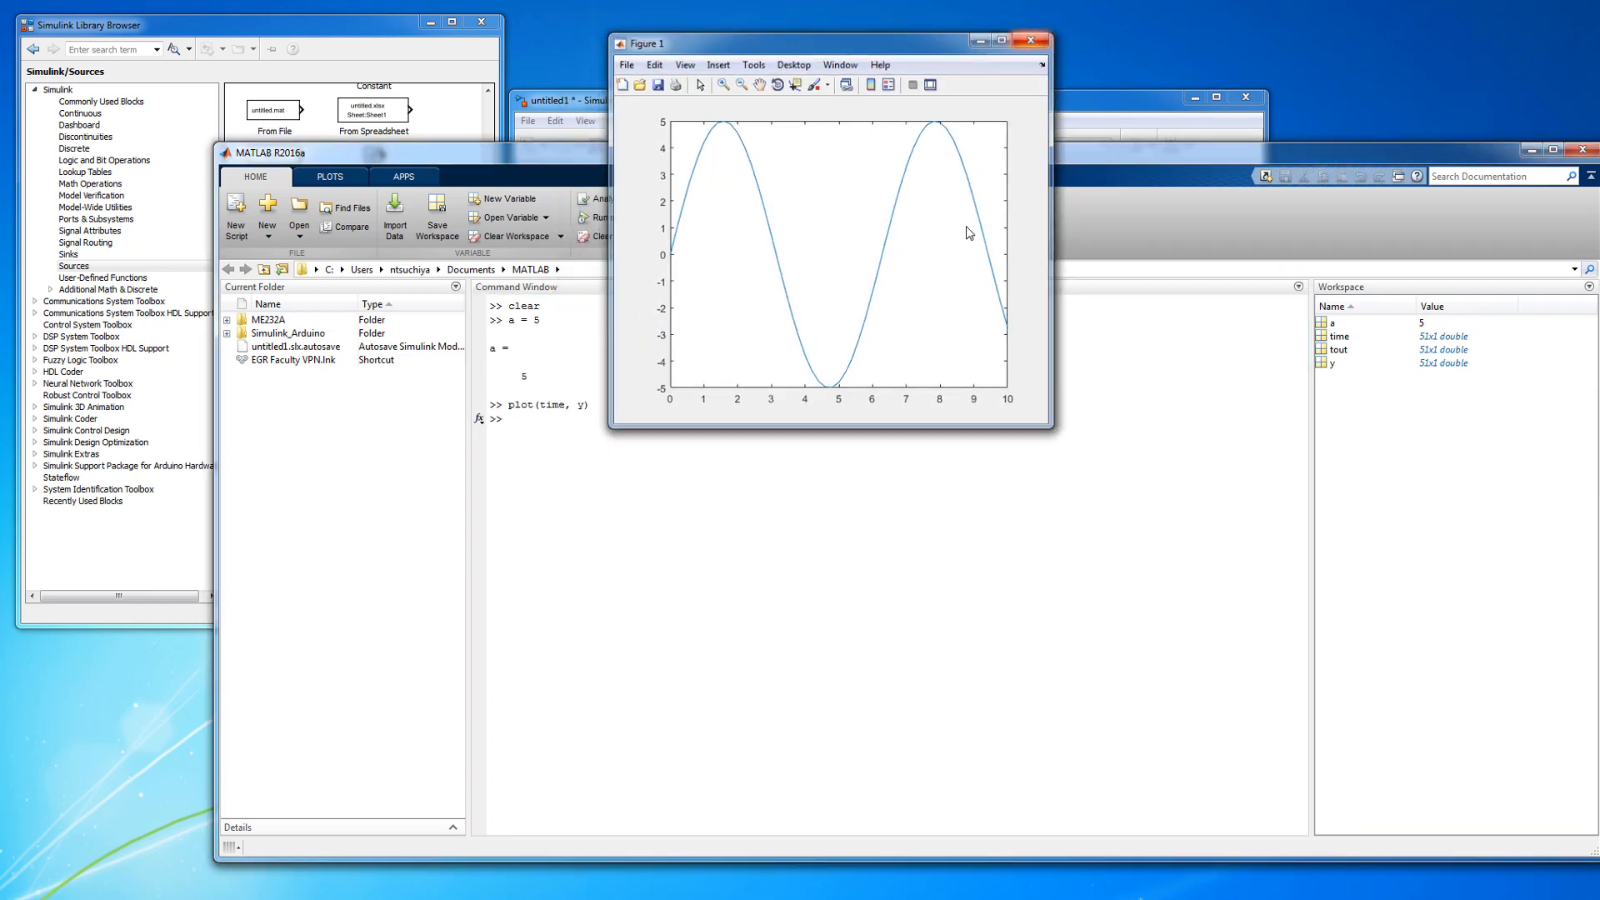
{"action": "left_click", "coordinate": [1032, 41]}
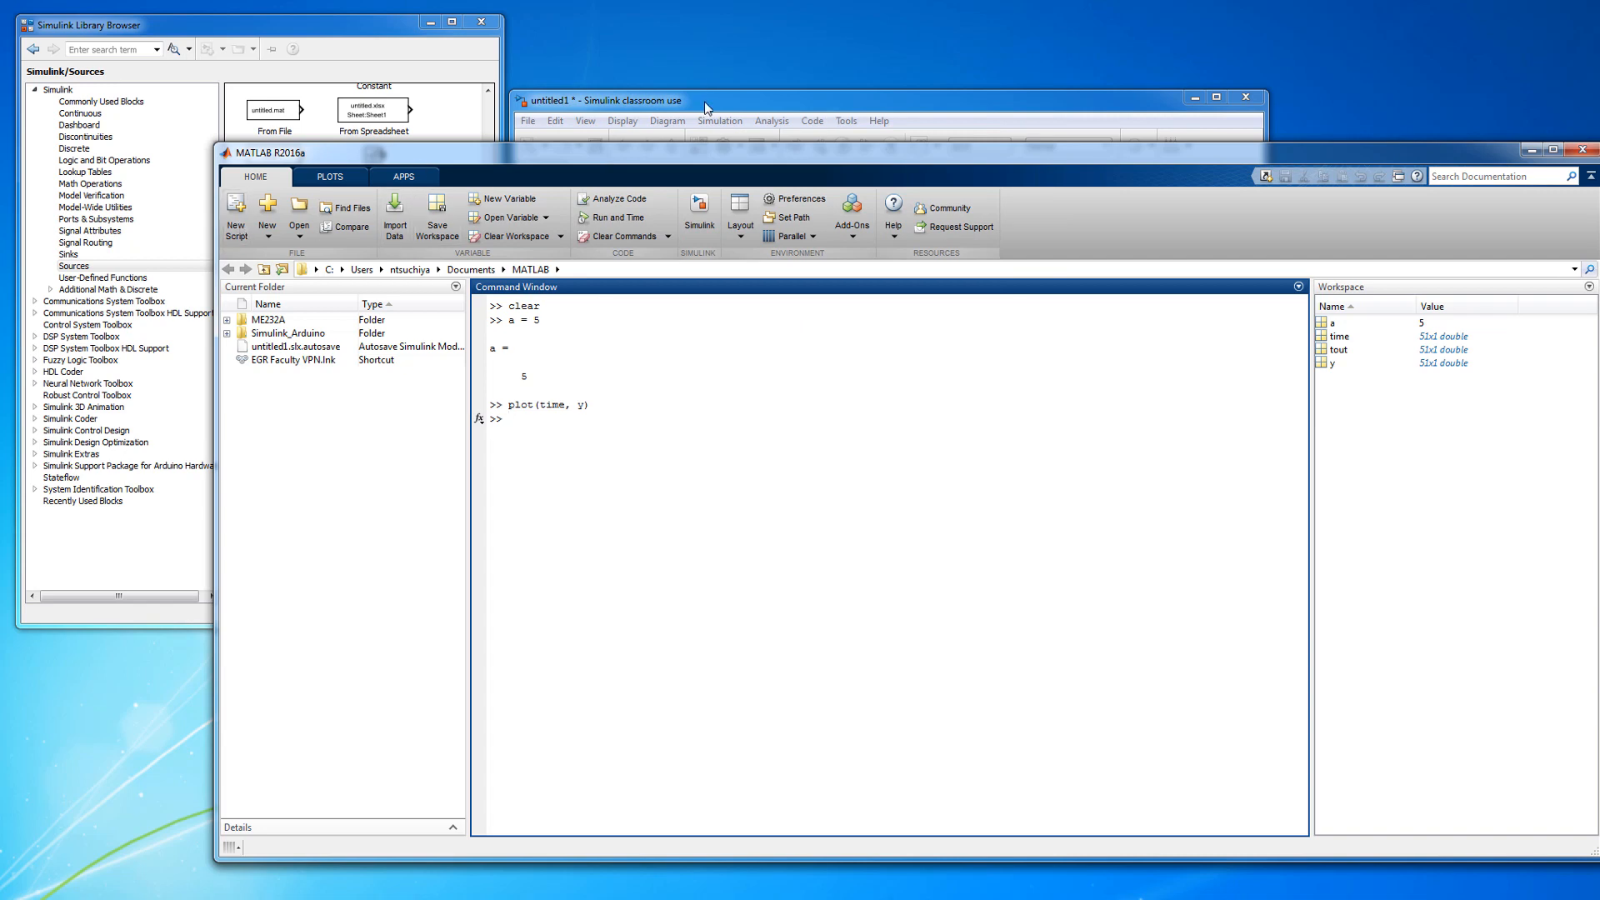
- Save the model window's diagram via File > Save As as sim1.slx
{"action": "left_click", "coordinate": [705, 100]}
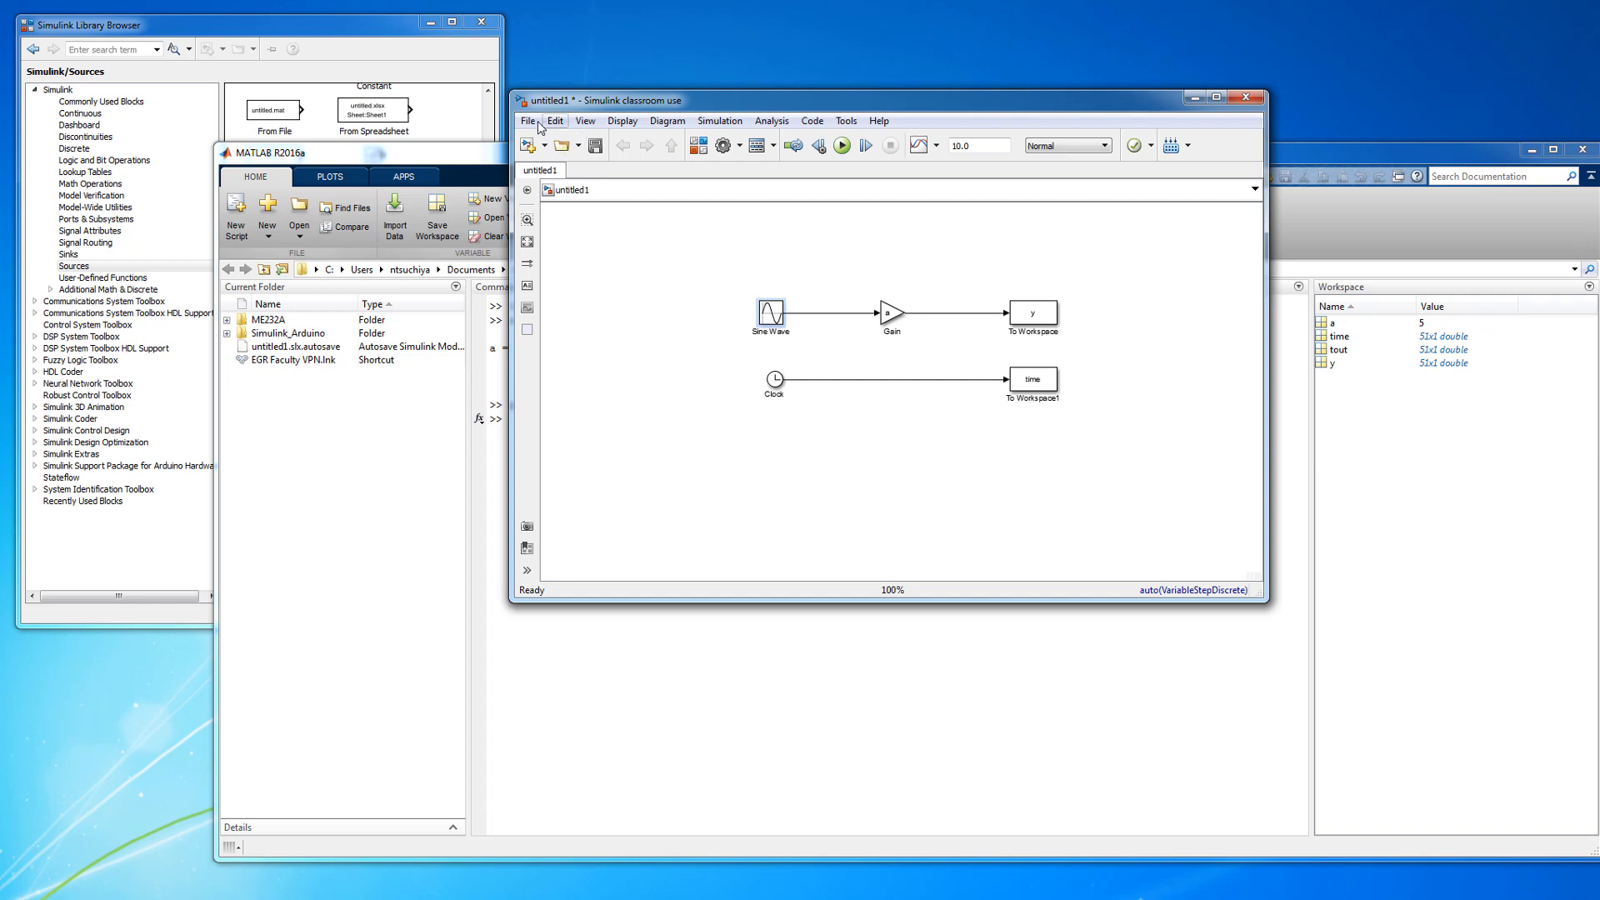
{"action": "left_click", "coordinate": [528, 120]}
{"action": "type", "text": "sim1"}
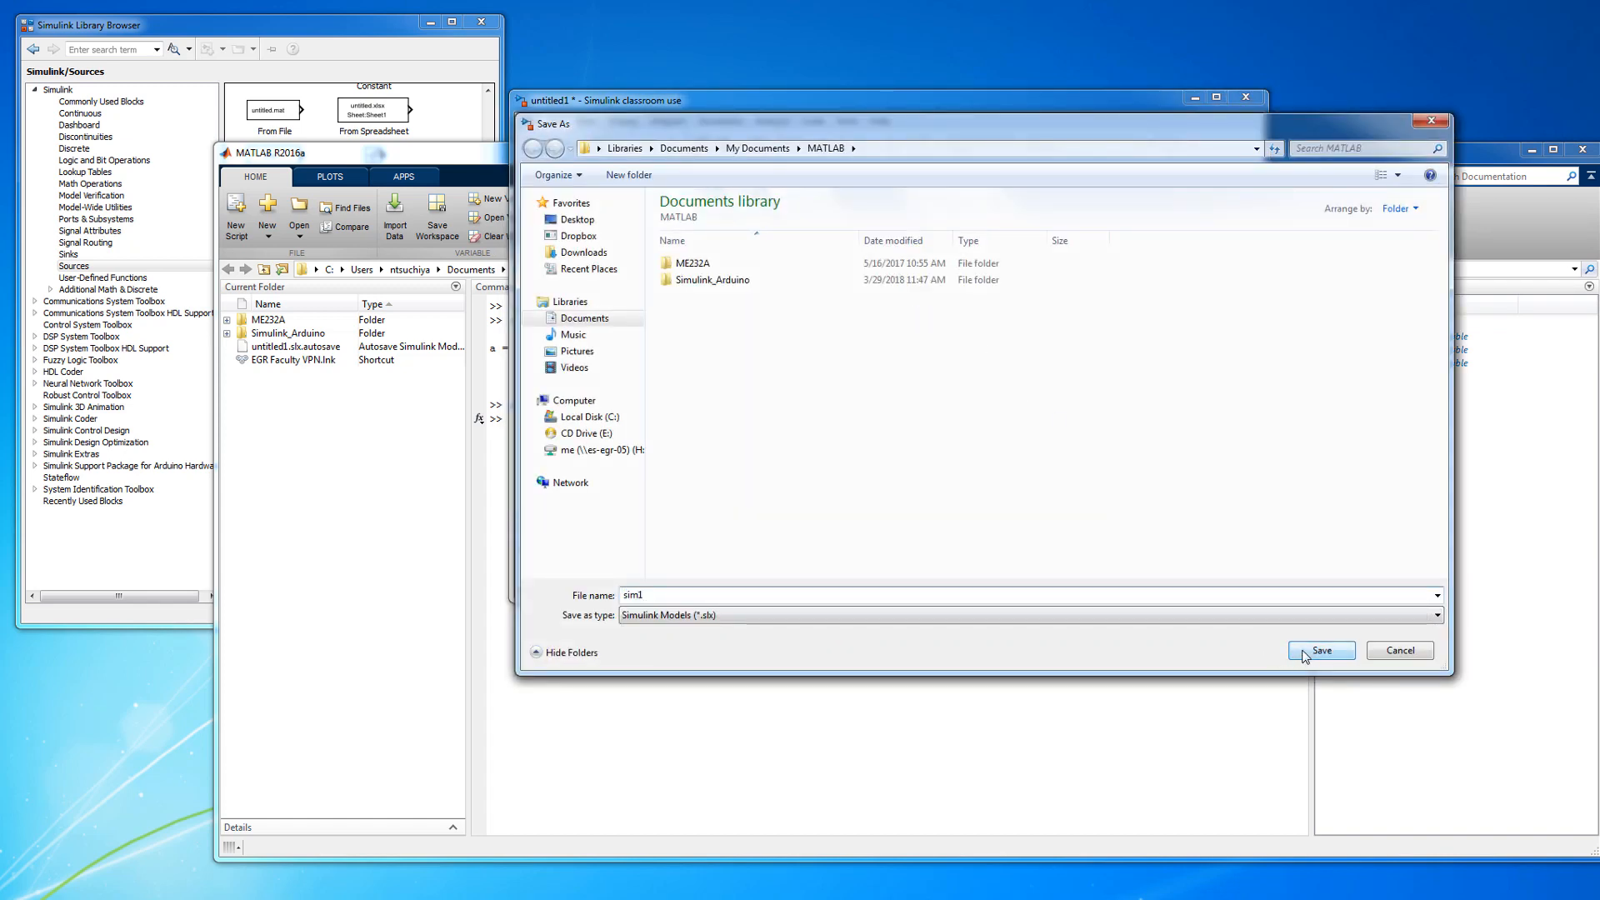
{"action": "left_click", "coordinate": [1320, 650]}
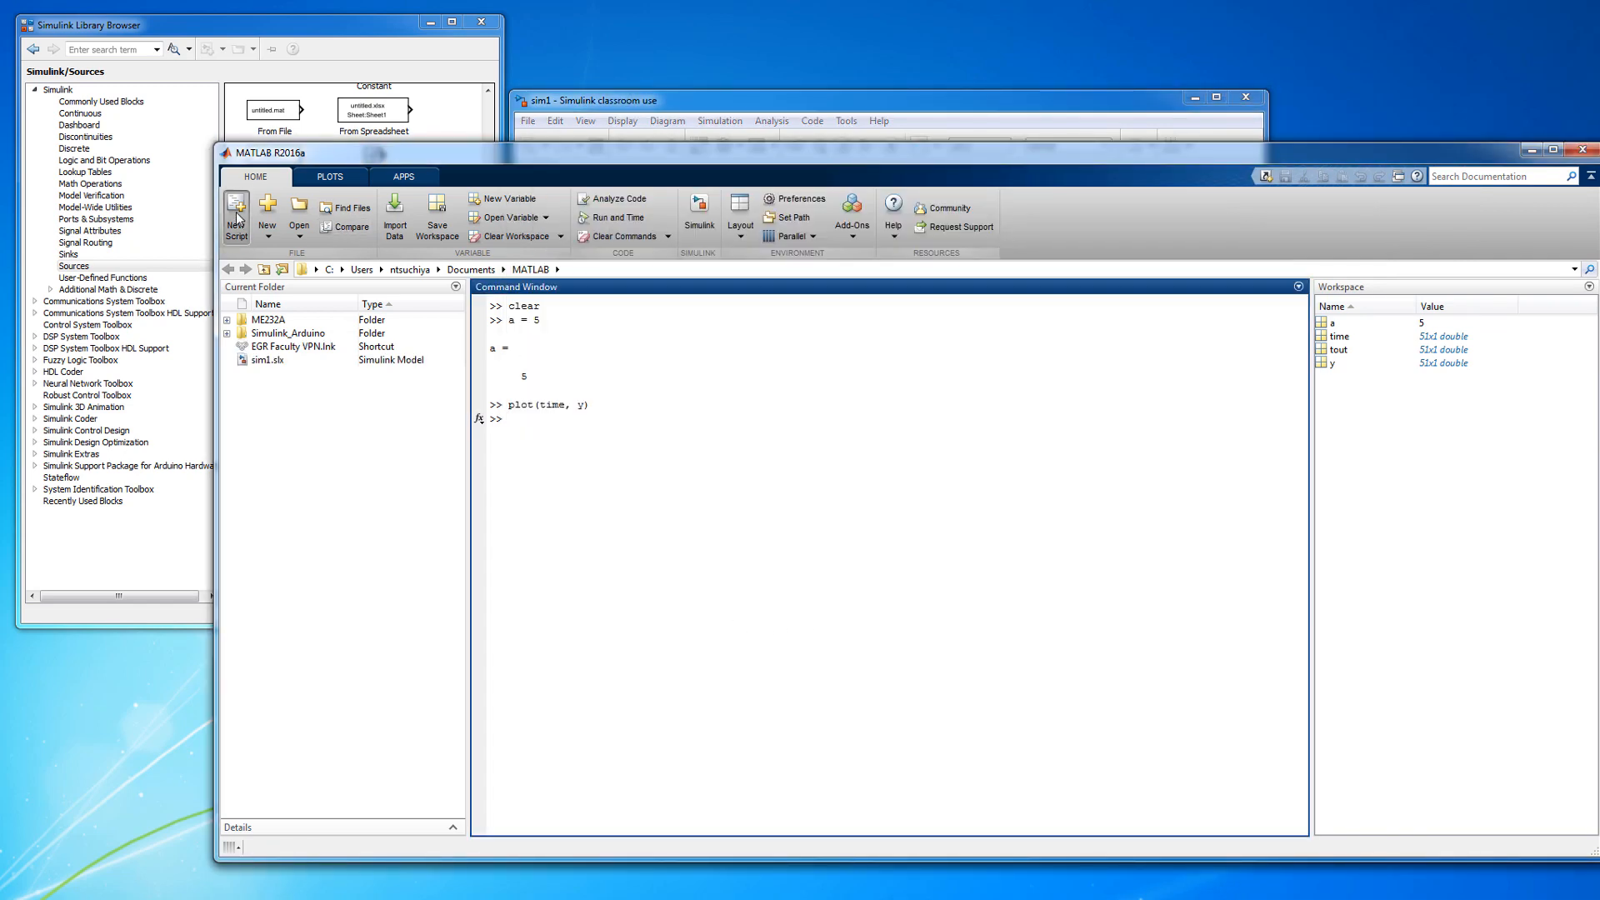
- Write a new script with clear, a = 10;, sim('sim1'); and plot(time, y)
{"action": "left_click", "coordinate": [235, 214]}
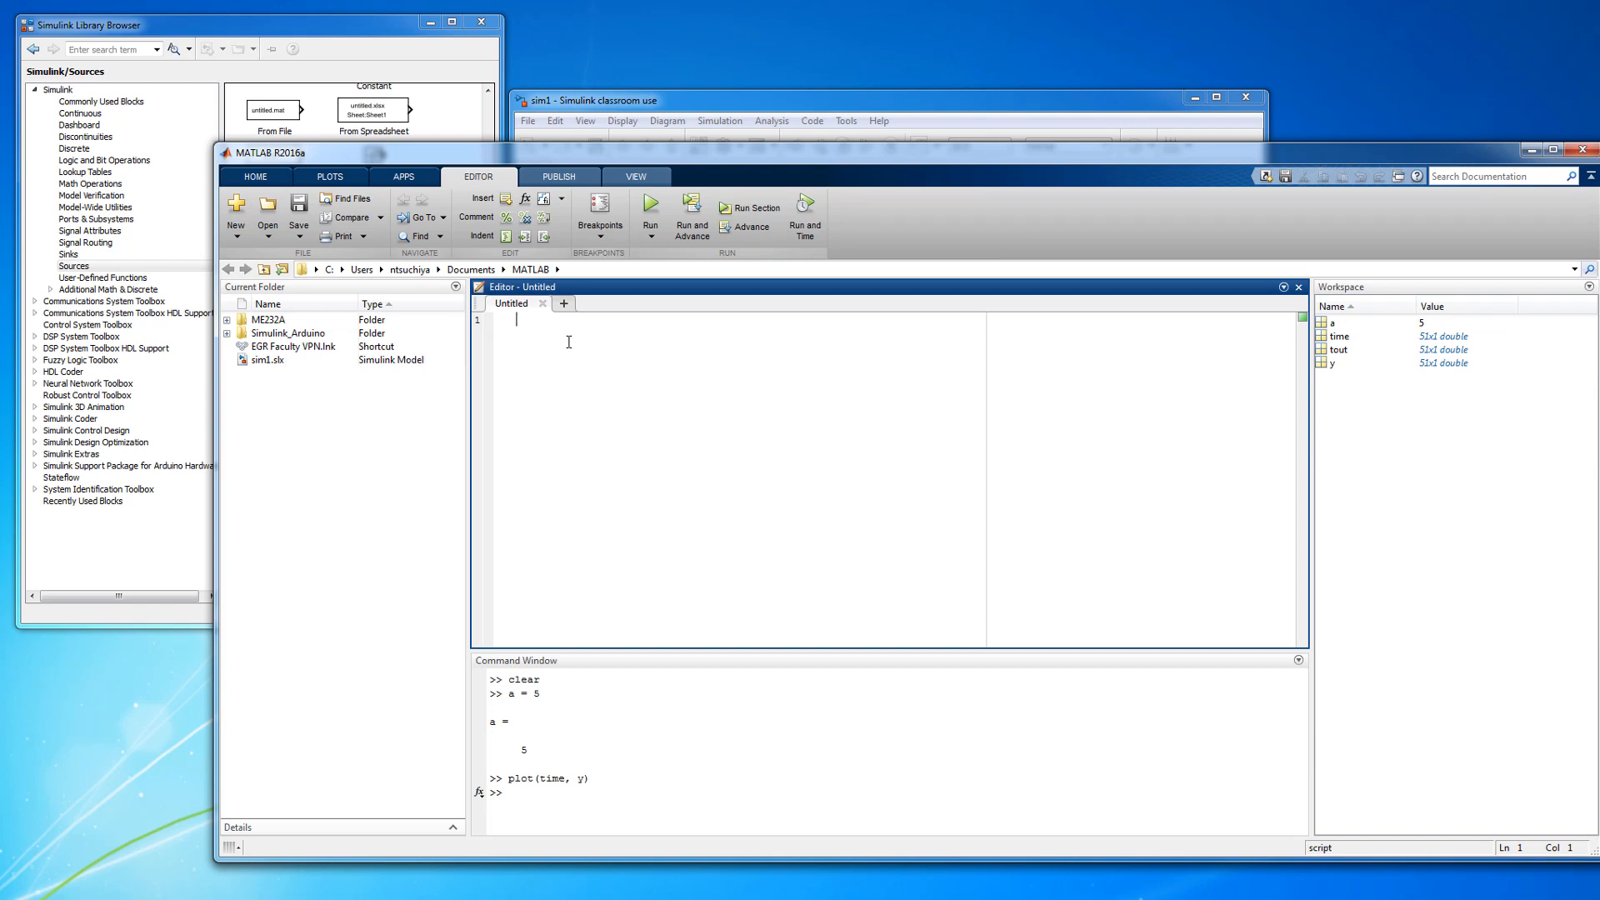
{"action": "type", "text": "a ="}
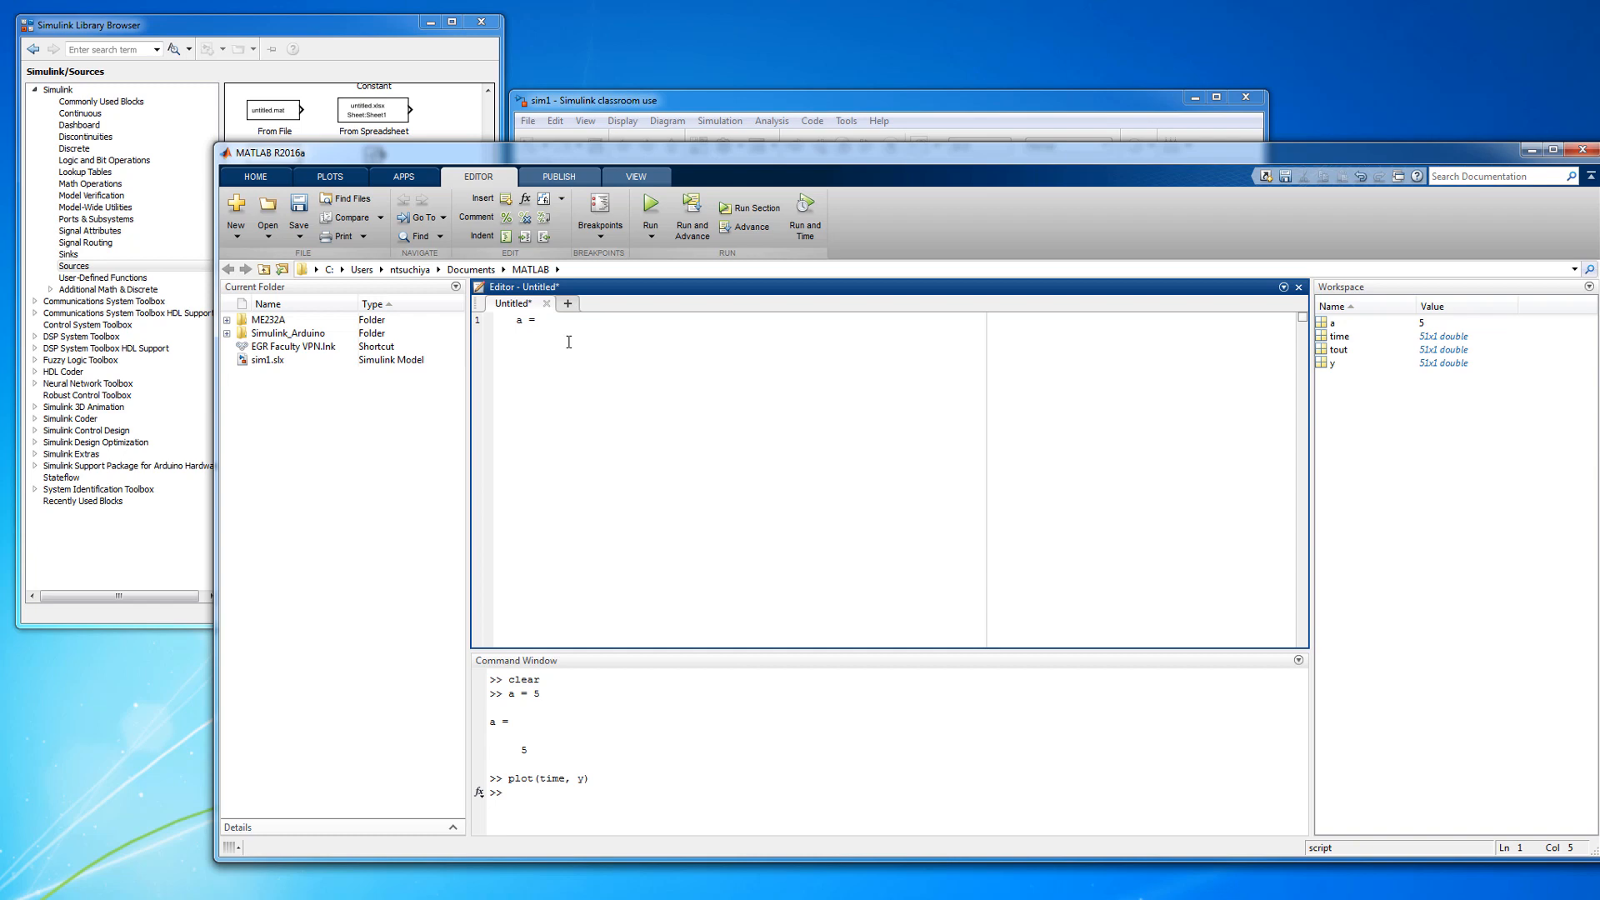
{"action": "type", "text": "10;"}
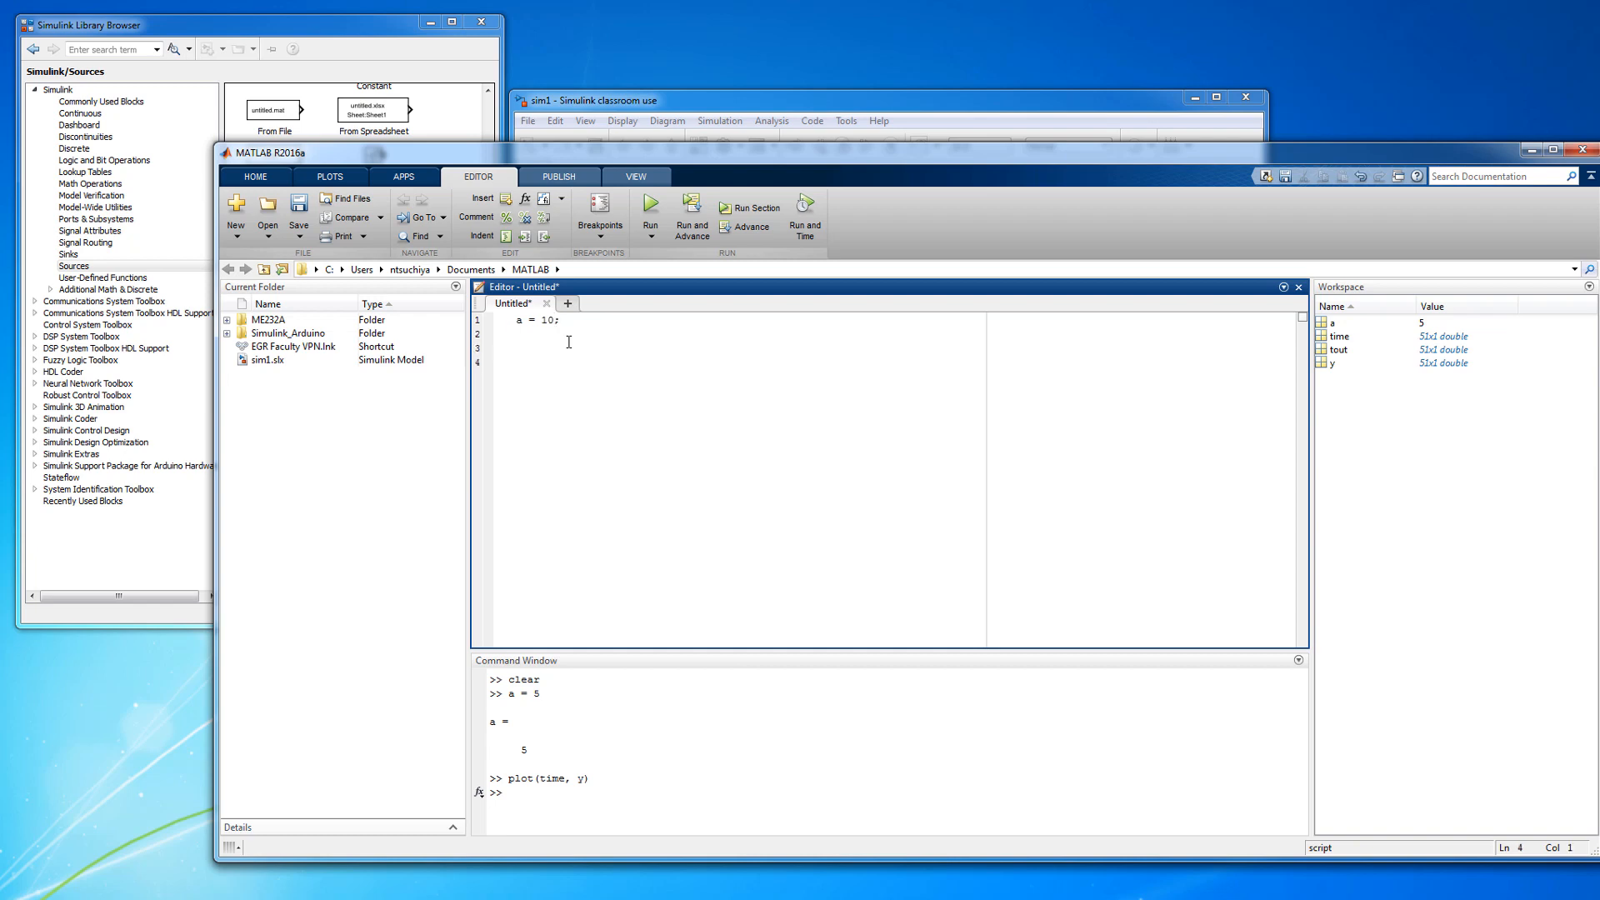
{"action": "type", "text": "sim("}
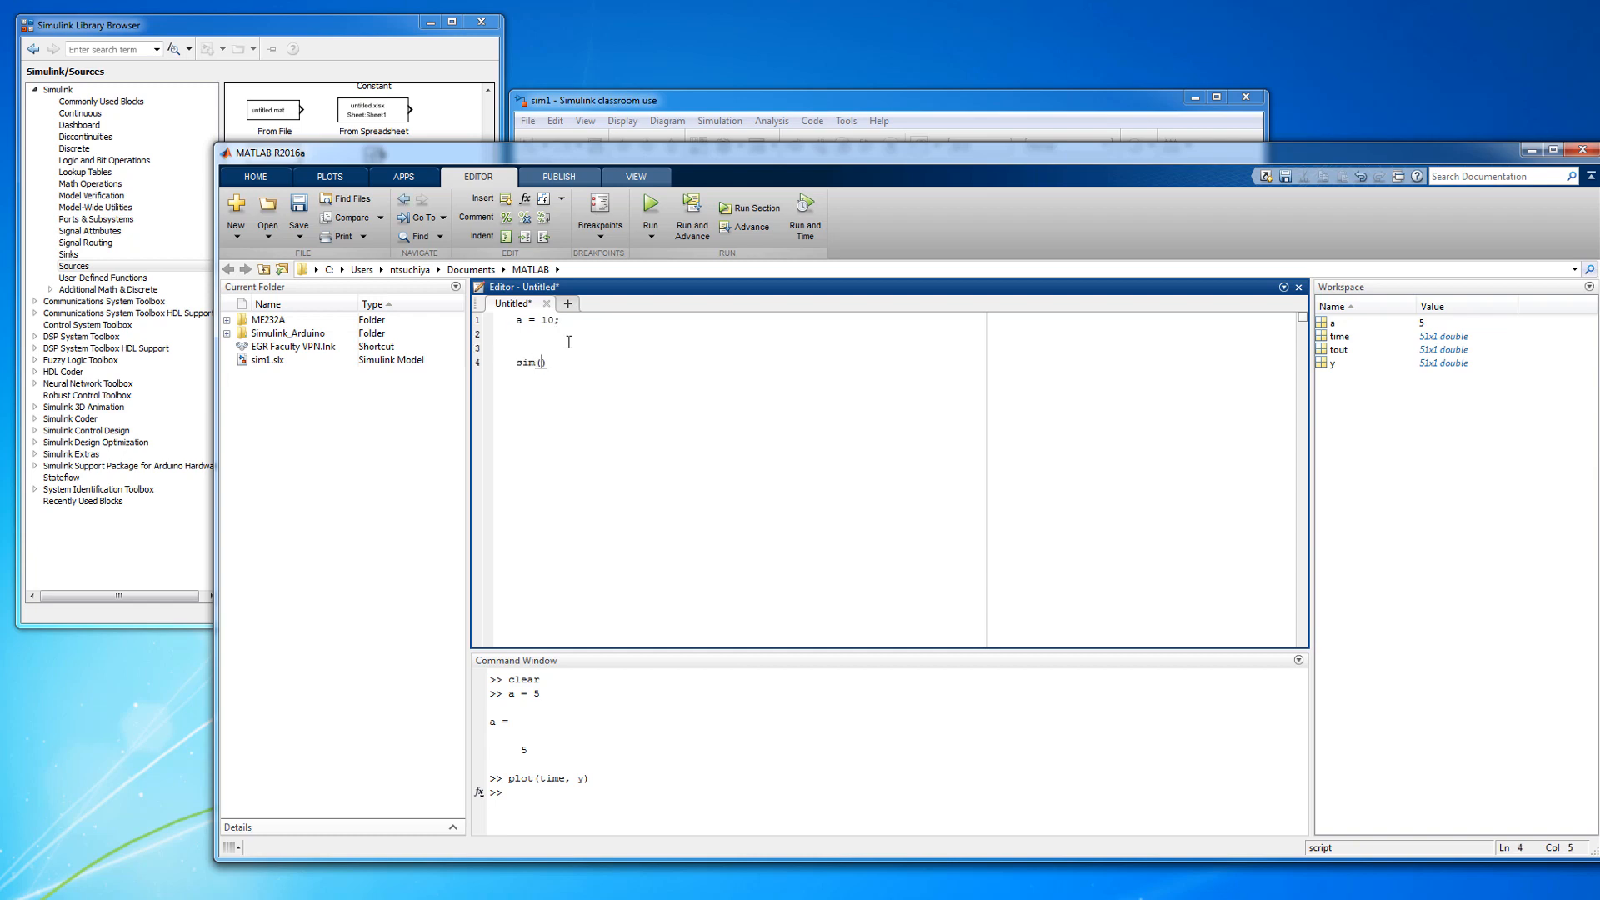
{"action": "type", "text": "('sim"}
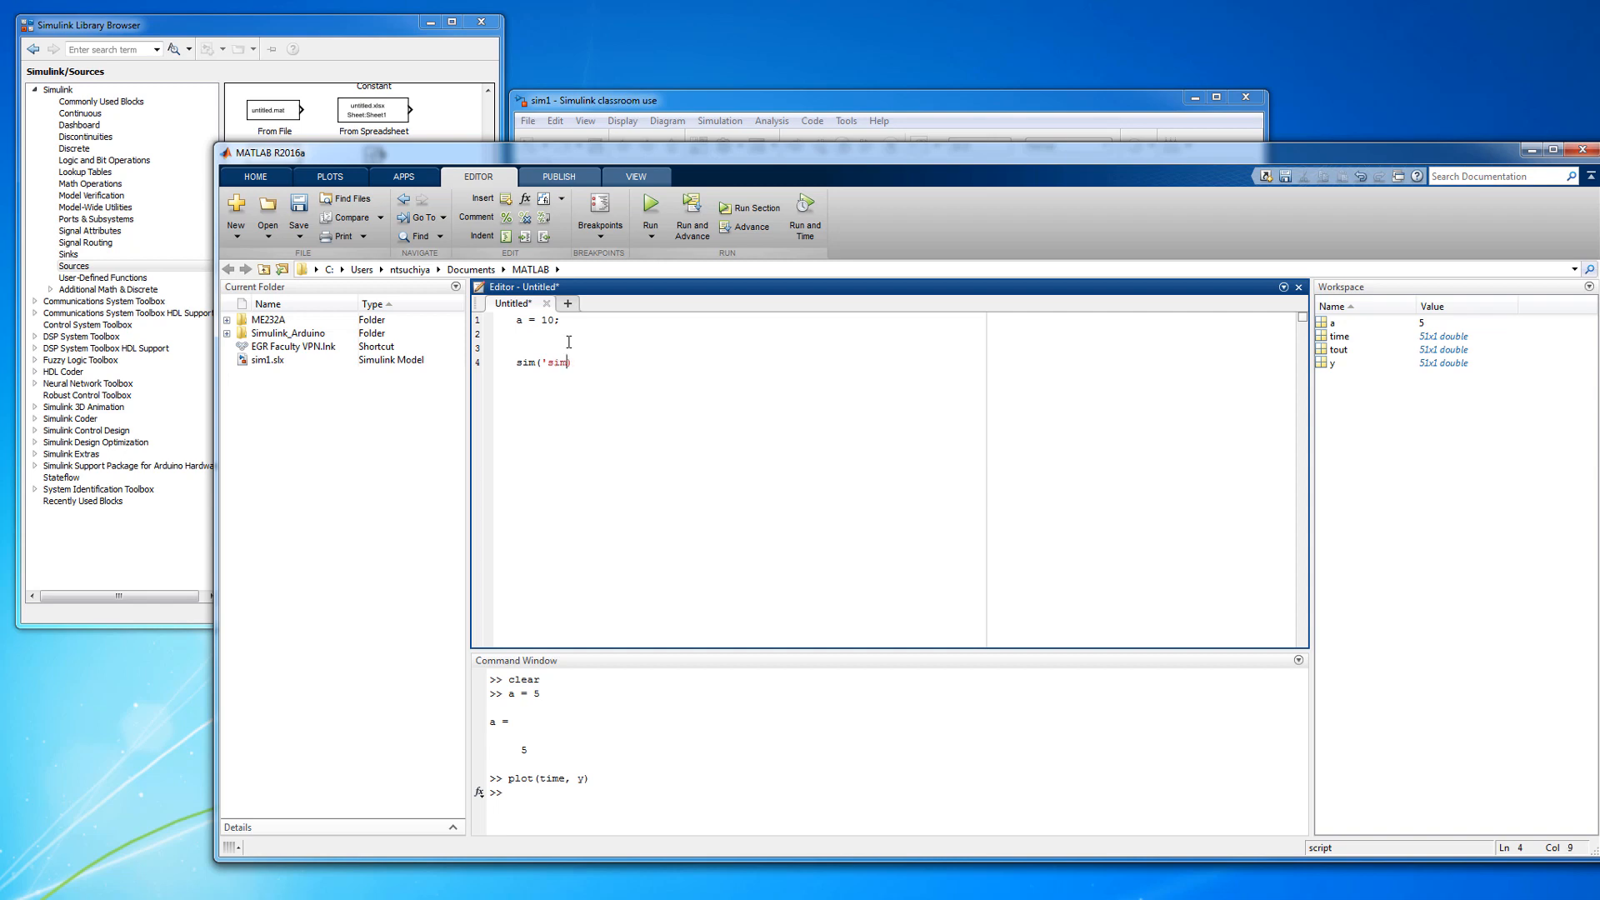
{"action": "type", "text": "1')"}
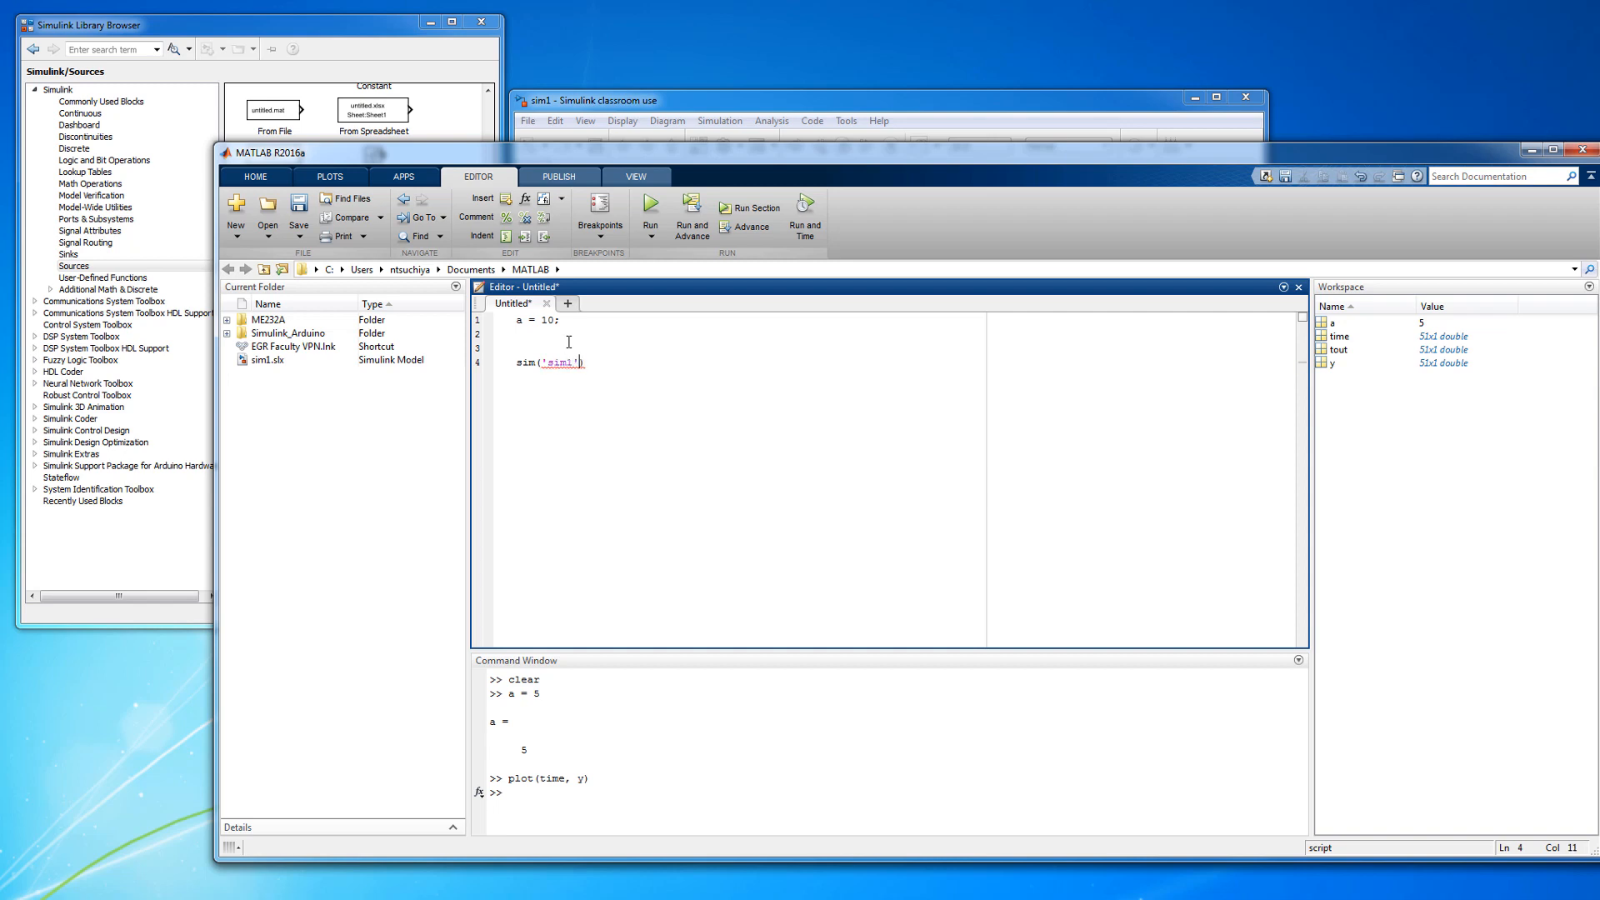
{"action": "type", "text": ";"}
{"action": "type", "text": "clear"}
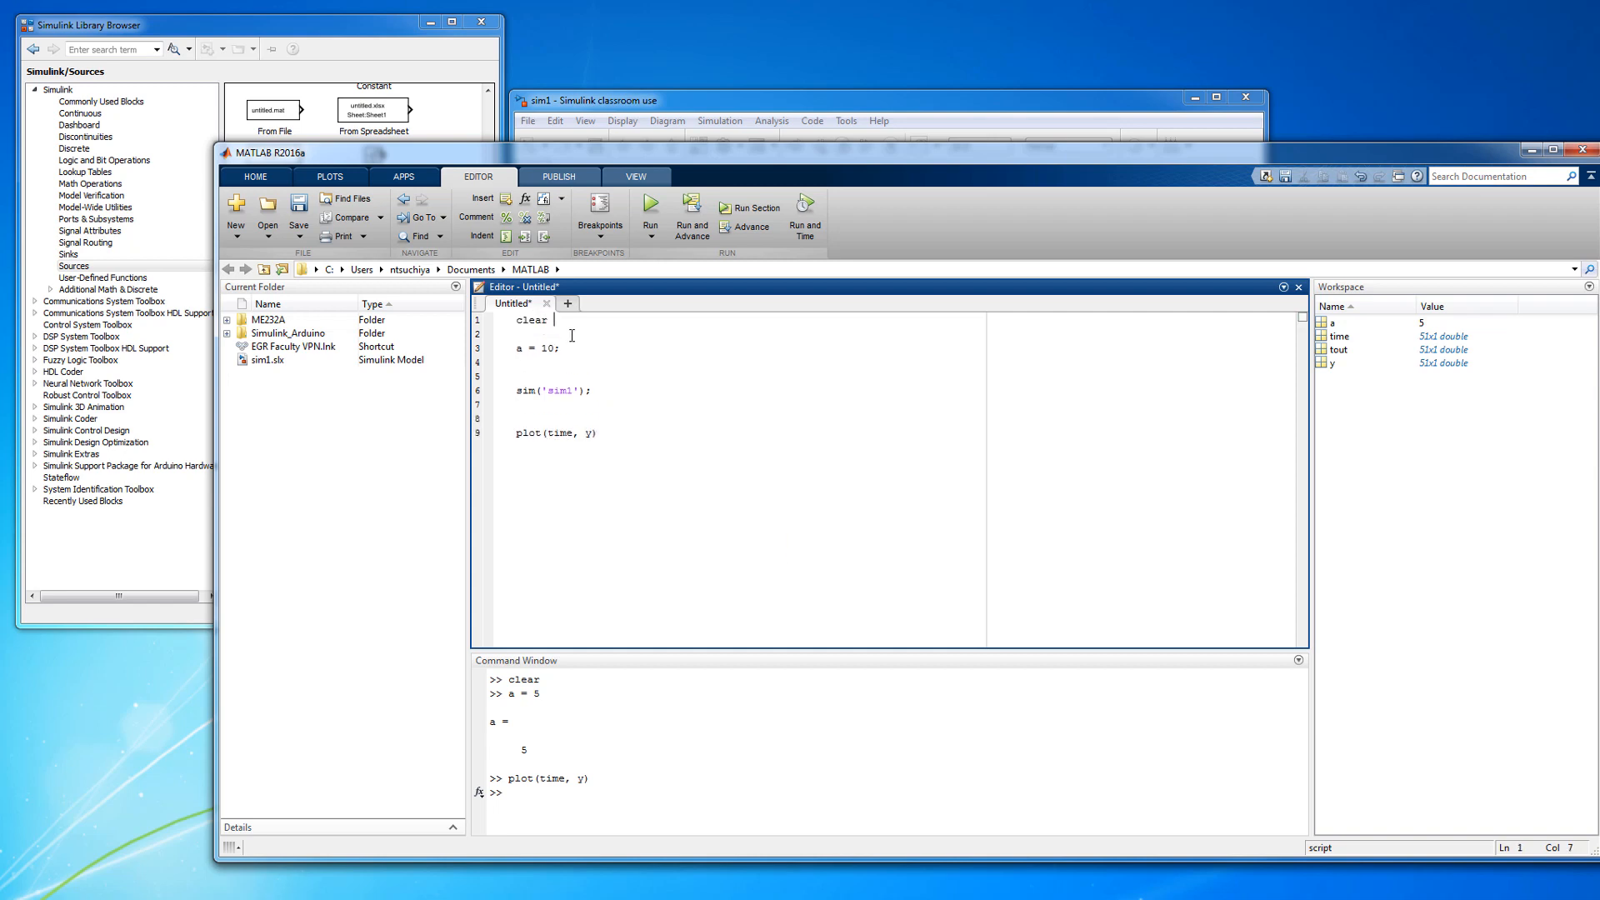
- Run the script, saving it as sim_1_run.m, then close the amplitude-10 sine plot
{"action": "left_click", "coordinate": [297, 209]}
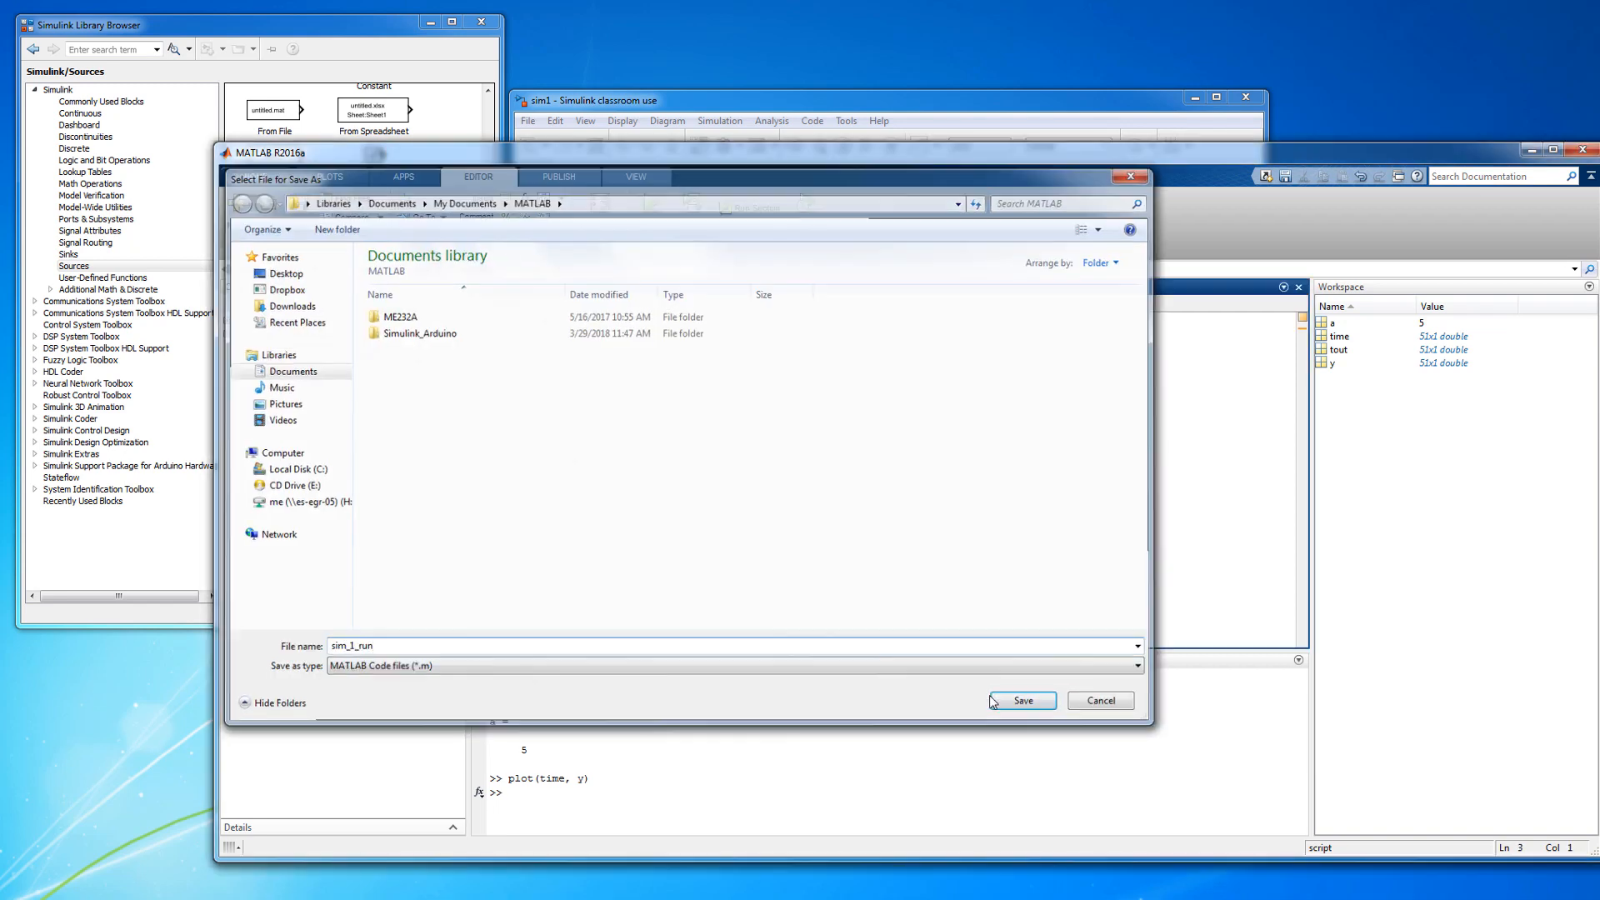
{"action": "left_click", "coordinate": [1020, 701]}
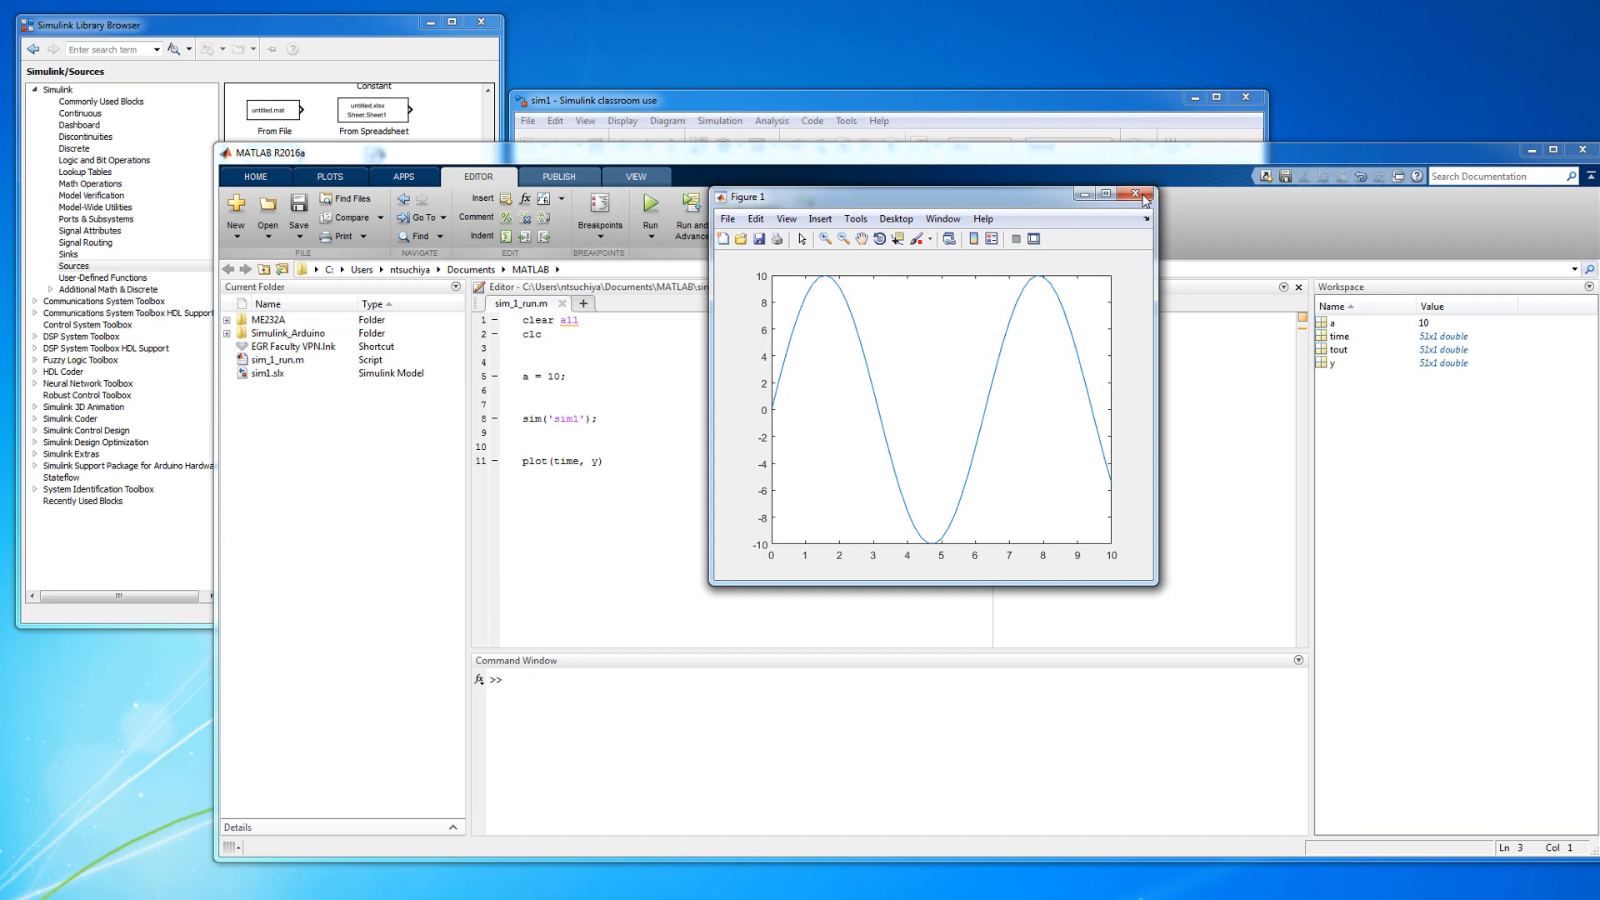
{"action": "left_click", "coordinate": [1134, 195]}
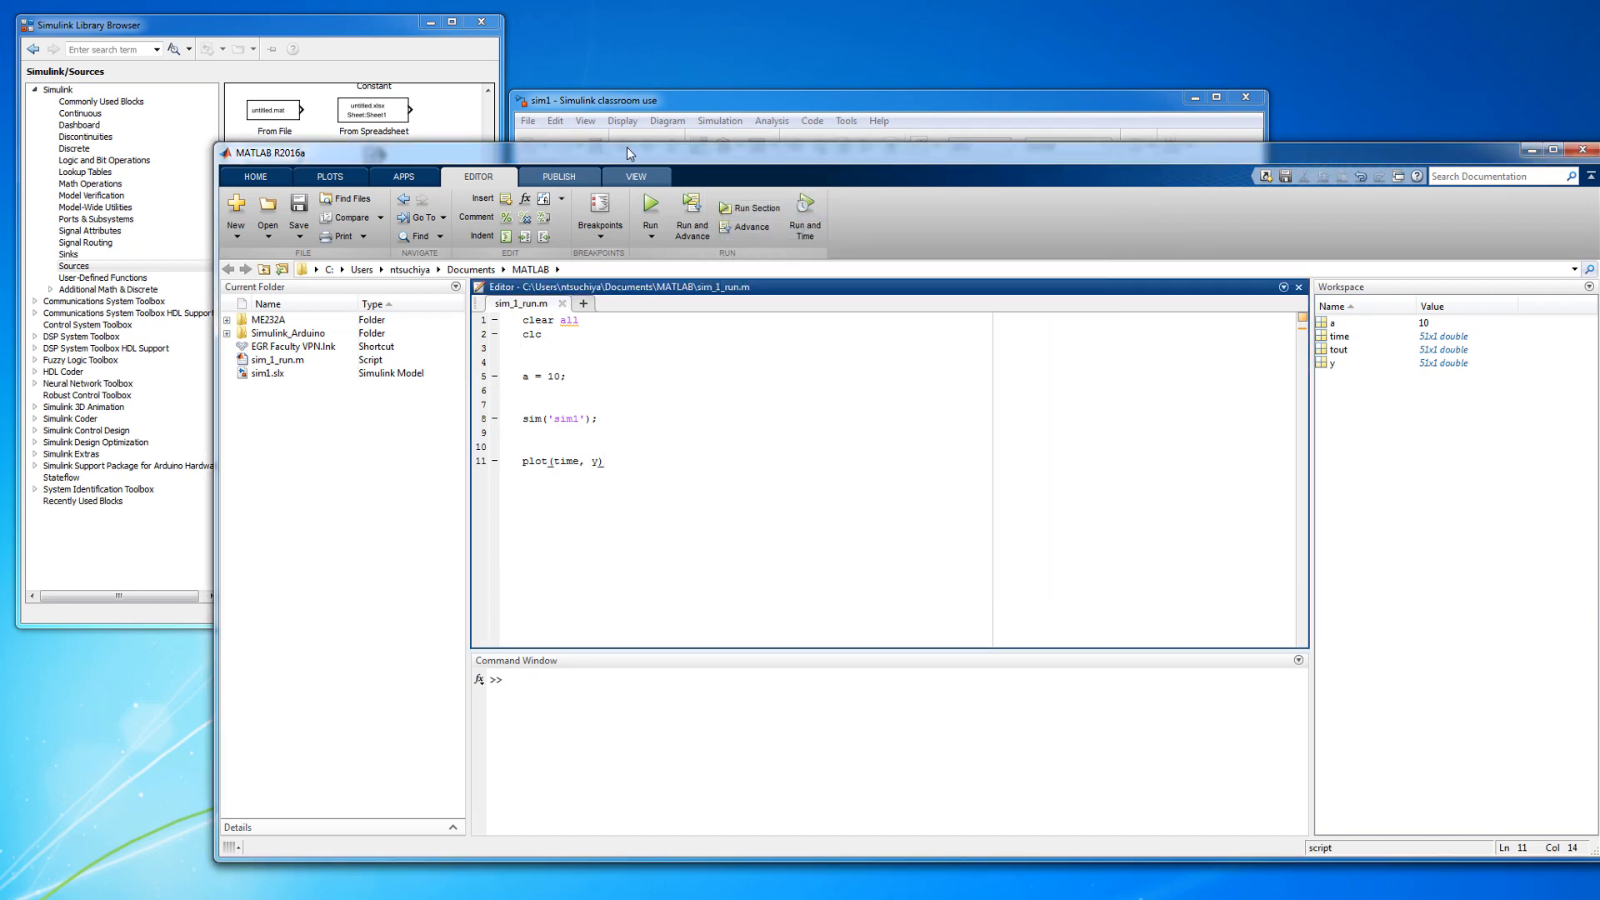